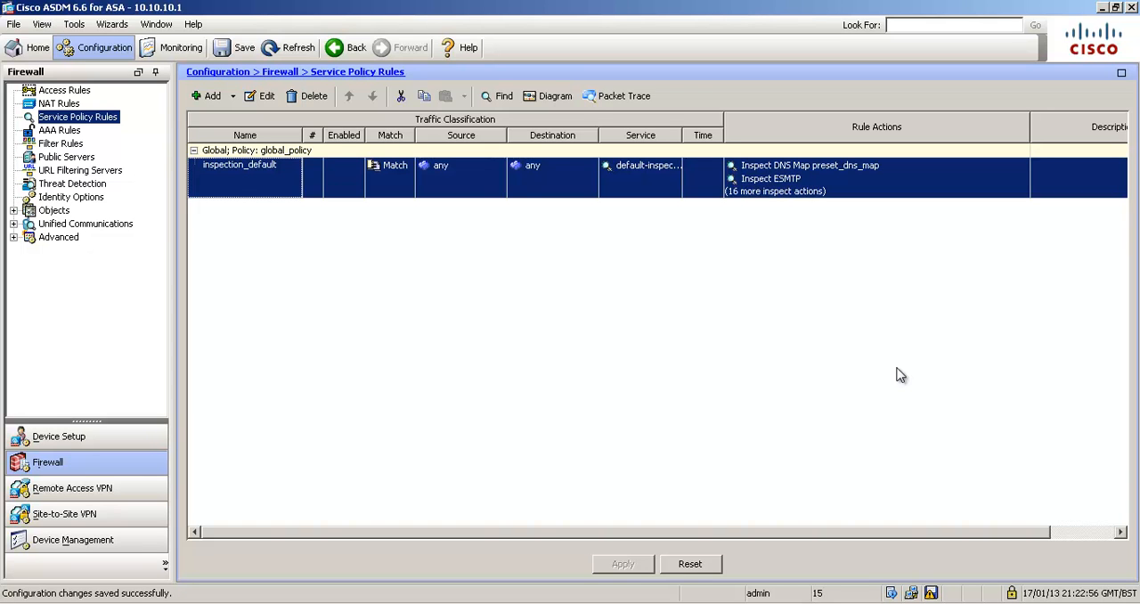
pyautogui.moveTo(138, 127)
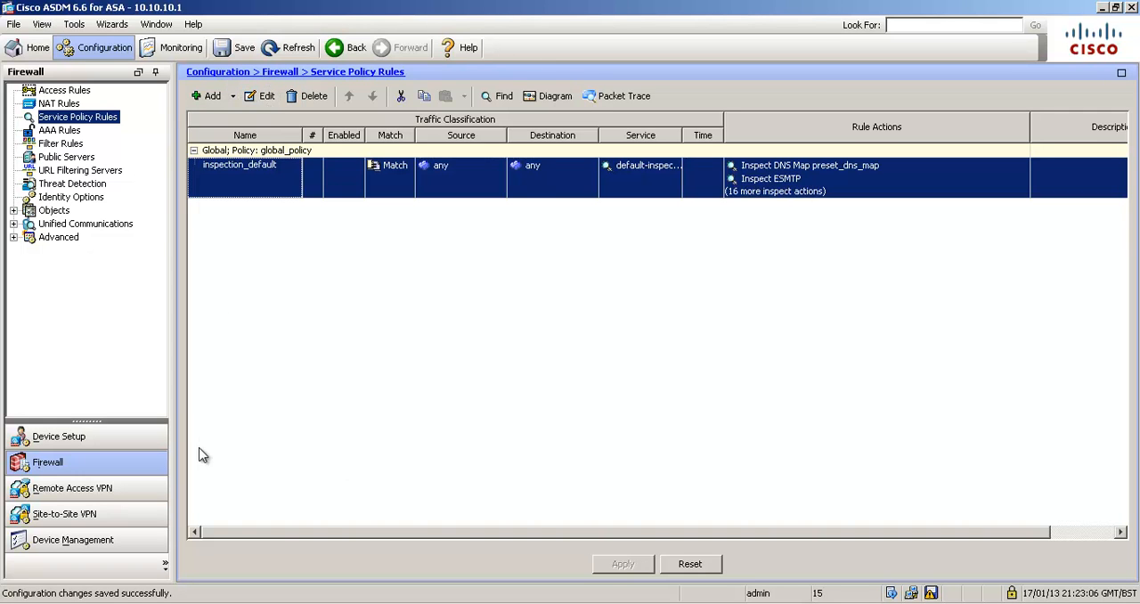
pyautogui.moveTo(60, 83)
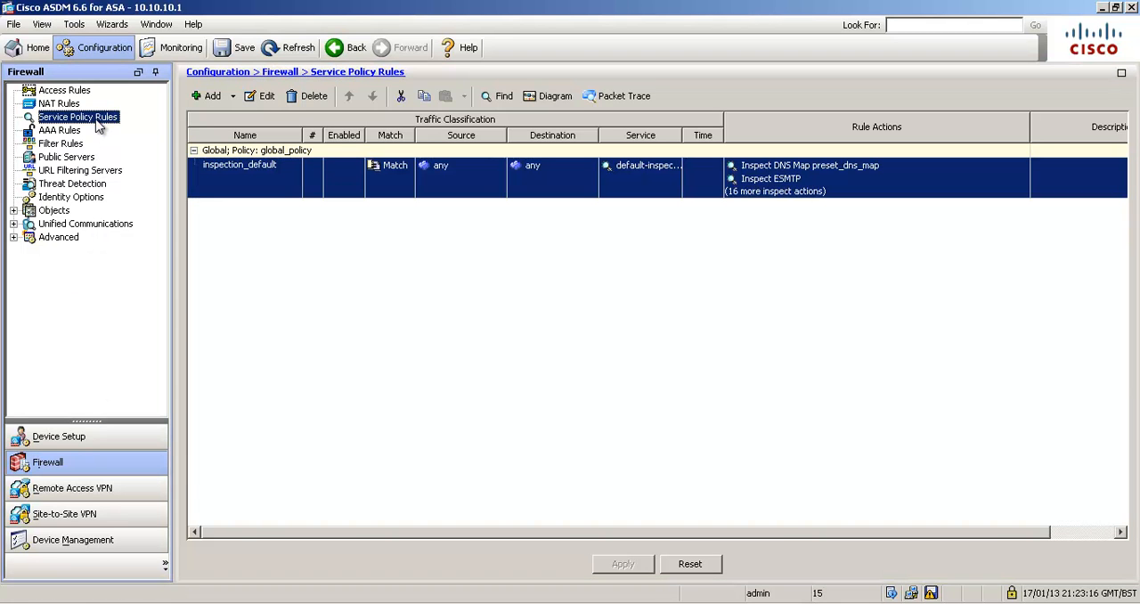
pyautogui.moveTo(658, 226)
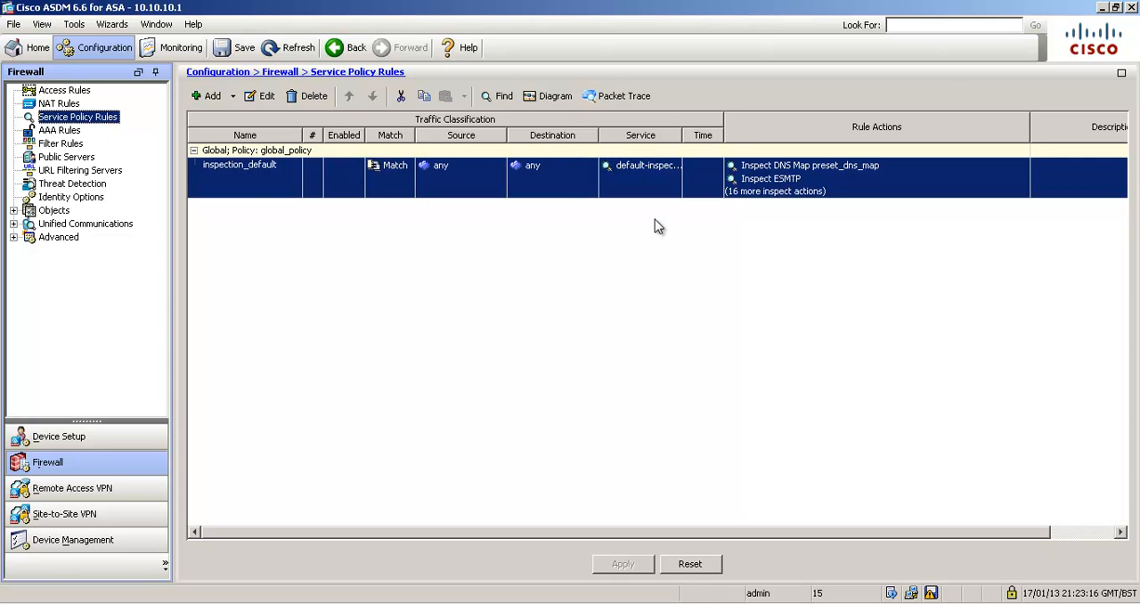
pyautogui.moveTo(719, 247)
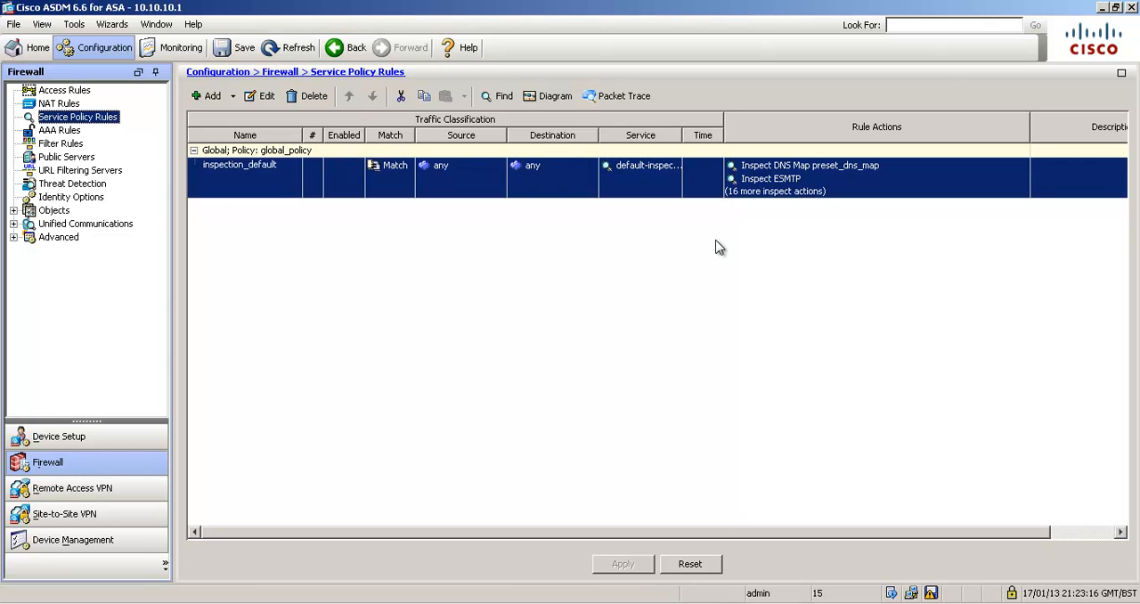
pyautogui.moveTo(752, 193)
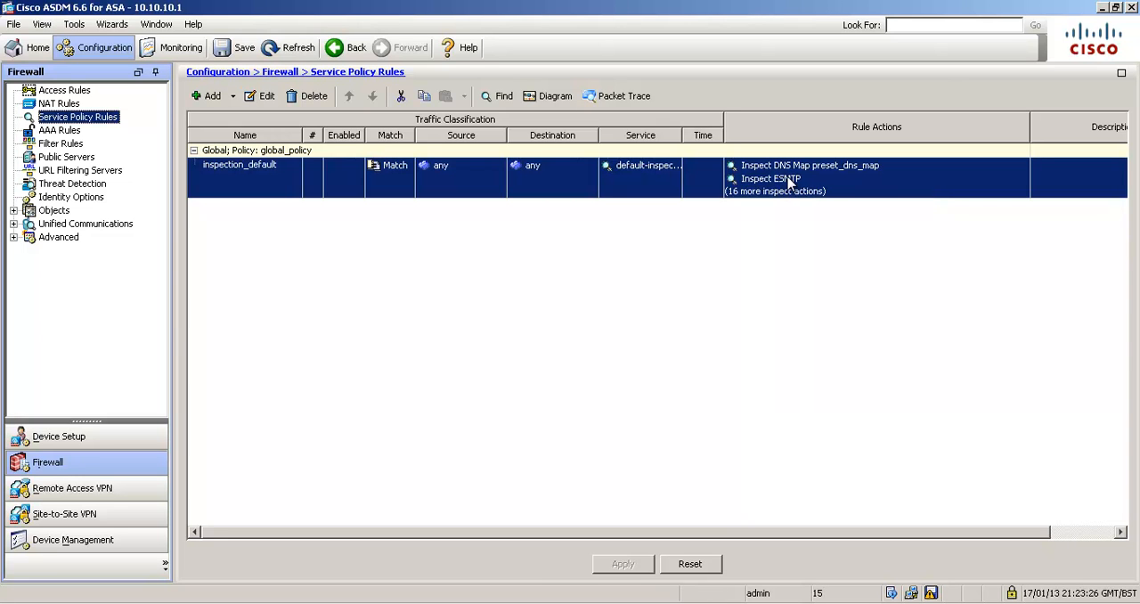
pyautogui.moveTo(808, 234)
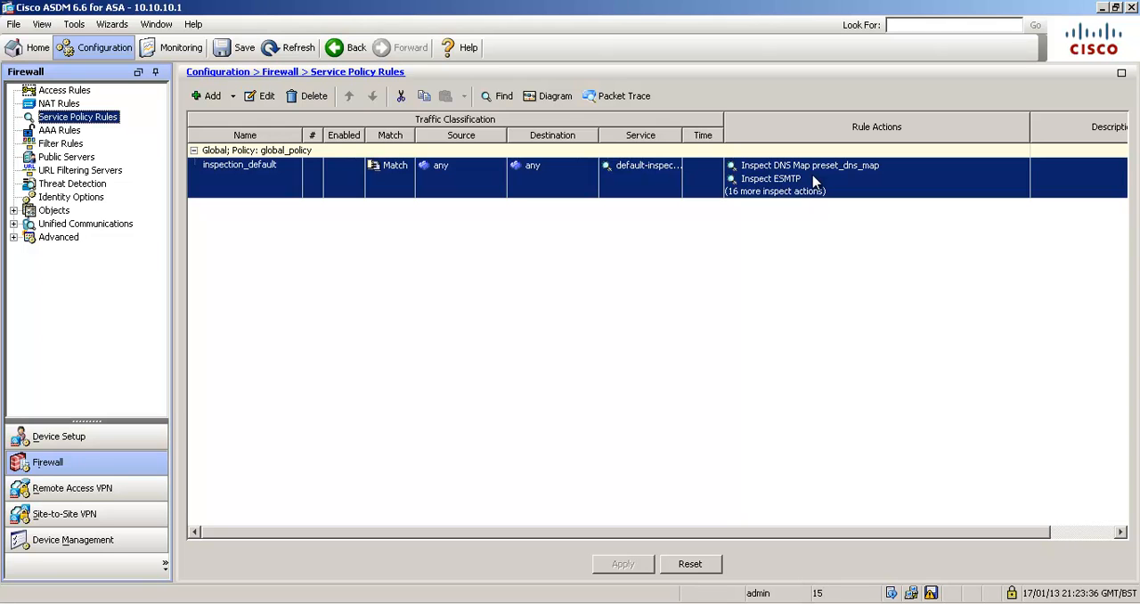
pyautogui.moveTo(807, 169)
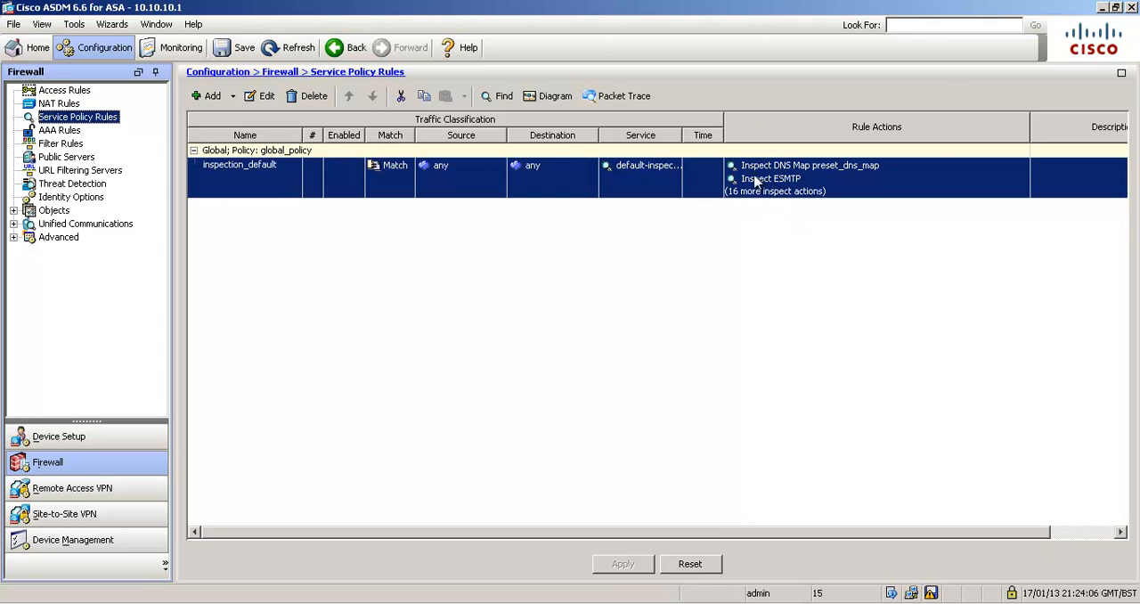
pyautogui.moveTo(778, 225)
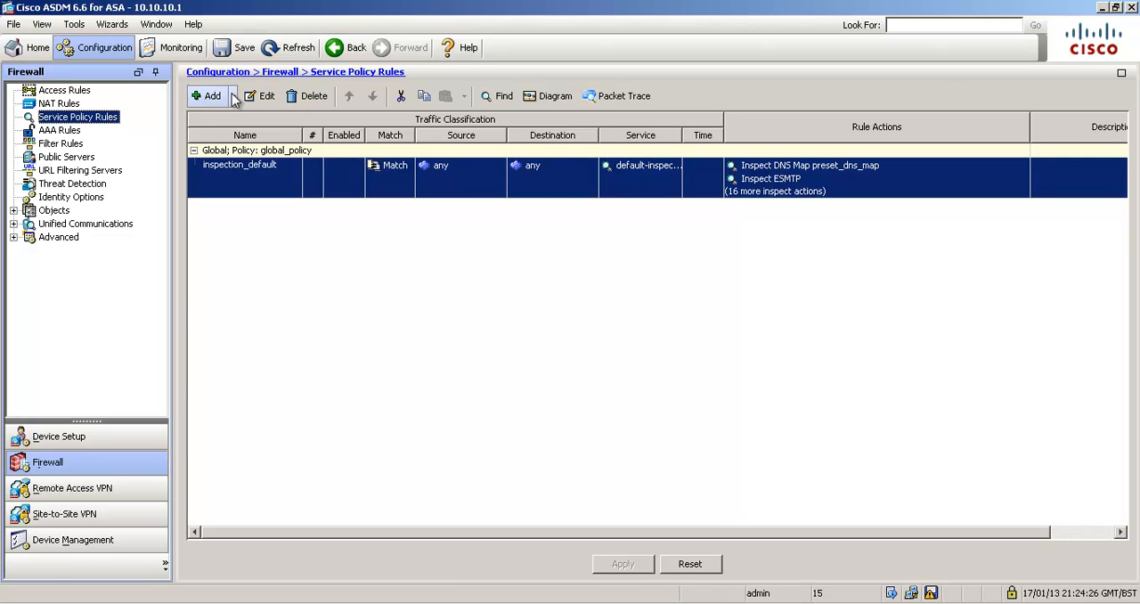
# Start a new global service policy rule classified by source and destination IP address.
pyautogui.click(245, 177)
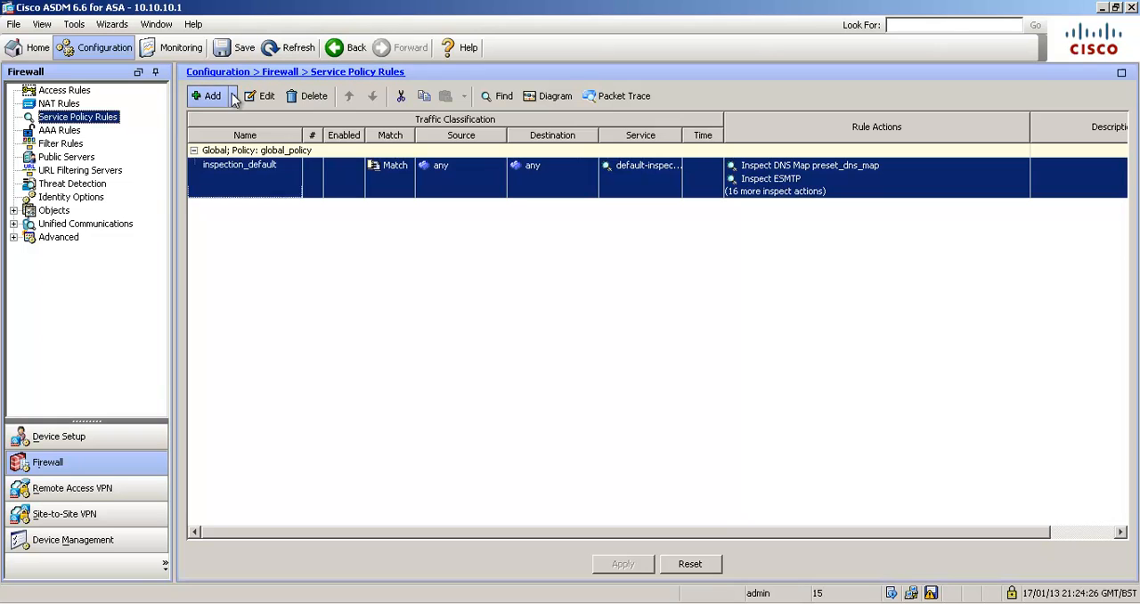
pyautogui.moveTo(205, 56)
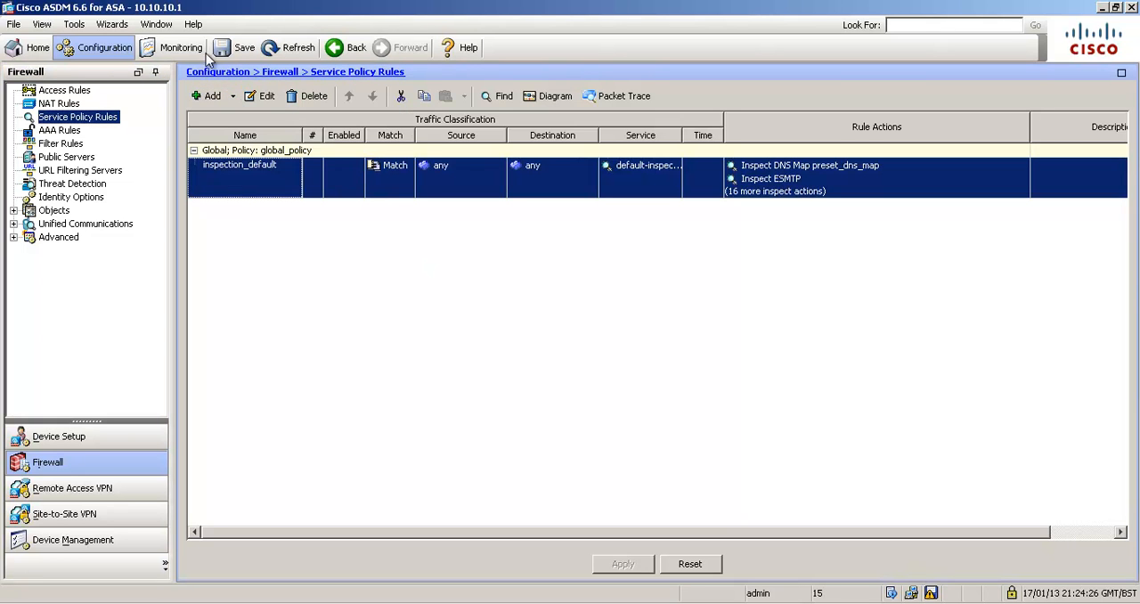
pyautogui.click(212, 95)
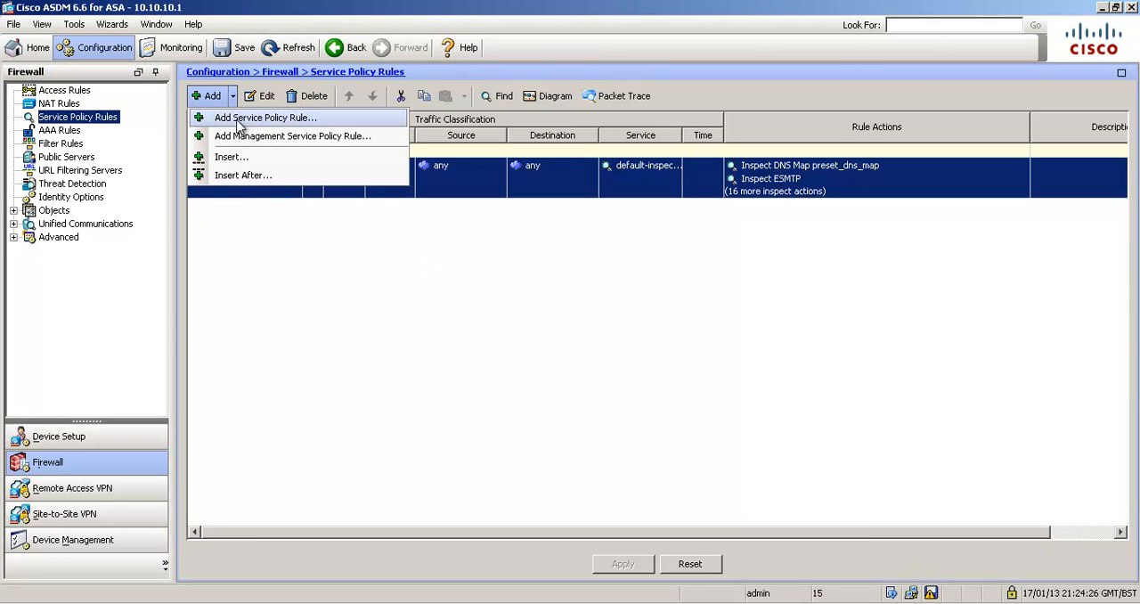
pyautogui.click(266, 117)
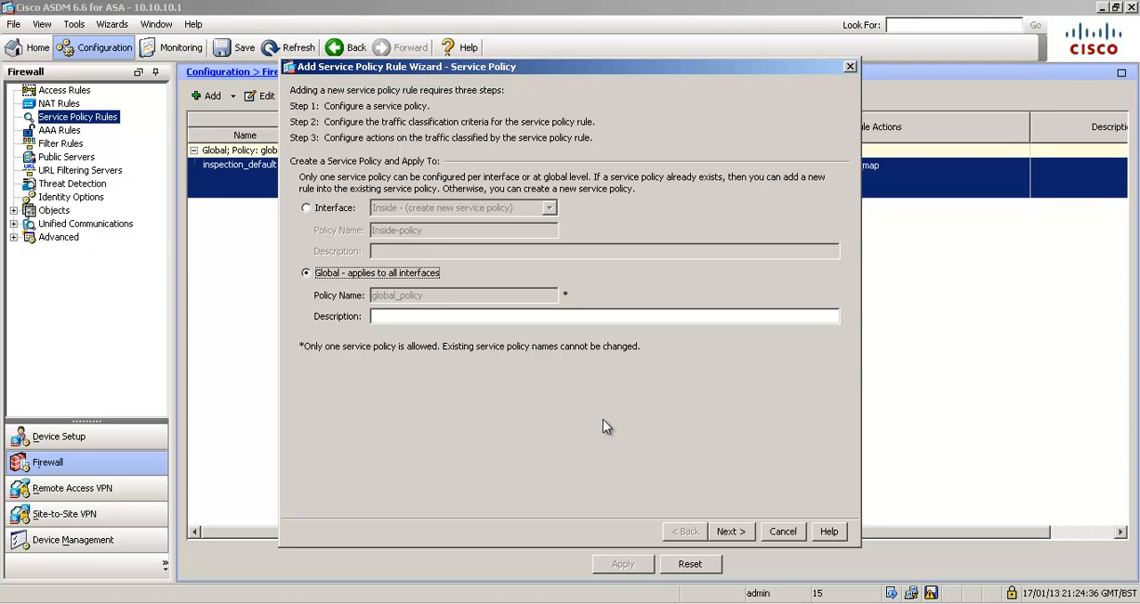
pyautogui.click(731, 531)
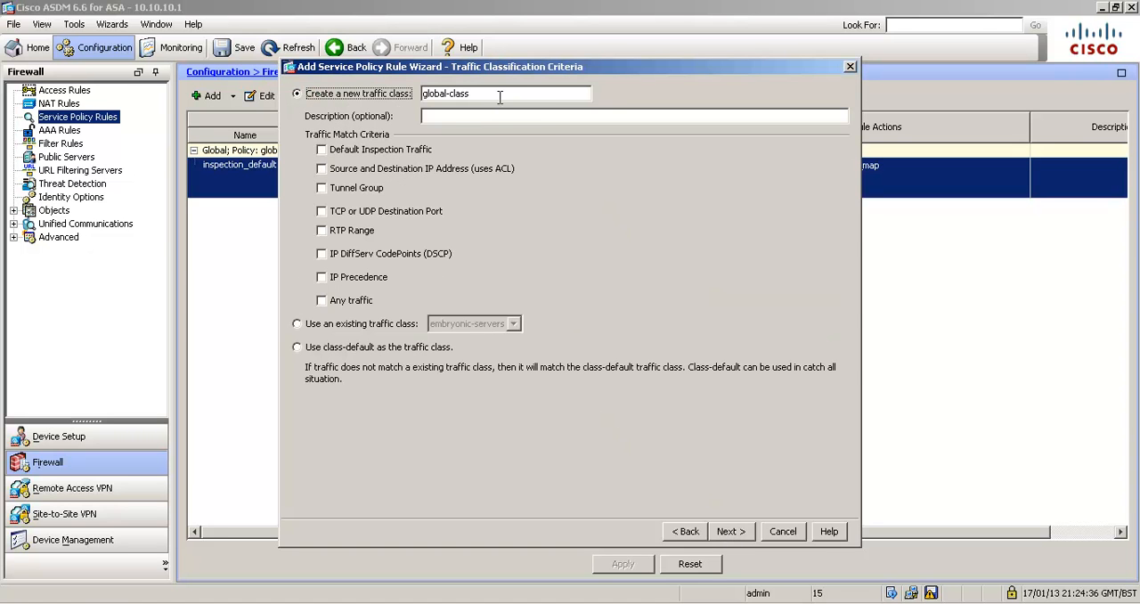
pyautogui.click(321, 169)
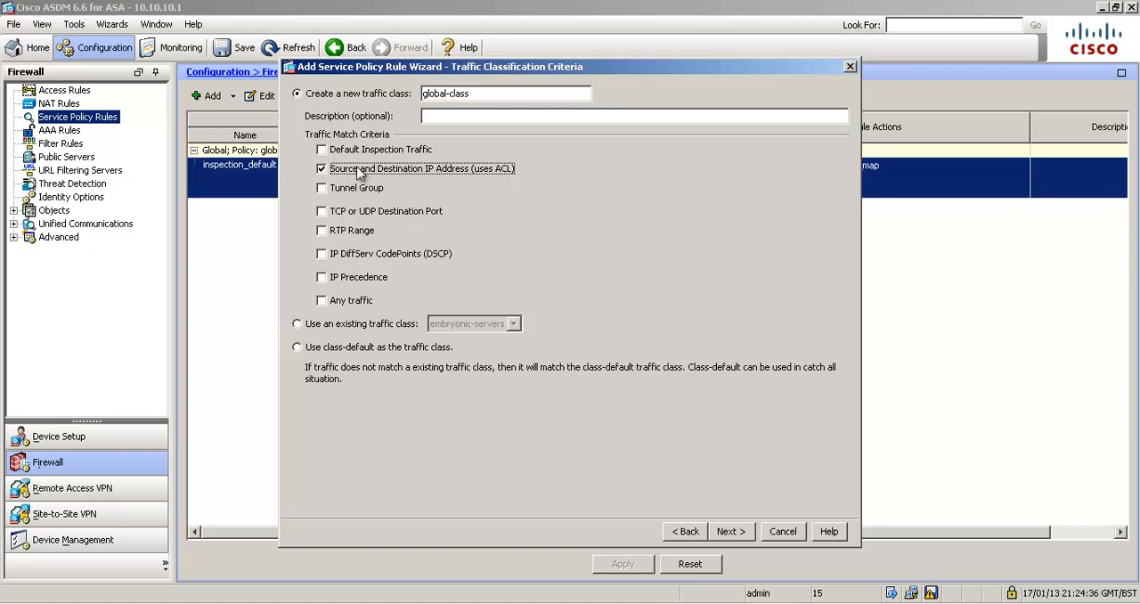
pyautogui.click(730, 531)
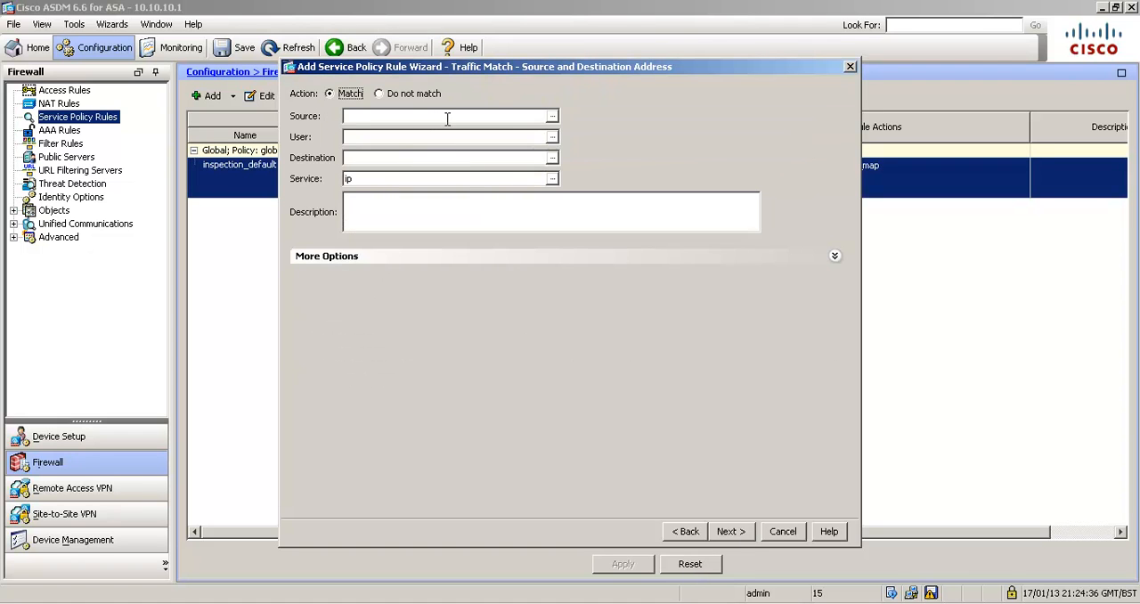
# Match Inside-network/24 (10.10.) to any destination on service tcp/http.
pyautogui.write('10.10.')
pyautogui.write('any')
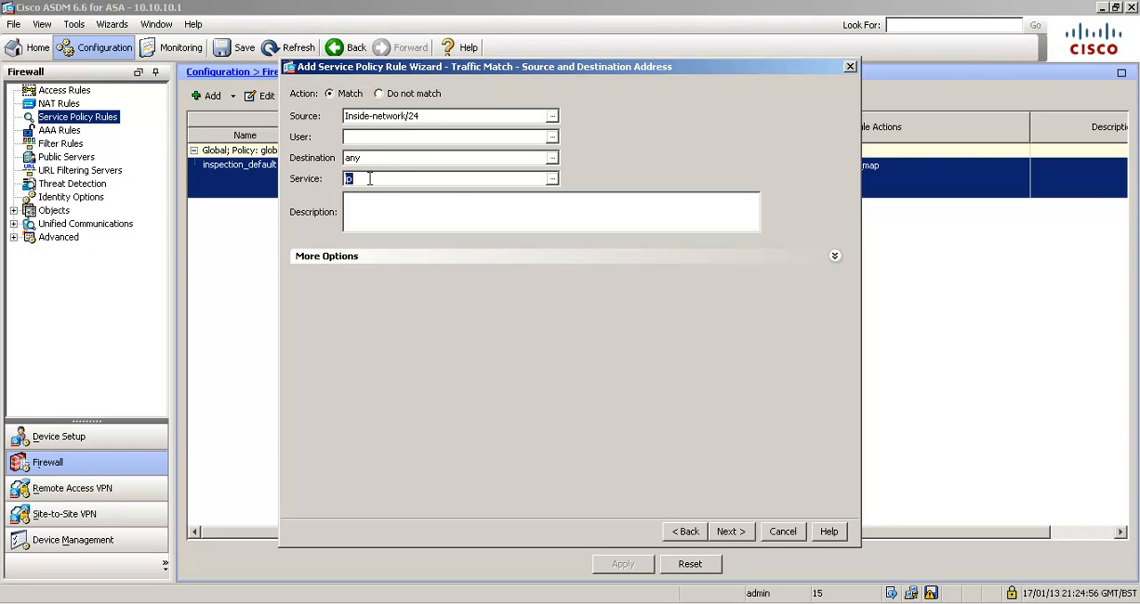
pyautogui.write('tcp/http')
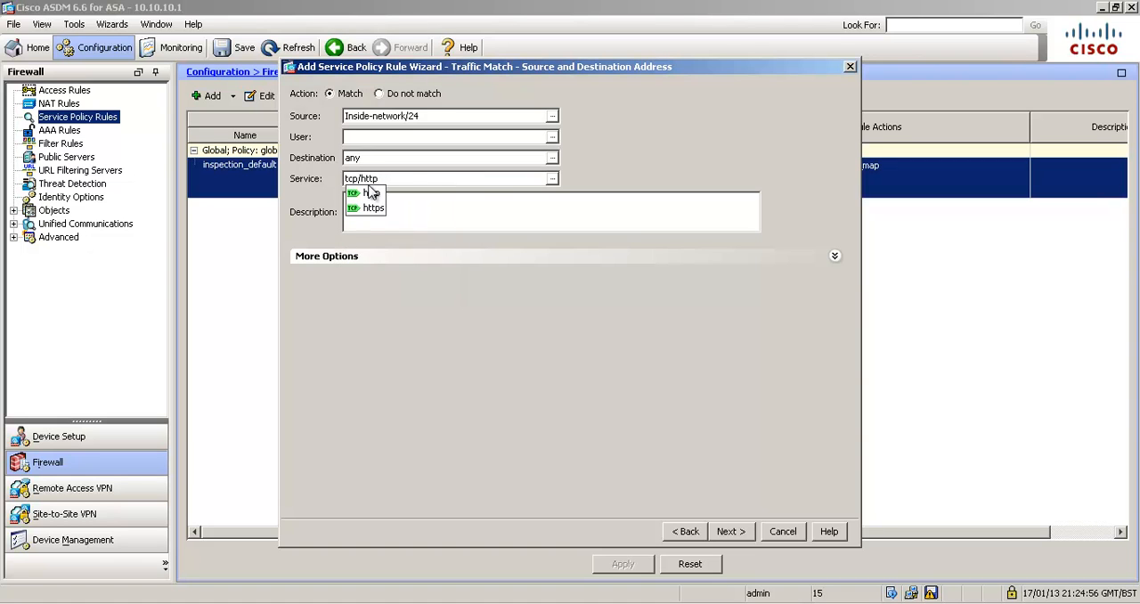
pyautogui.click(369, 193)
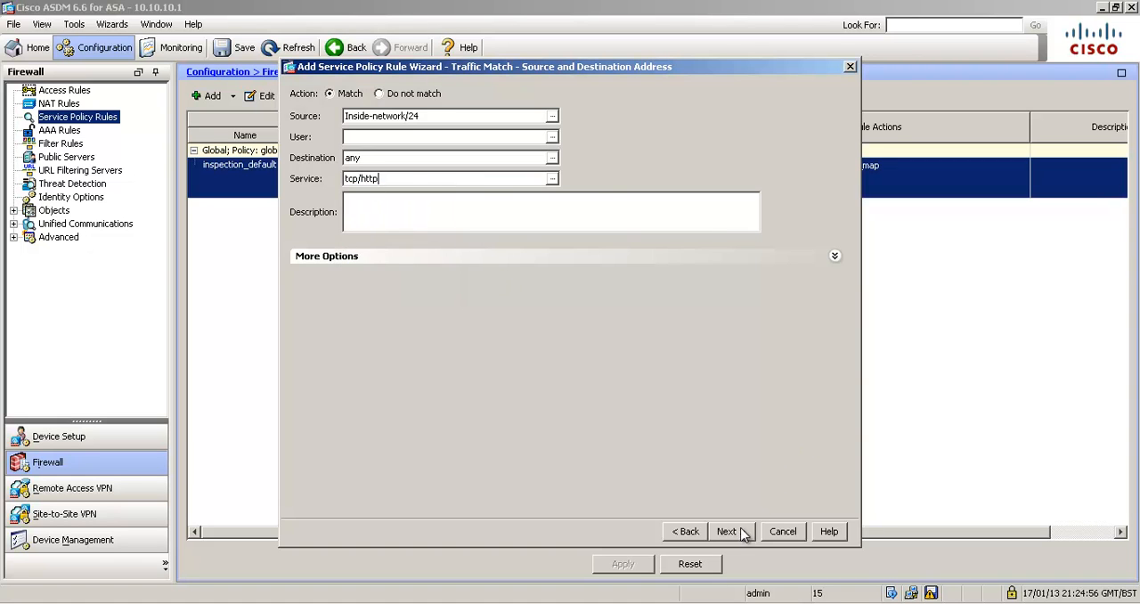
# Enable HTTP inspection in the rule actions using a custom HTTP inspect map for fine control.
pyautogui.click(732, 530)
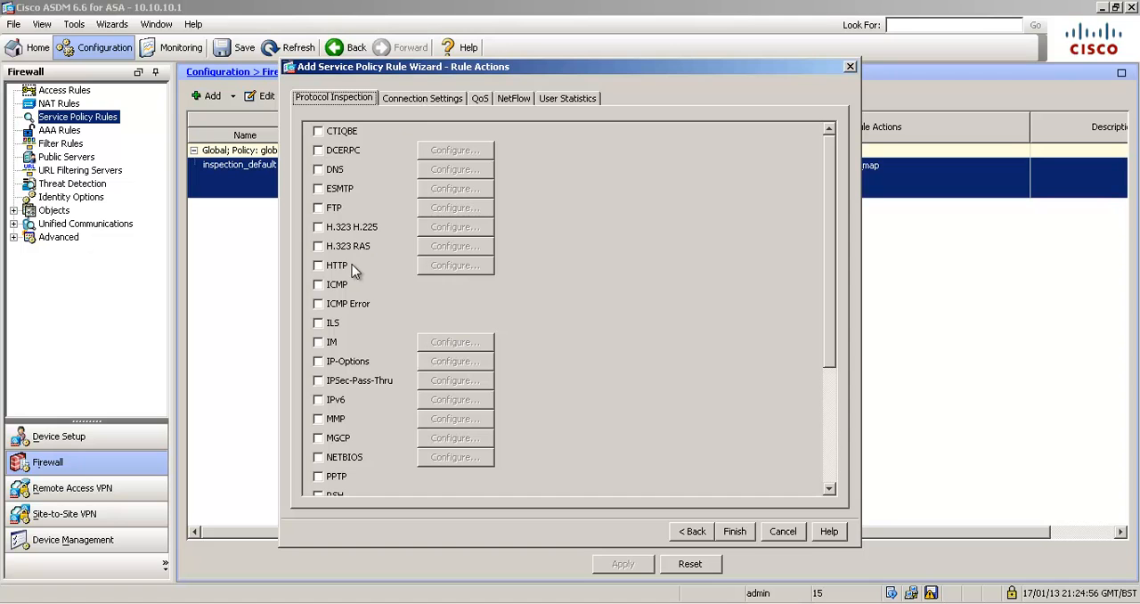
pyautogui.click(318, 265)
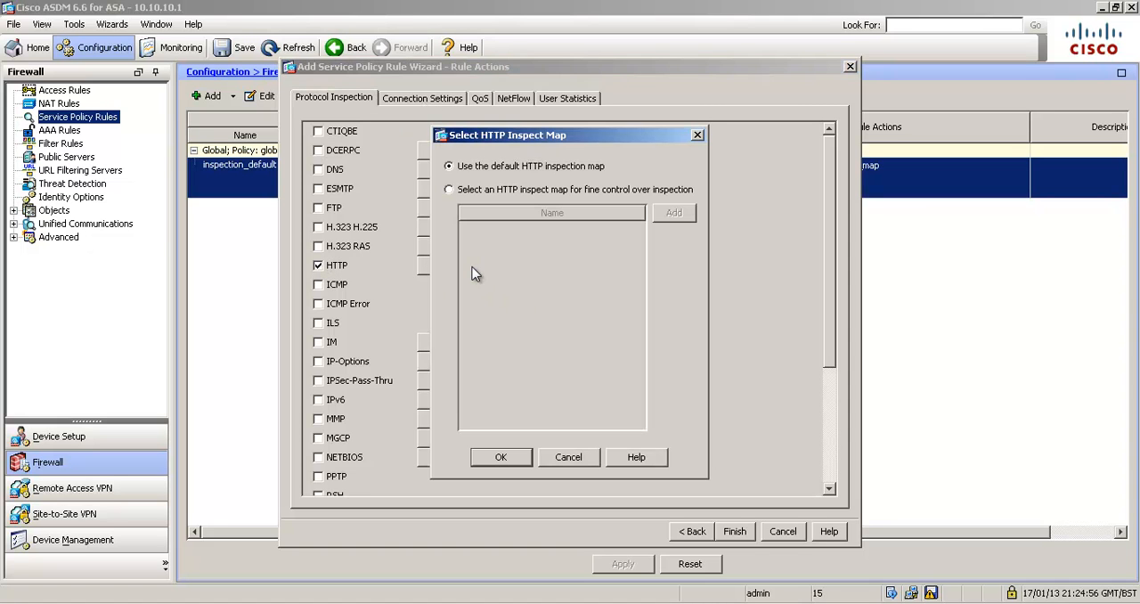
pyautogui.click(449, 189)
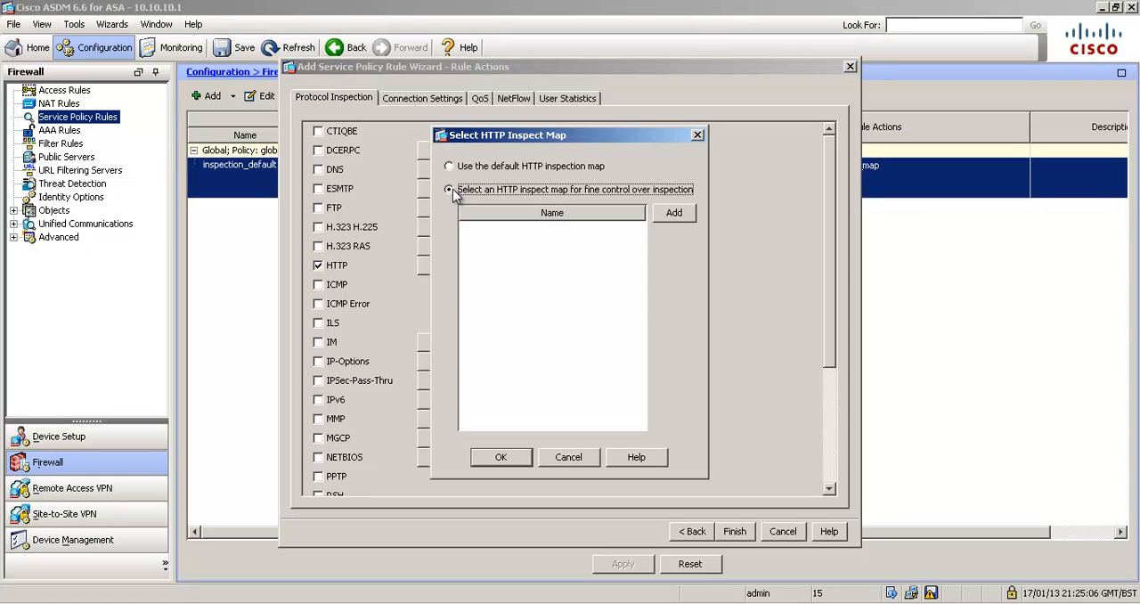
pyautogui.click(448, 189)
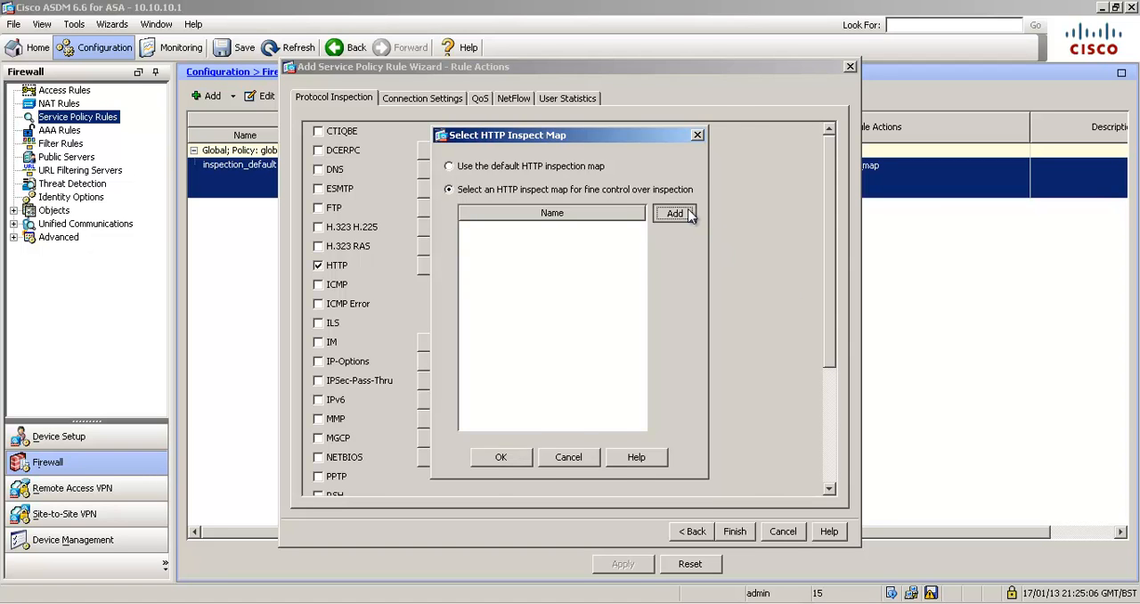
# Create a new HTTP inspect map named HTTP-MAP1, trying security levels and leaving it at Low.
pyautogui.click(673, 213)
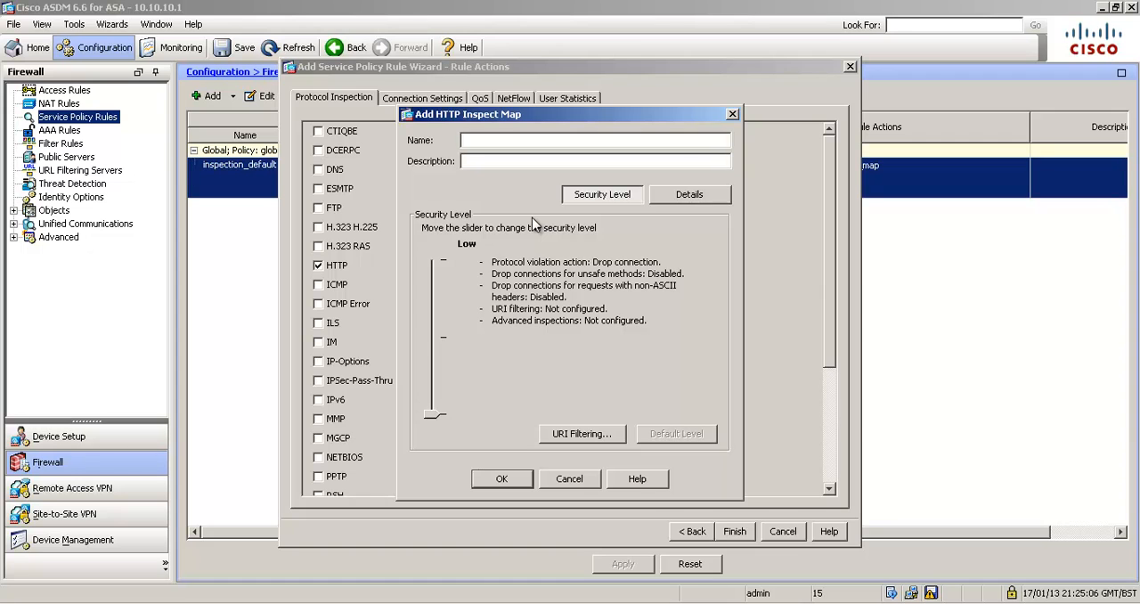
pyautogui.write('HTTP-')
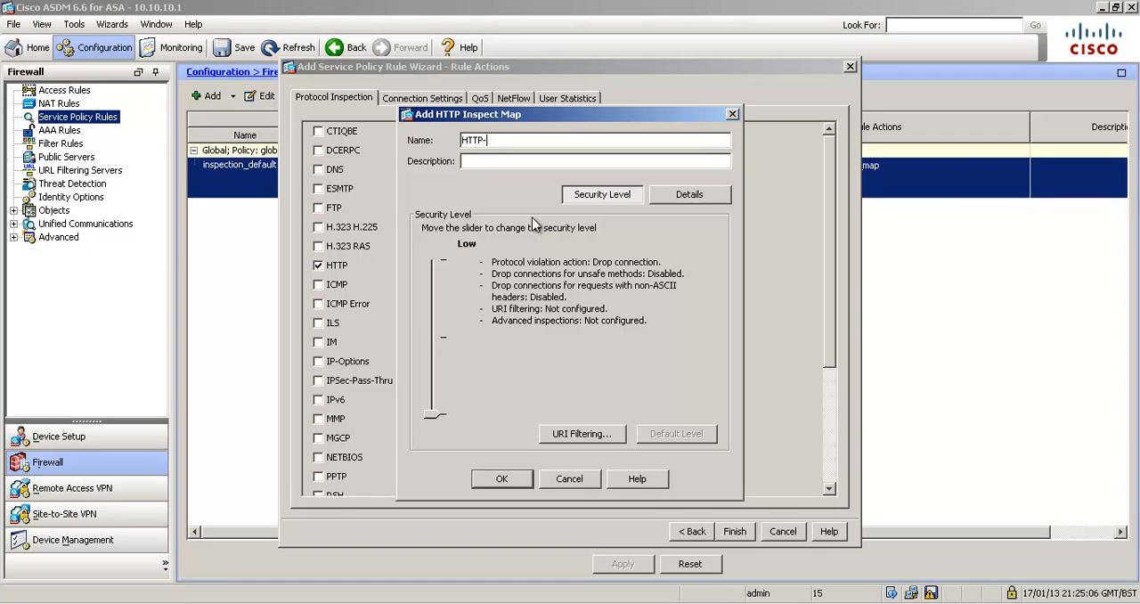
pyautogui.write('MAP1')
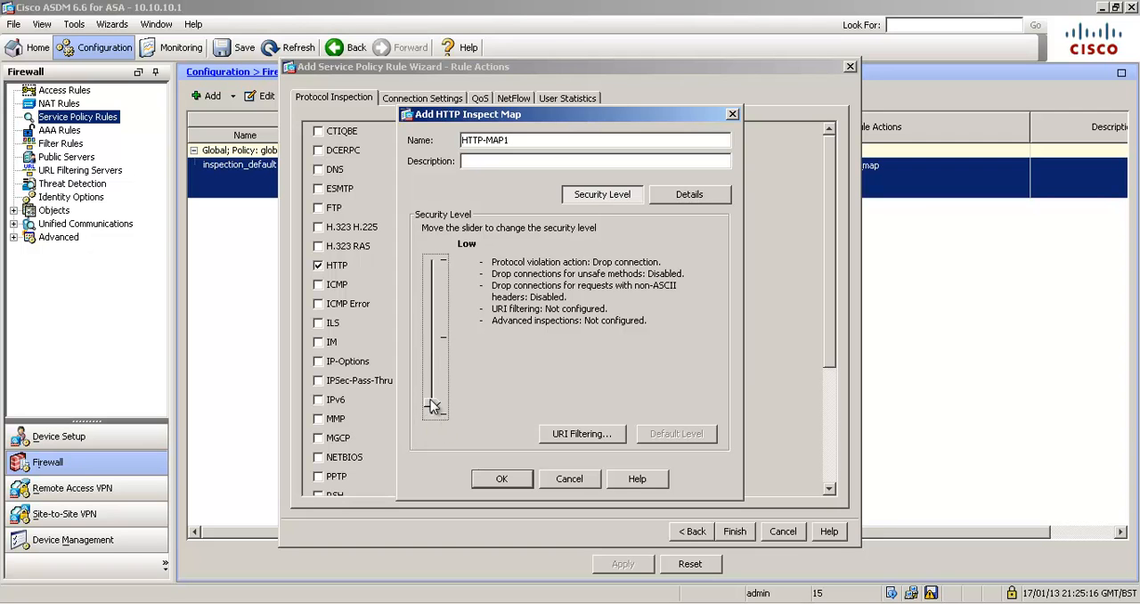
pyautogui.moveTo(435, 406); pyautogui.dragTo(435, 258)
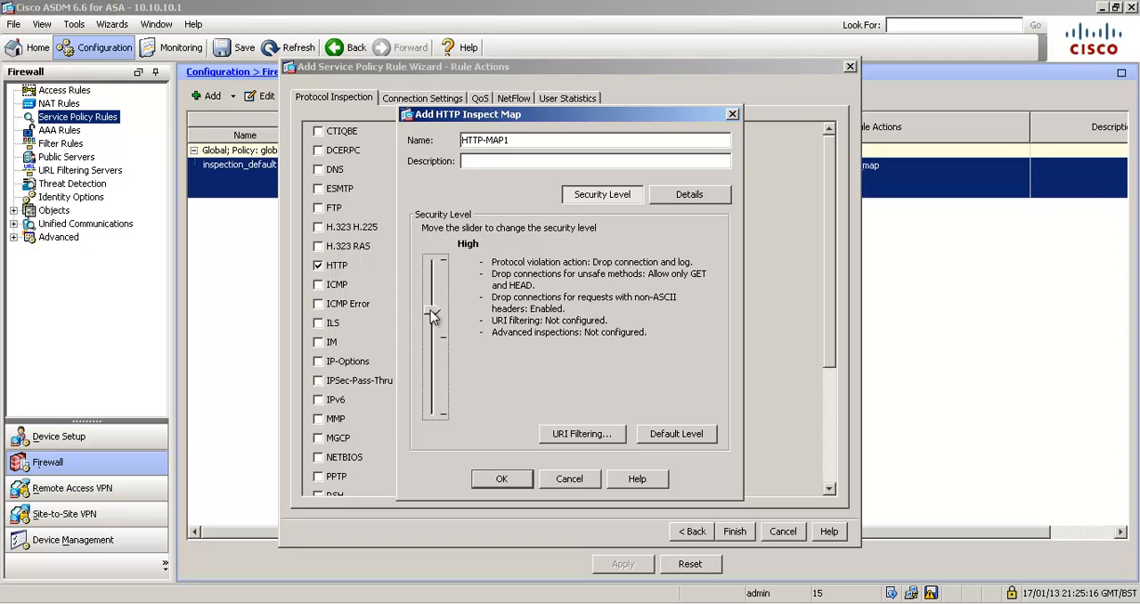
pyautogui.moveTo(436, 316); pyautogui.dragTo(436, 343)
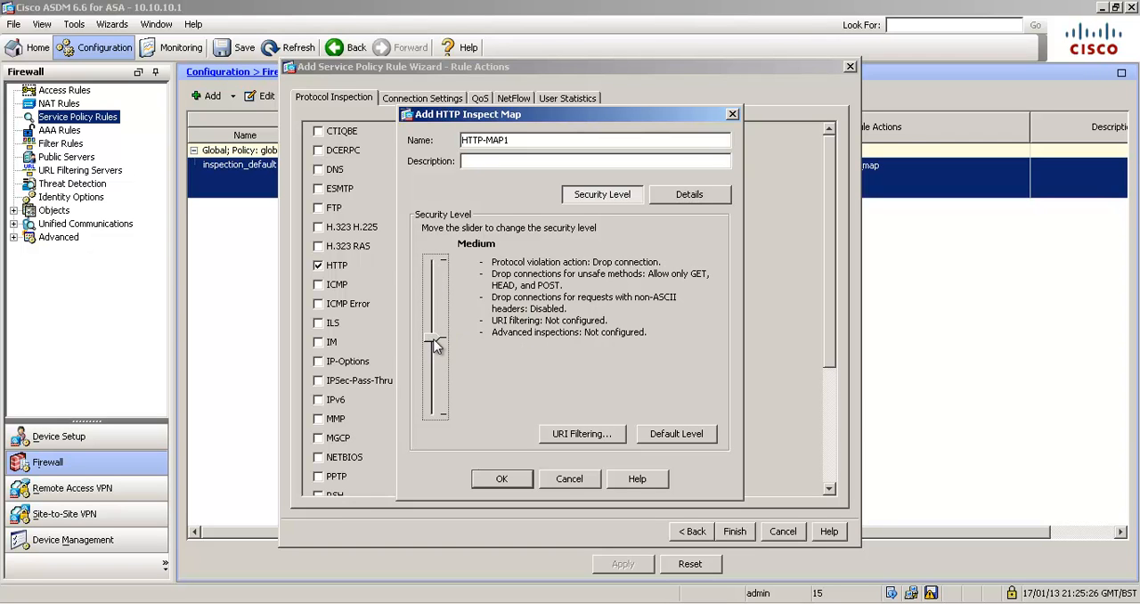
pyautogui.moveTo(436, 343); pyautogui.dragTo(436, 254)
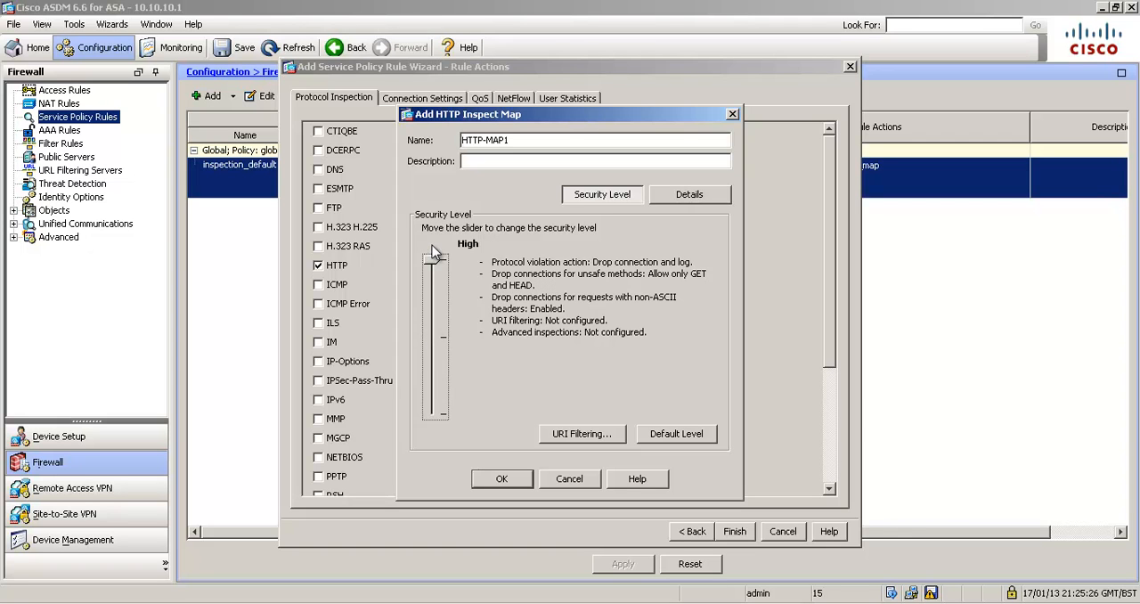
pyautogui.moveTo(437, 258); pyautogui.dragTo(437, 419)
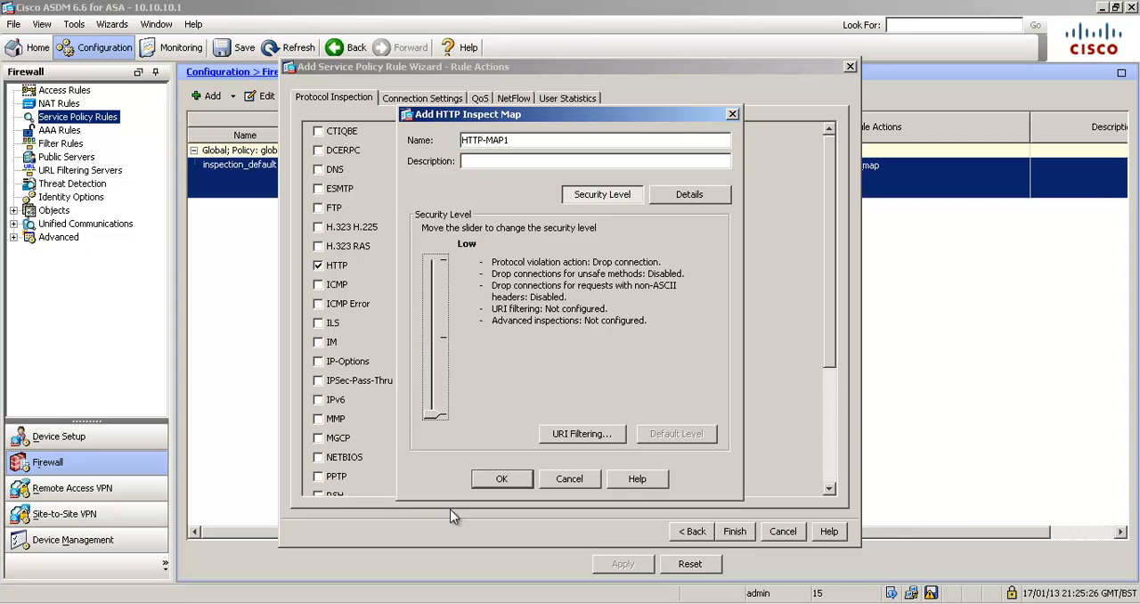
# In HTTP-MAP1 details, enable logging and keep Drop Connection for protocol violations.
pyautogui.click(690, 194)
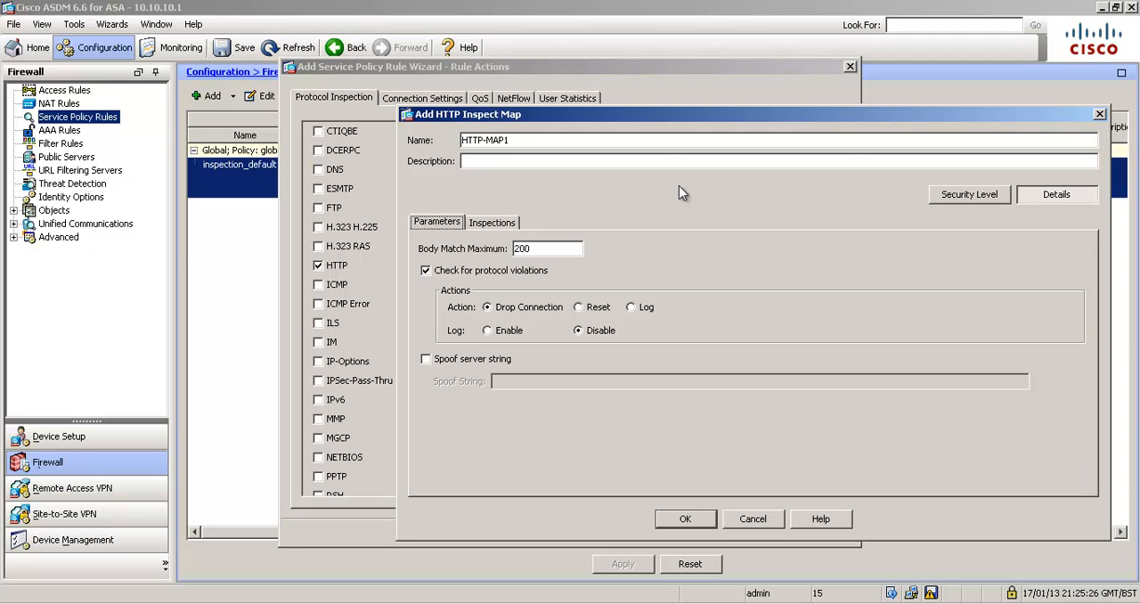
pyautogui.moveTo(526, 295)
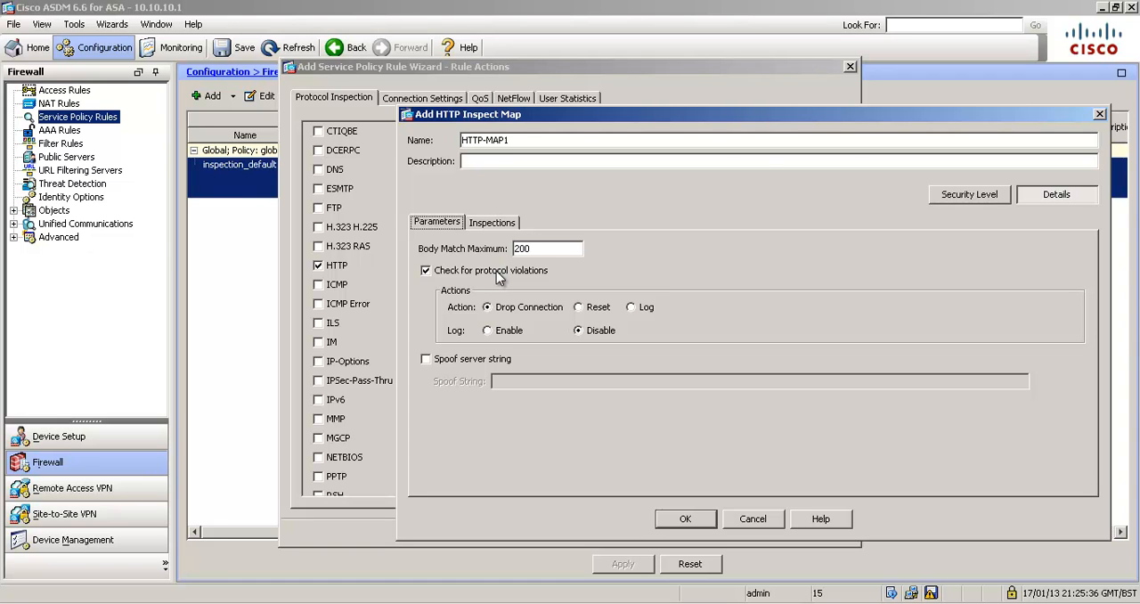
pyautogui.moveTo(577, 310)
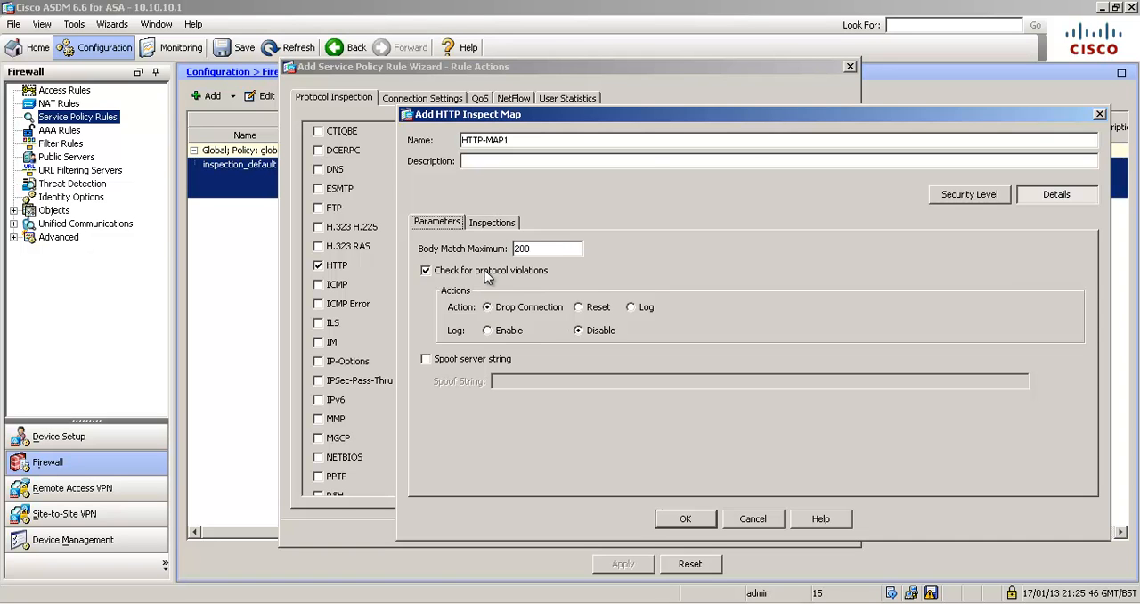
pyautogui.moveTo(444, 294)
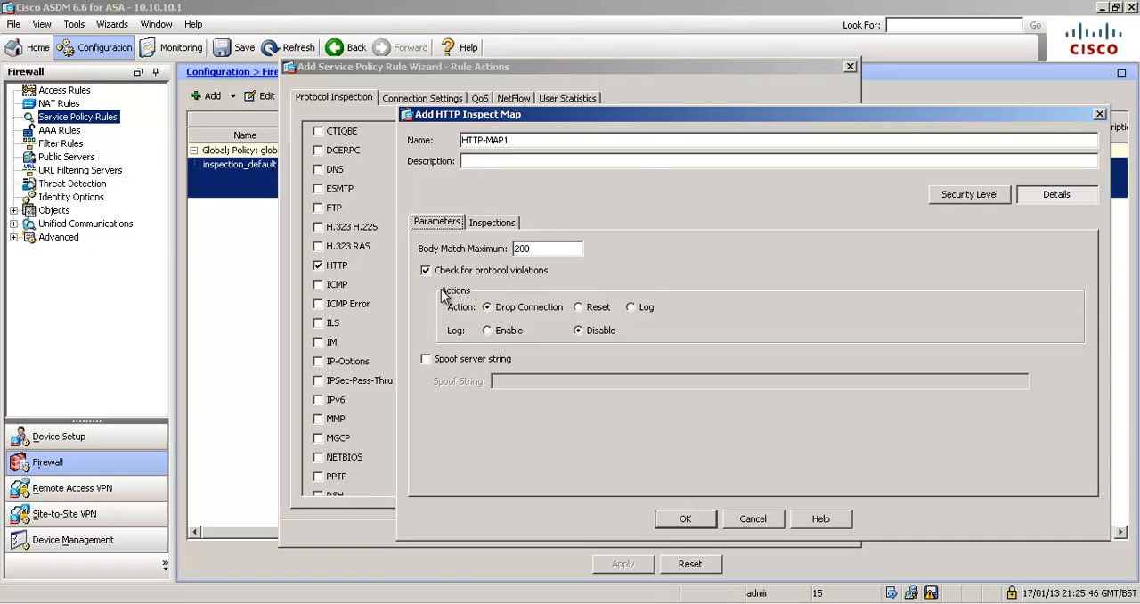
pyautogui.moveTo(499, 335)
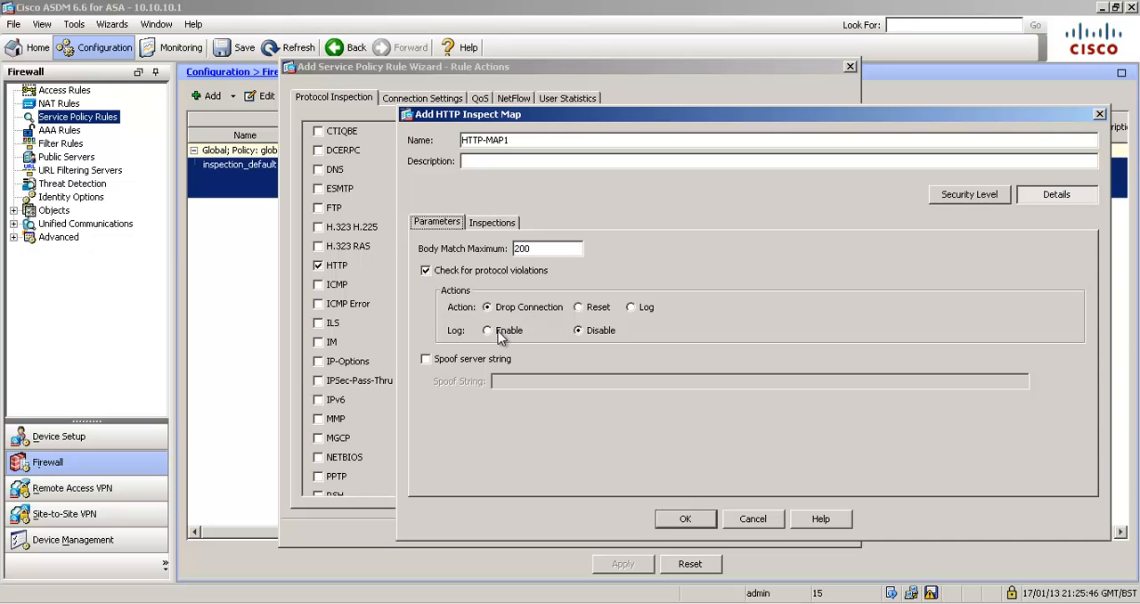
pyautogui.click(487, 330)
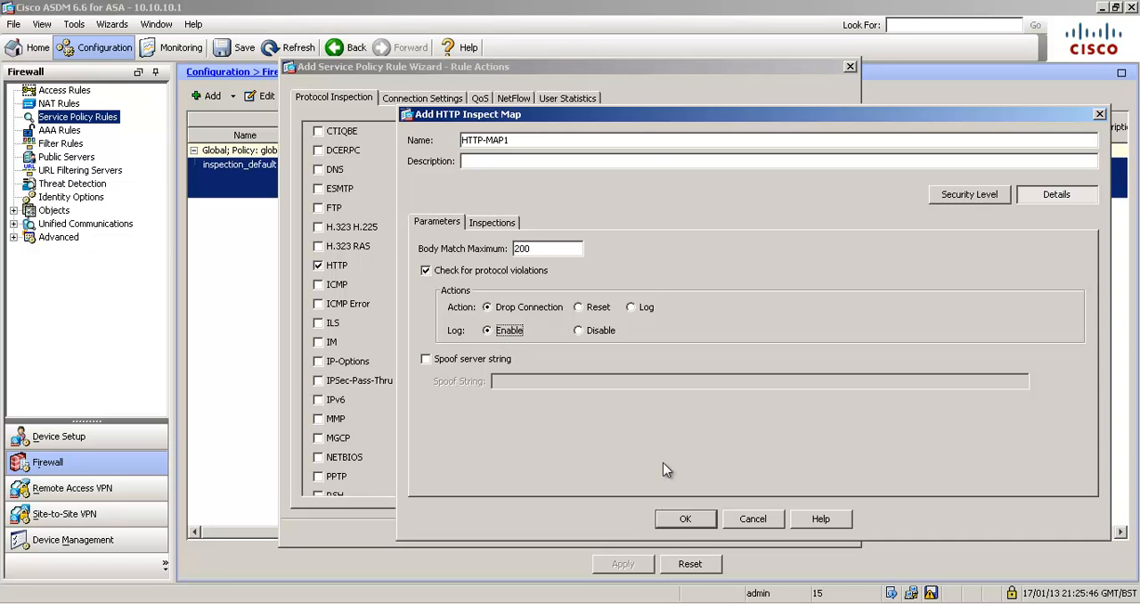
pyautogui.moveTo(585, 306)
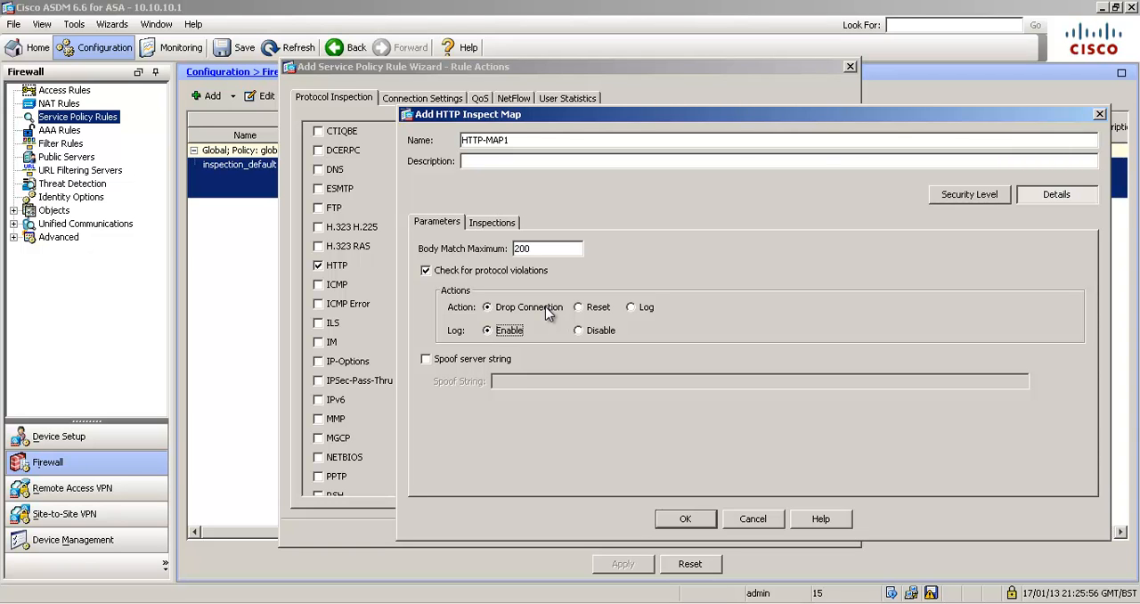
pyautogui.moveTo(564, 322)
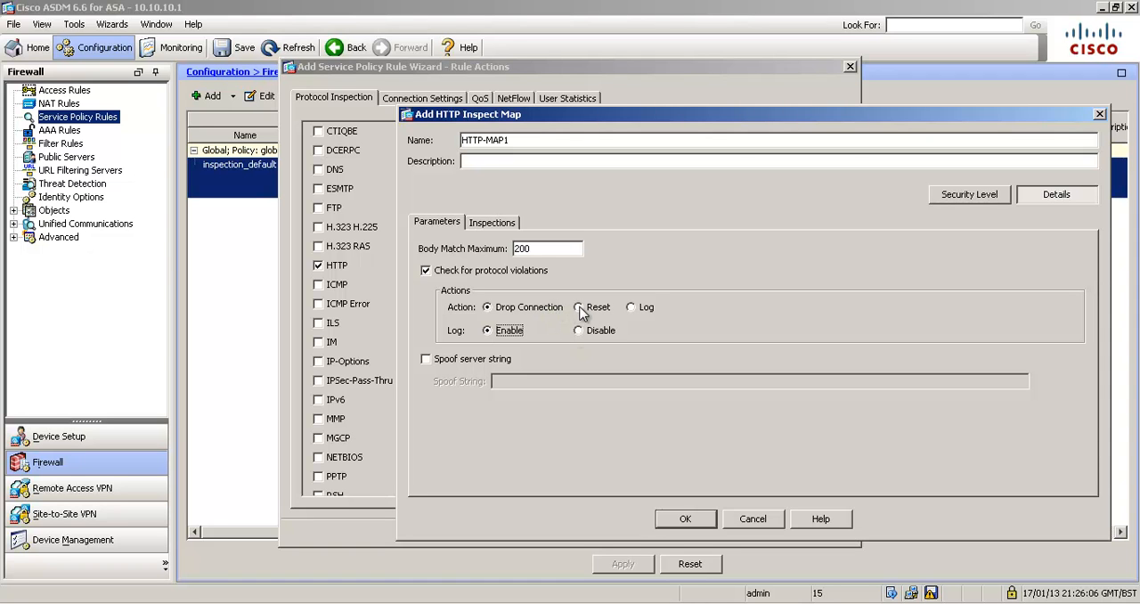
pyautogui.click(577, 306)
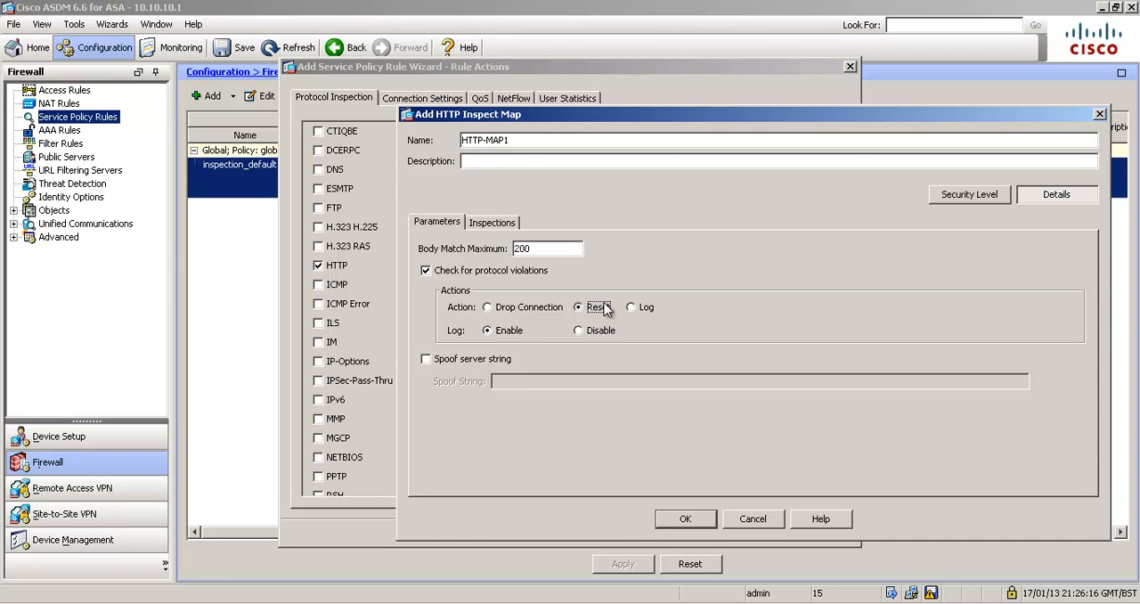
pyautogui.click(486, 306)
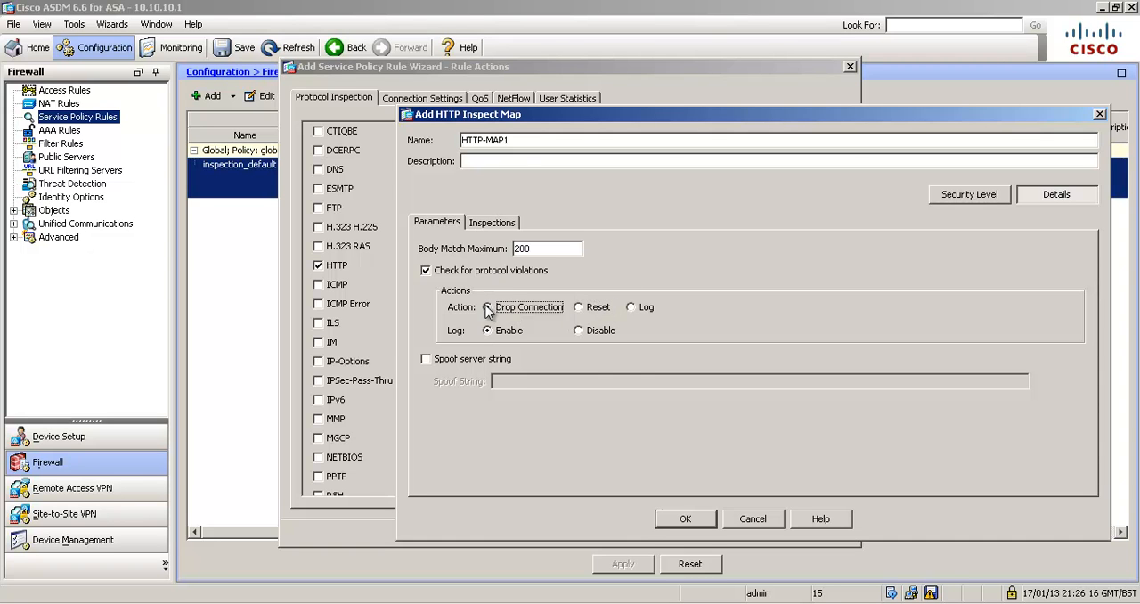
pyautogui.click(485, 306)
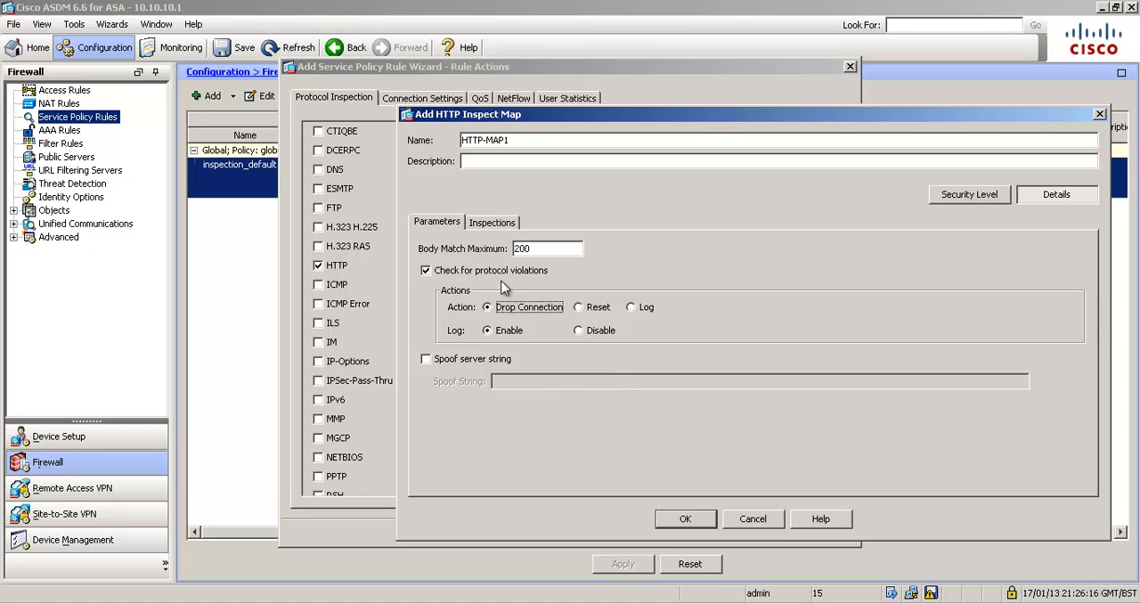
# Add an inspection on Request/Response Content Type Mismatch with Drop Connection and logging.
pyautogui.click(492, 221)
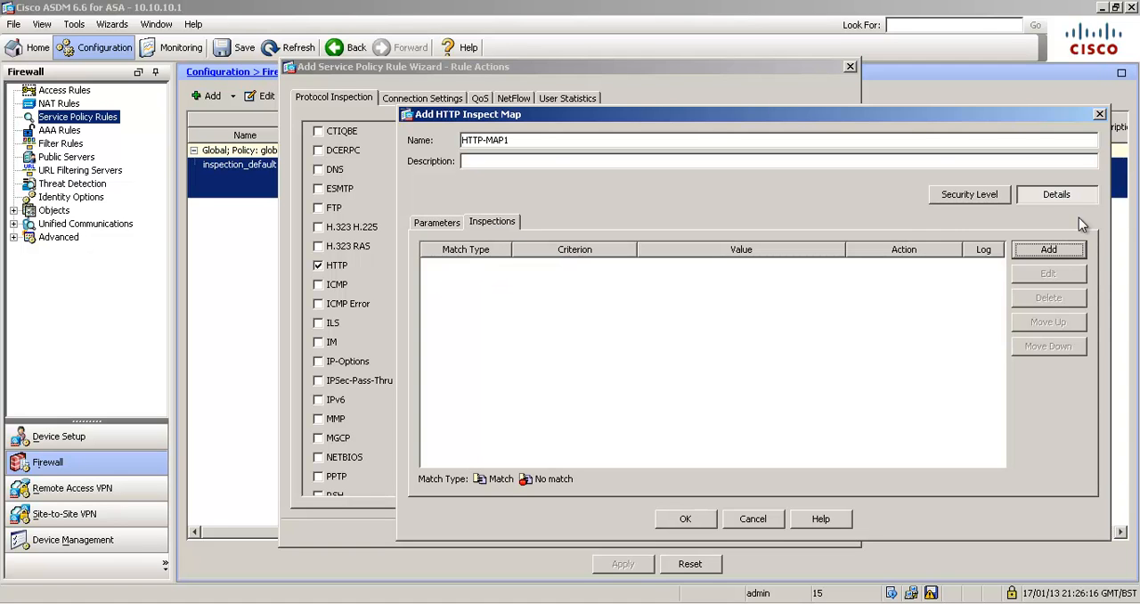
pyautogui.click(1050, 249)
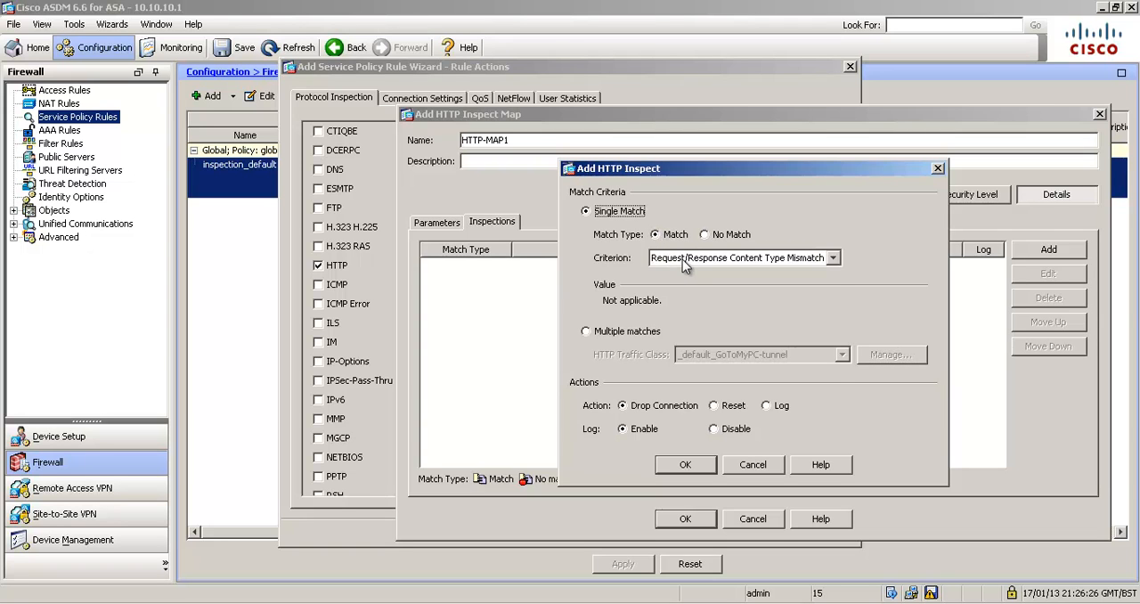
pyautogui.click(831, 258)
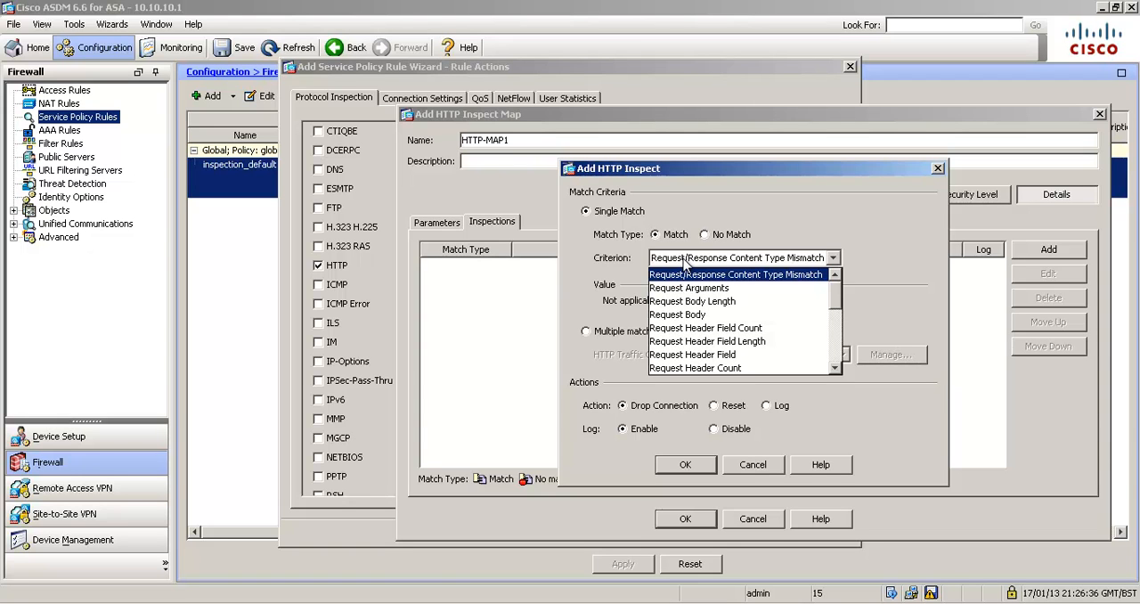
pyautogui.click(736, 275)
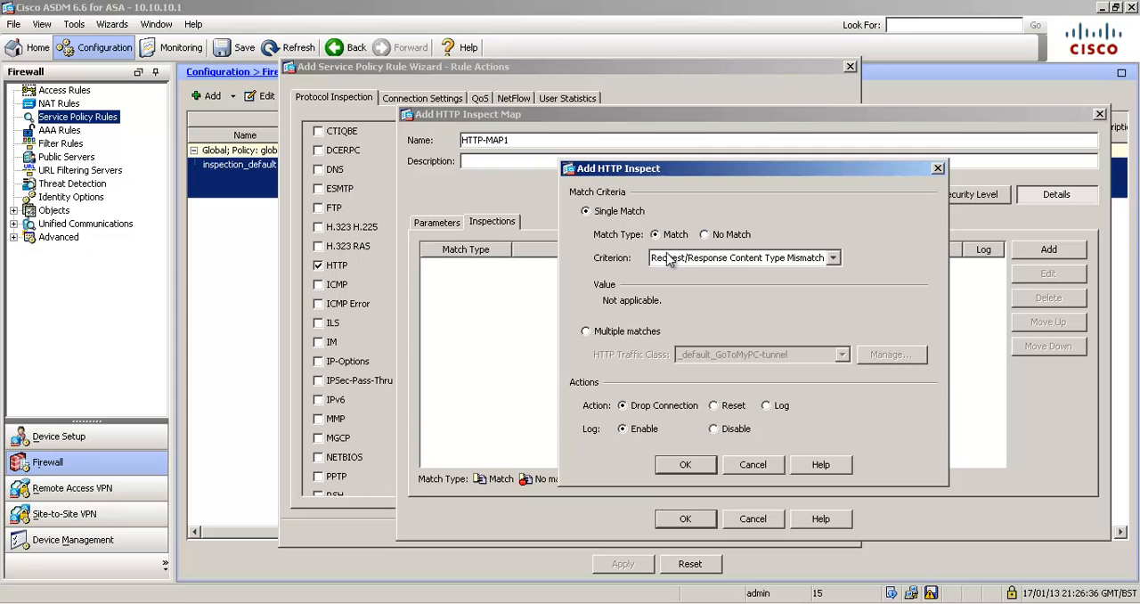
pyautogui.moveTo(648, 430)
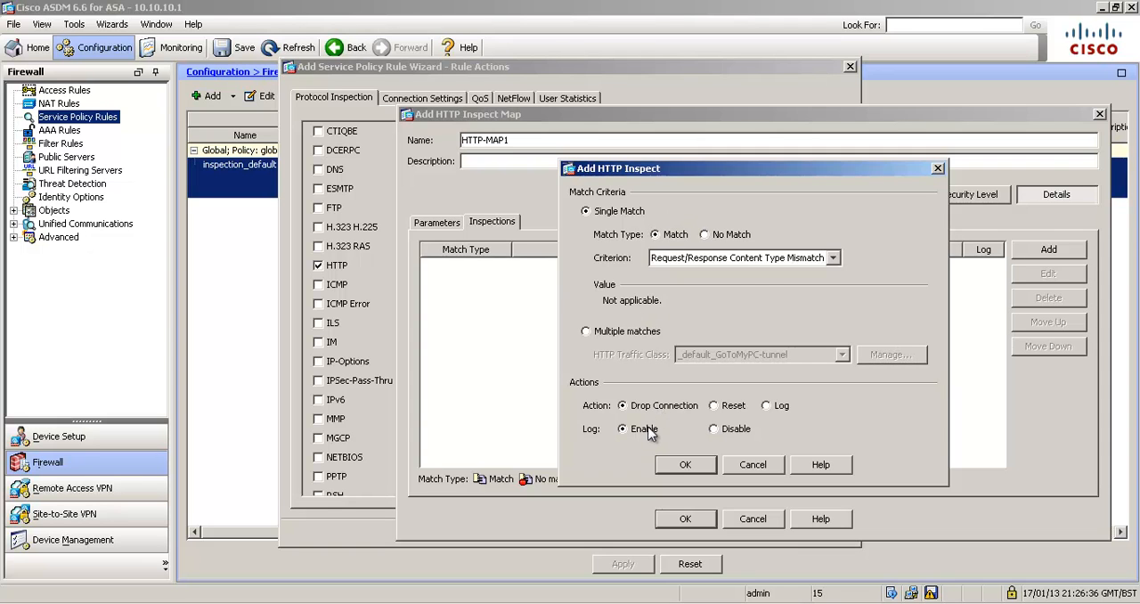
pyautogui.click(831, 257)
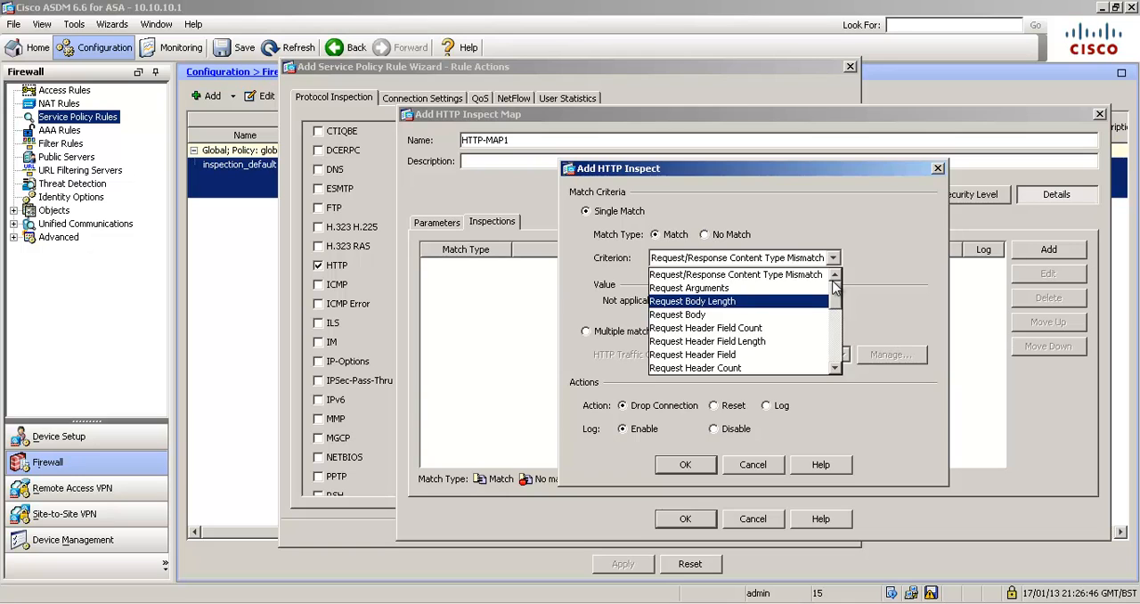
pyautogui.click(737, 274)
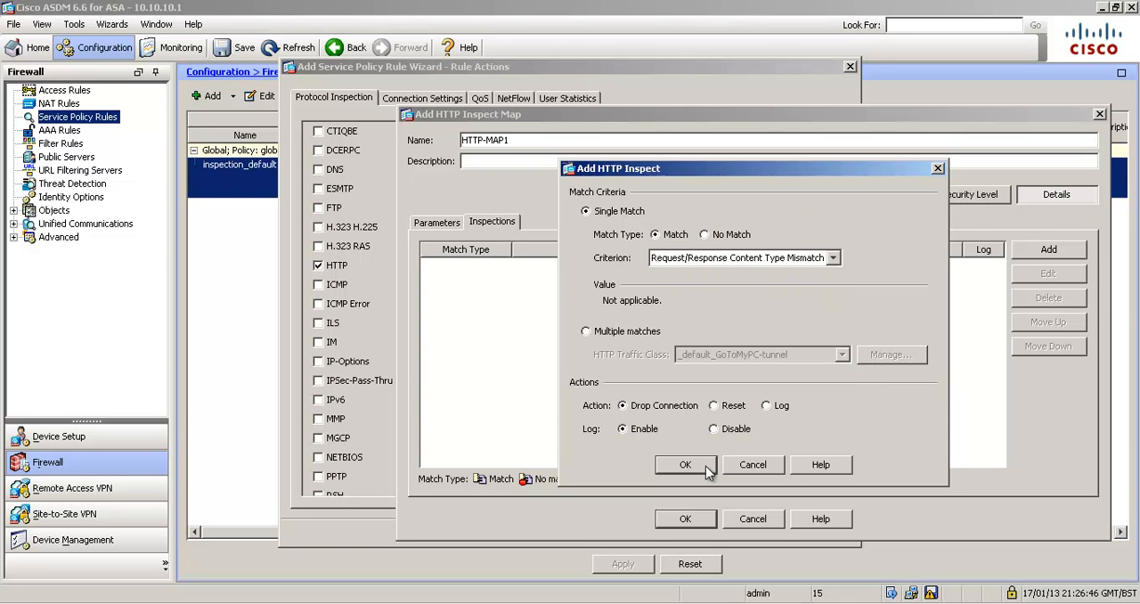
pyautogui.moveTo(772, 277)
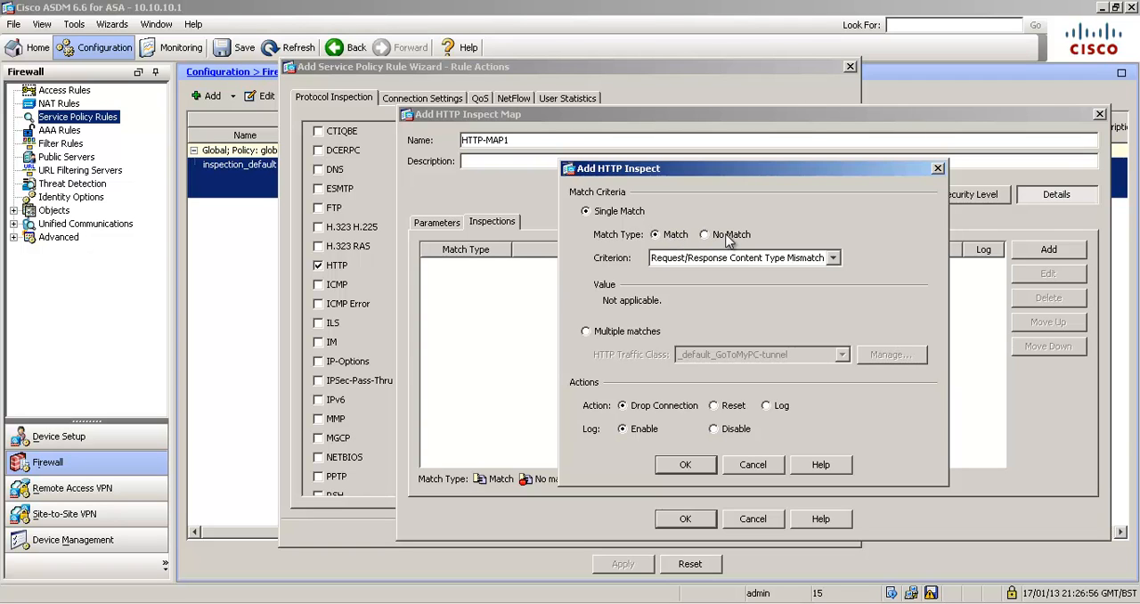
pyautogui.click(832, 258)
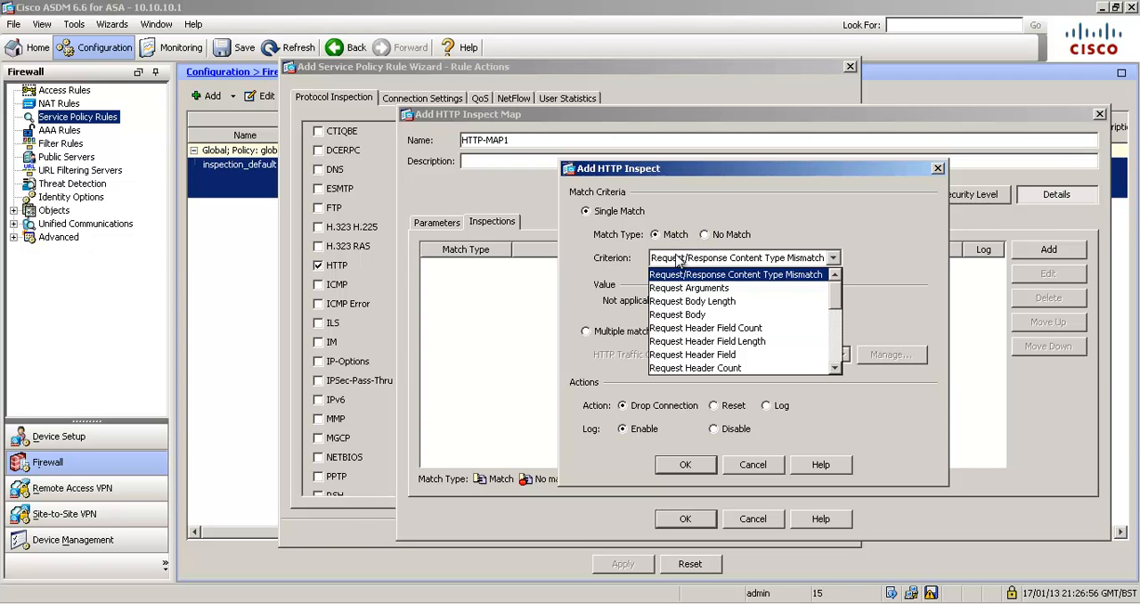
pyautogui.click(736, 275)
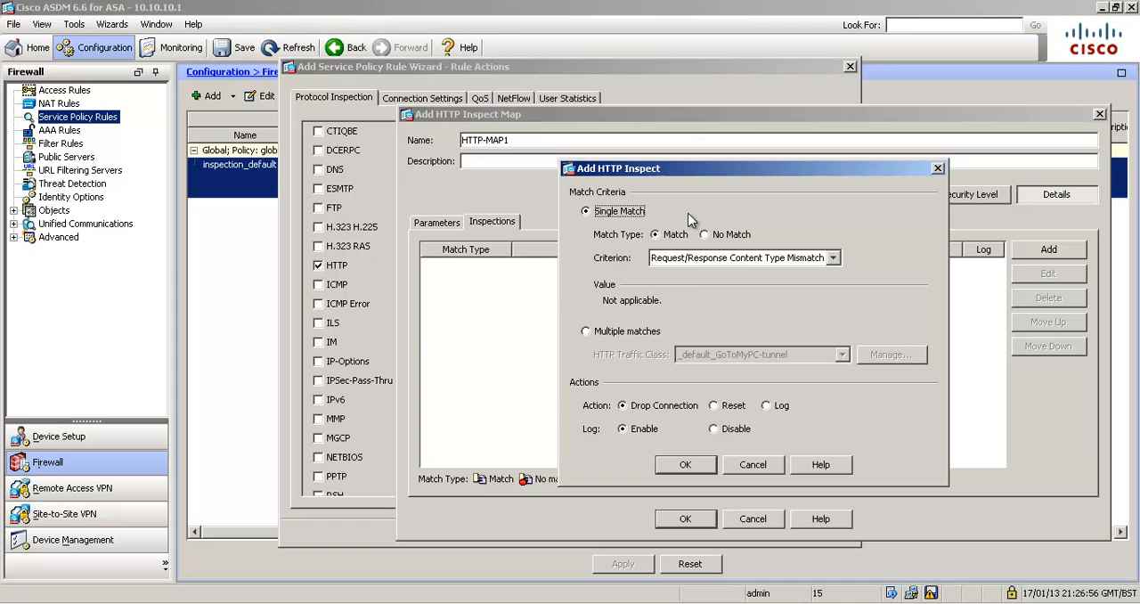
# Keep the criterion as Match rather than No Match, confirm the inspection and save HTTP-MAP1.
pyautogui.click(834, 258)
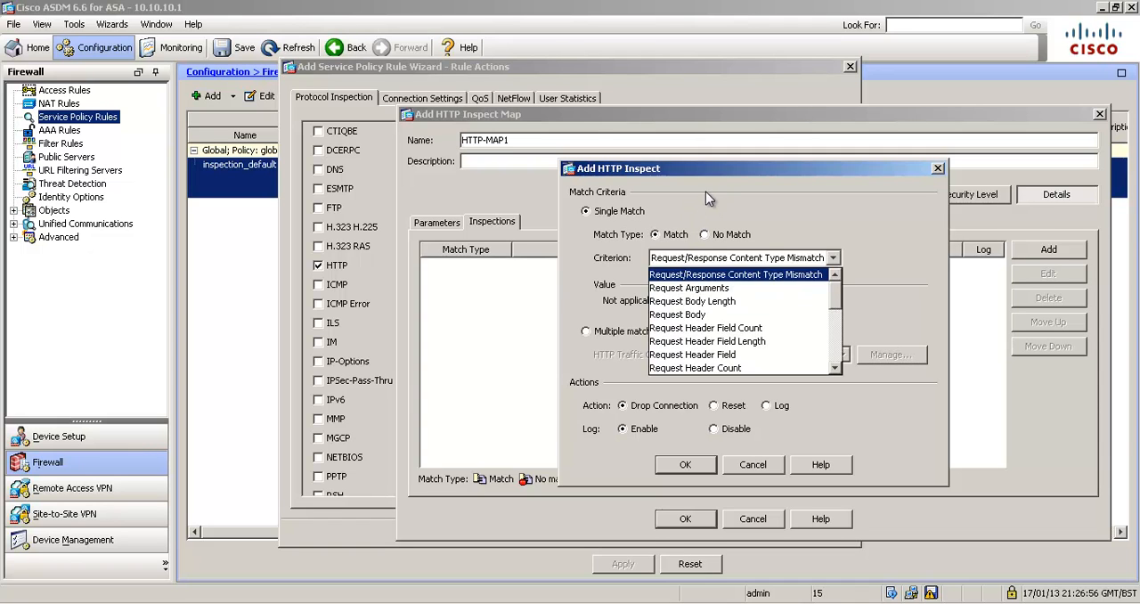
pyautogui.click(702, 235)
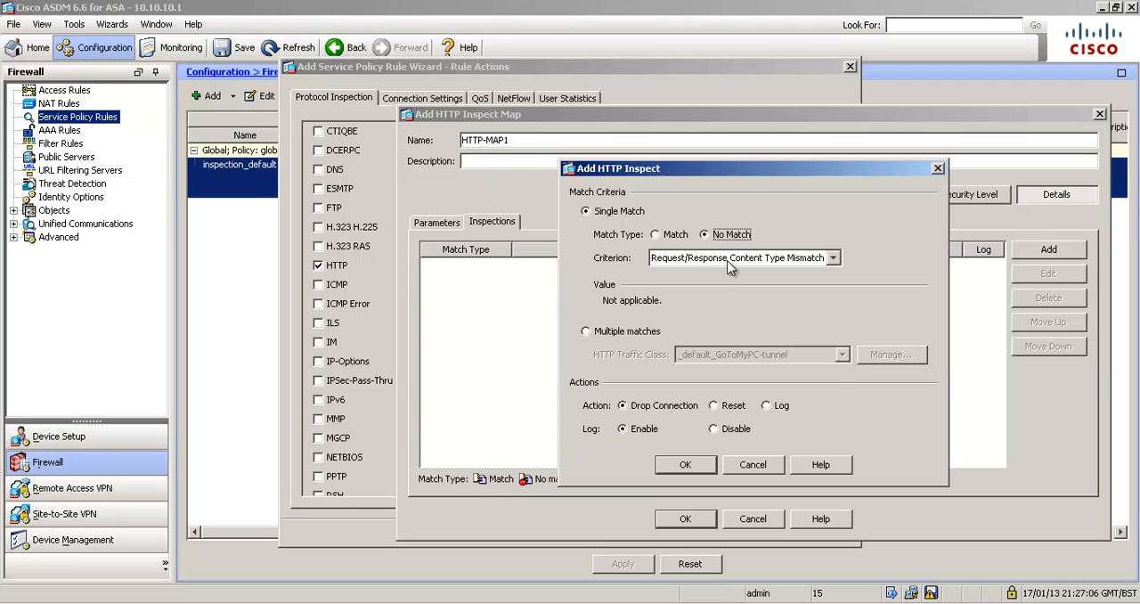
pyautogui.click(832, 257)
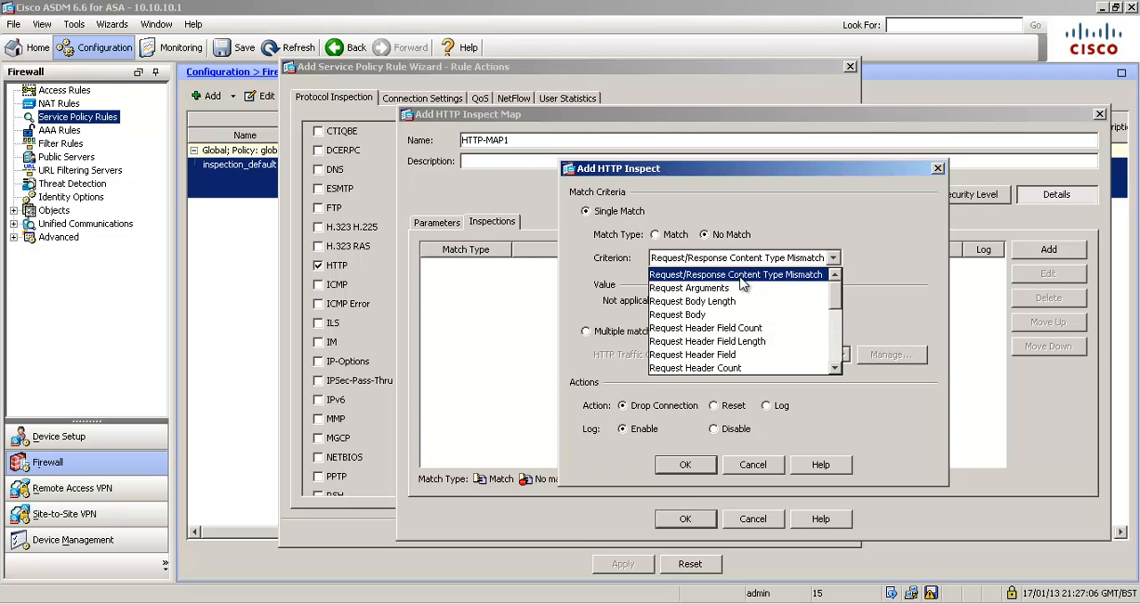
pyautogui.moveTo(809, 285)
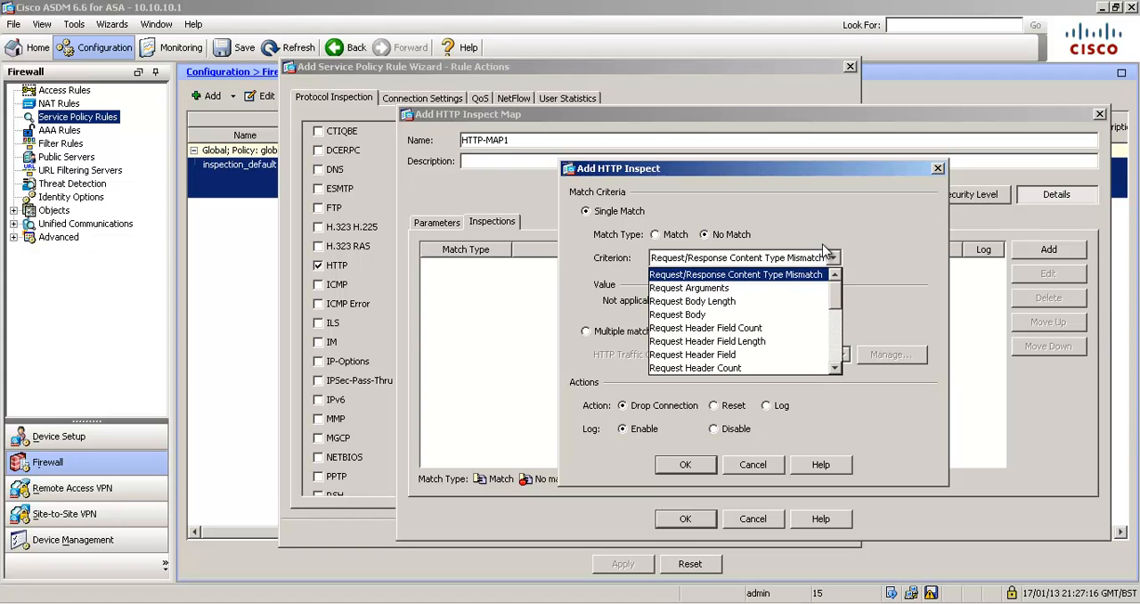
pyautogui.click(737, 274)
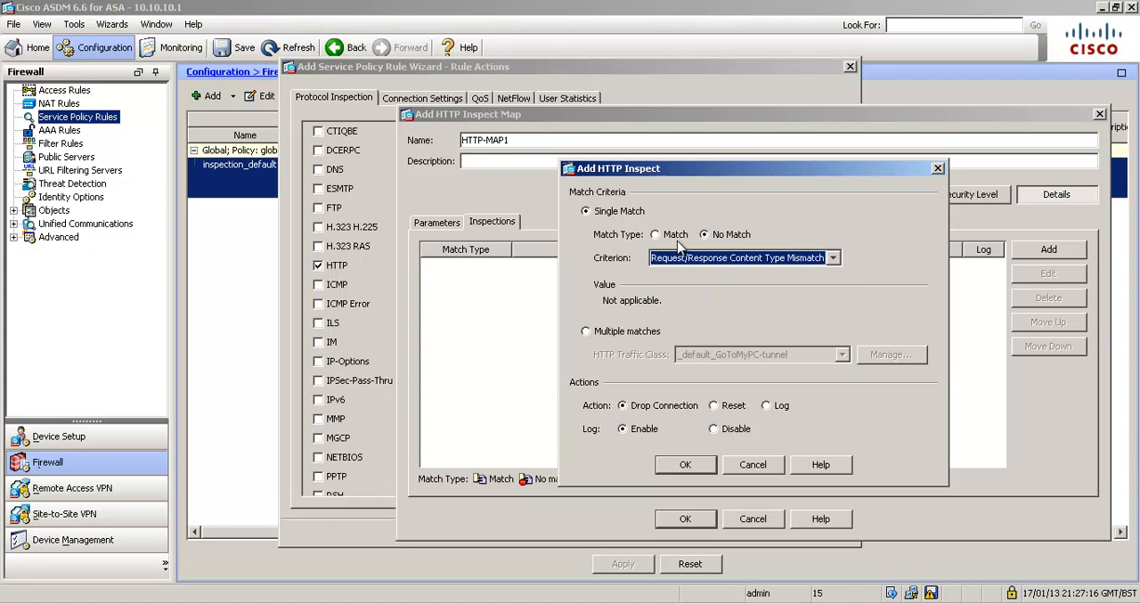
pyautogui.click(656, 234)
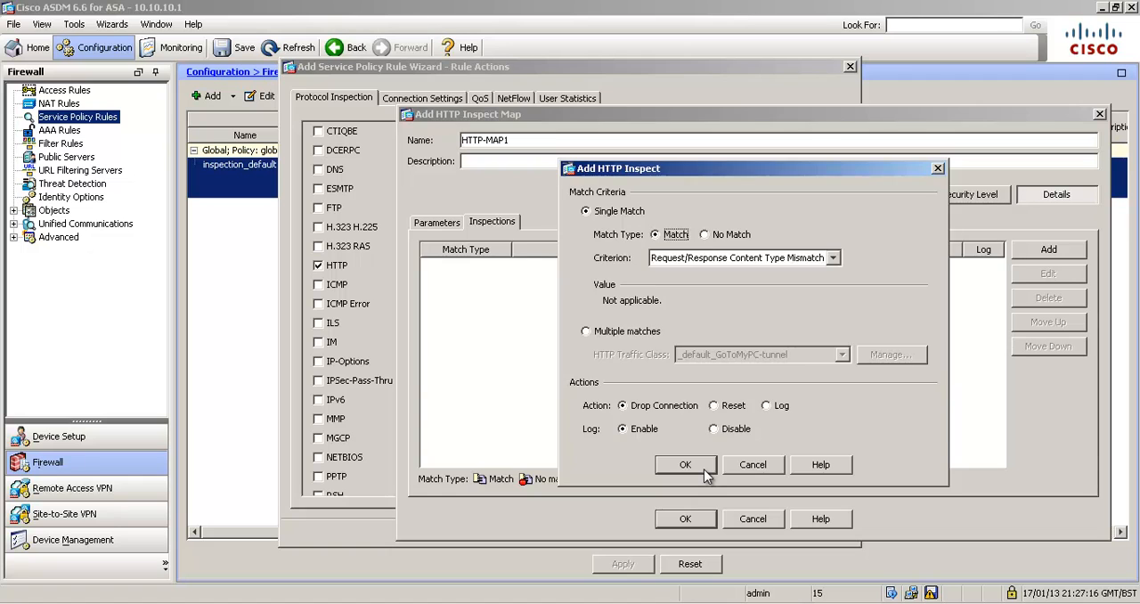
pyautogui.click(686, 465)
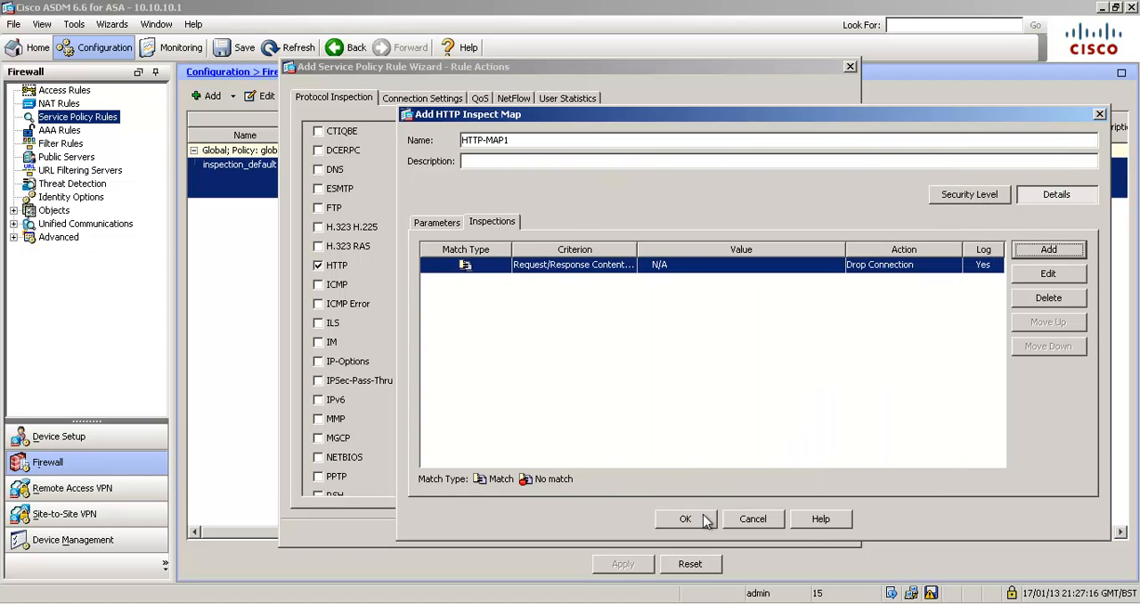
pyautogui.click(686, 518)
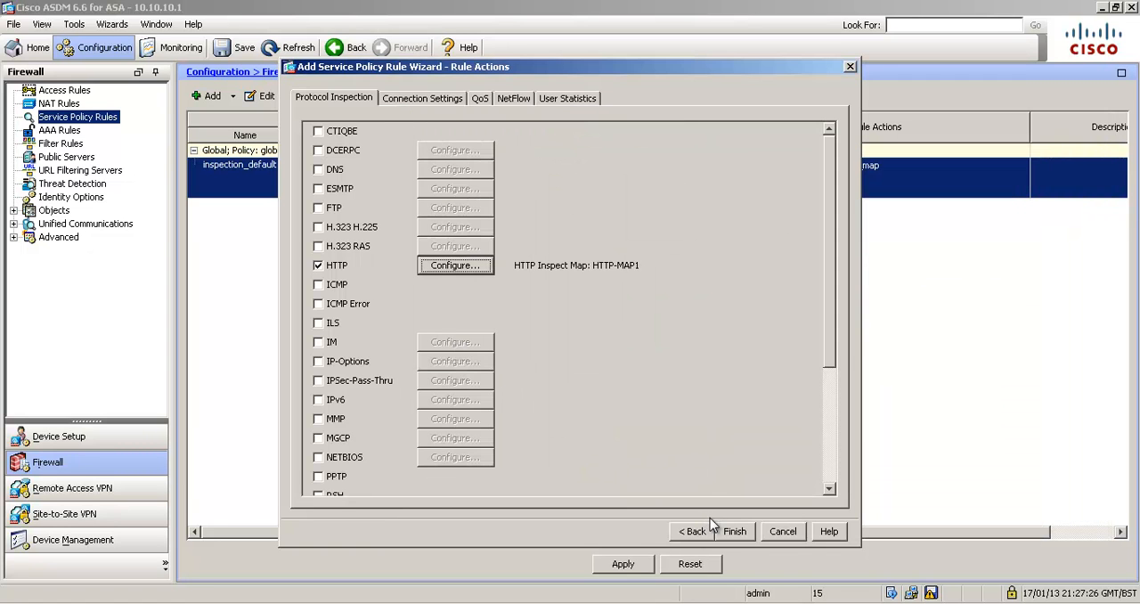
# Finish the global-class rule inspecting HTTP with HTTP-MAP1 and start another rule.
pyautogui.click(733, 531)
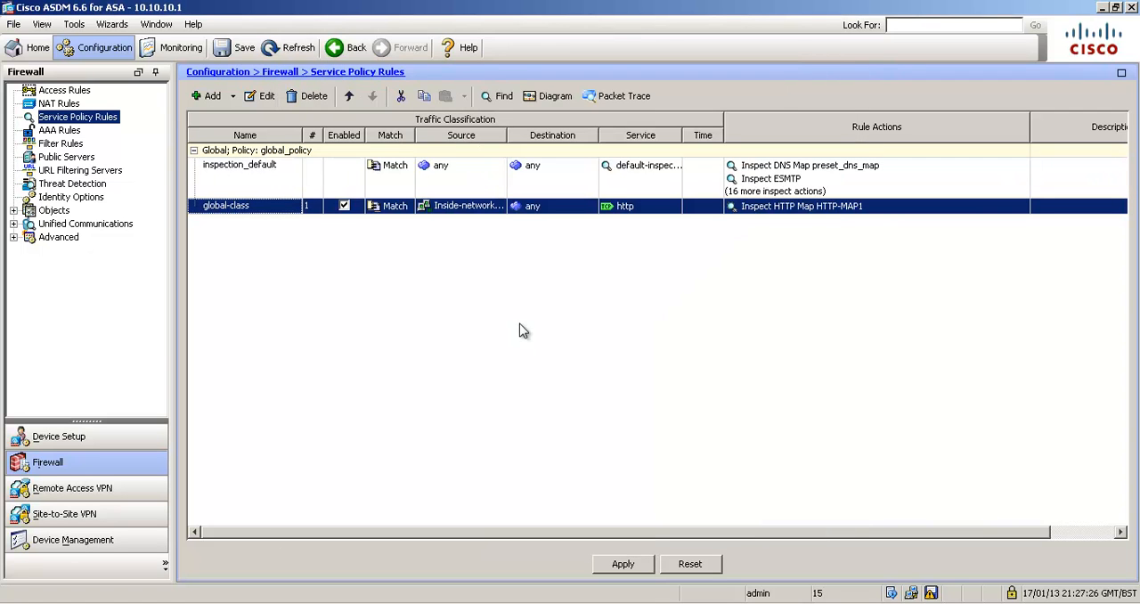
pyautogui.moveTo(367, 274)
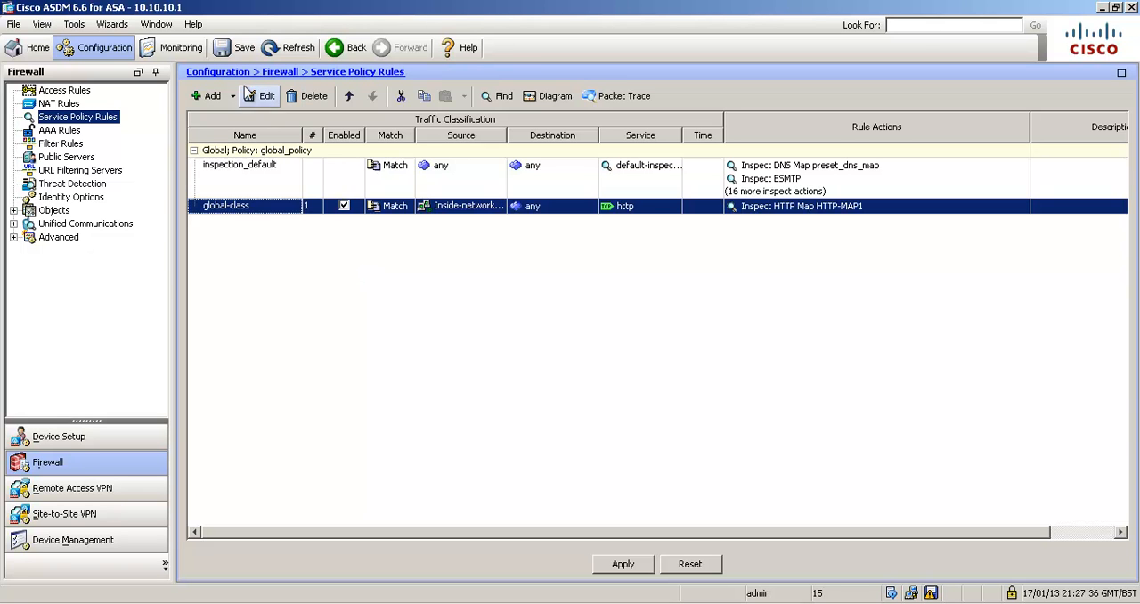
pyautogui.click(206, 95)
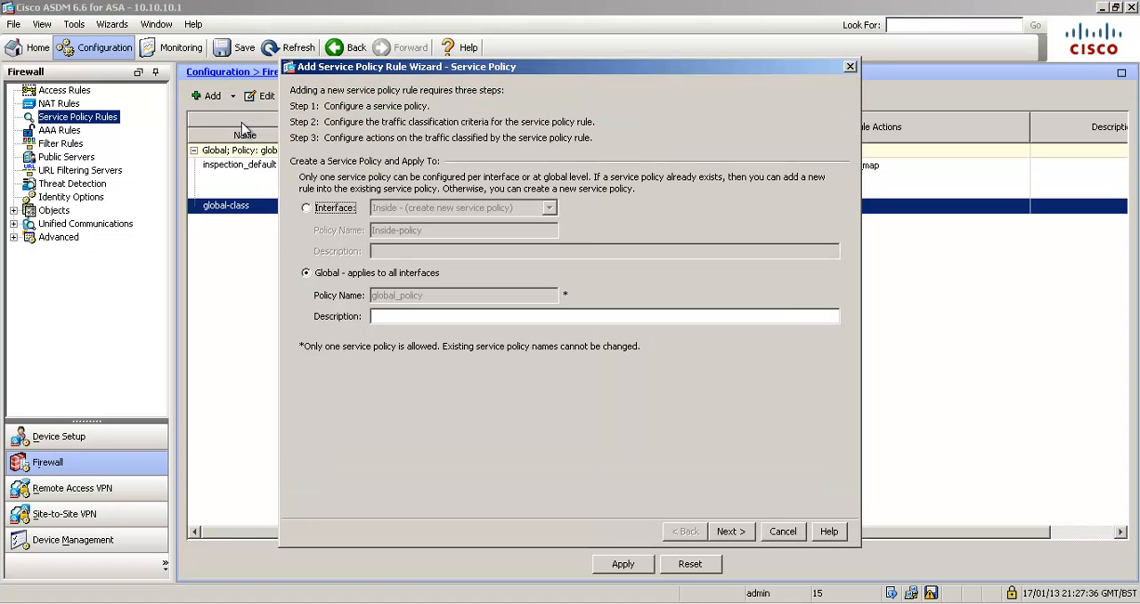
# Name the Outside interface policy Outside-policy1 after the duplicate-name error, matching by source/destination address.
pyautogui.click(548, 208)
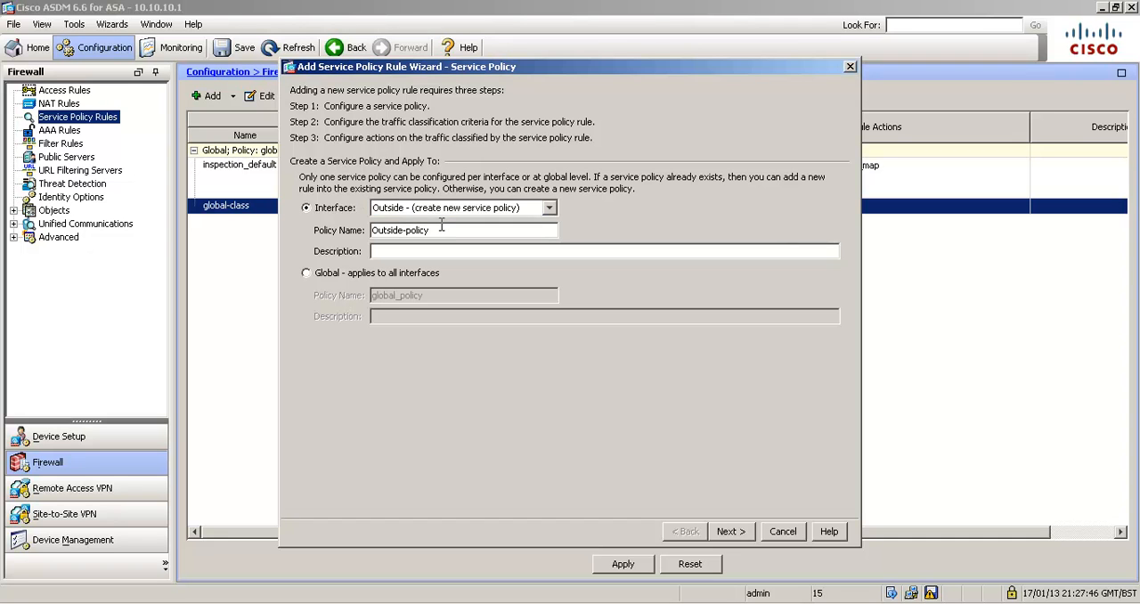
pyautogui.click(731, 531)
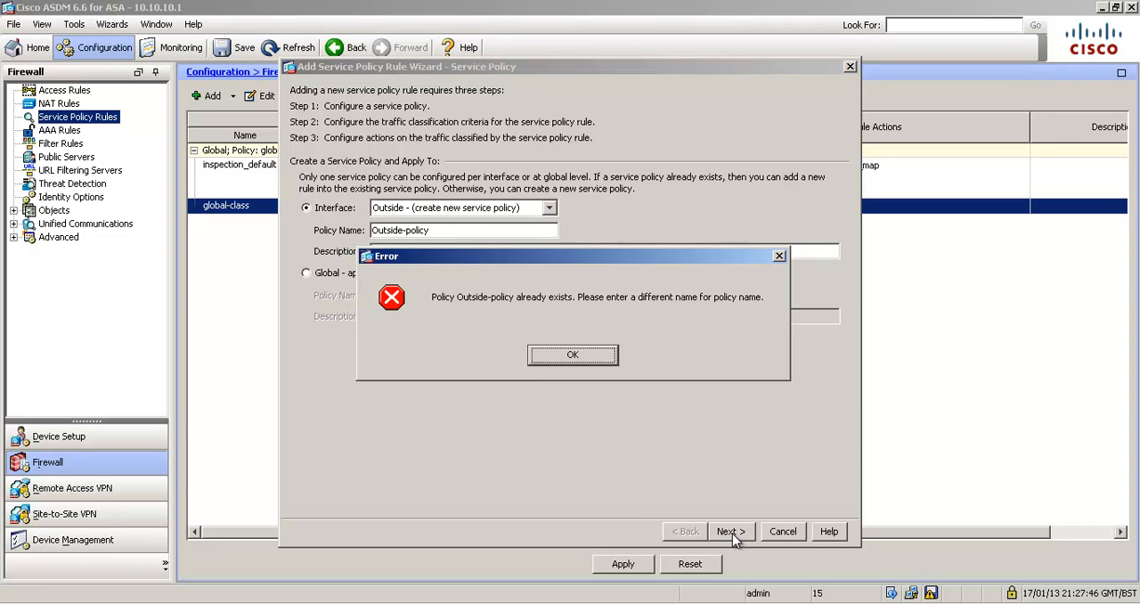
pyautogui.click(572, 354)
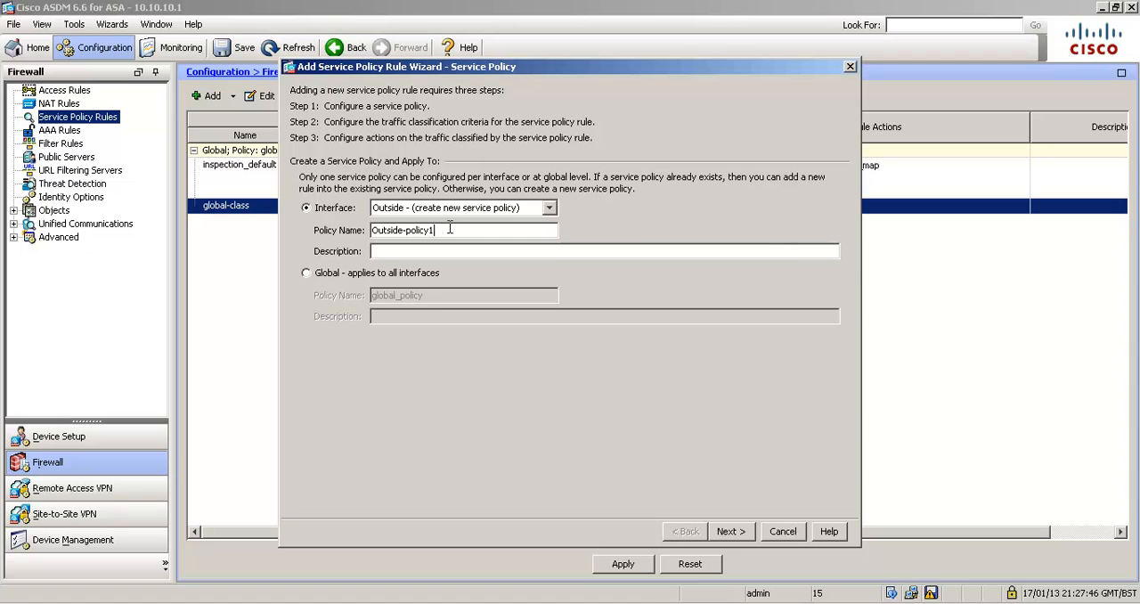
pyautogui.click(729, 531)
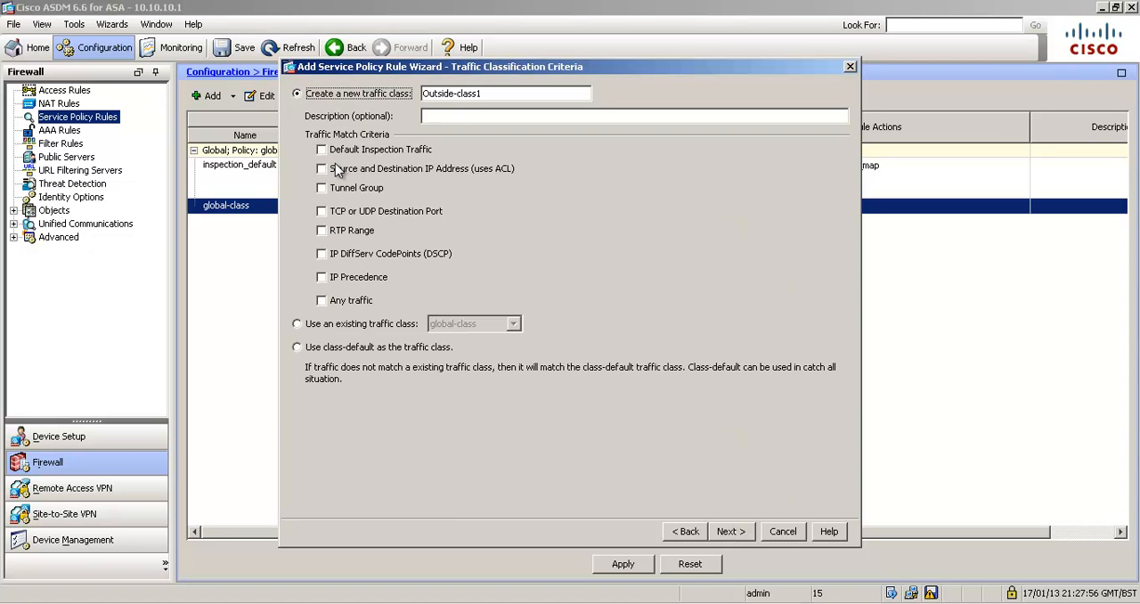
pyautogui.click(321, 168)
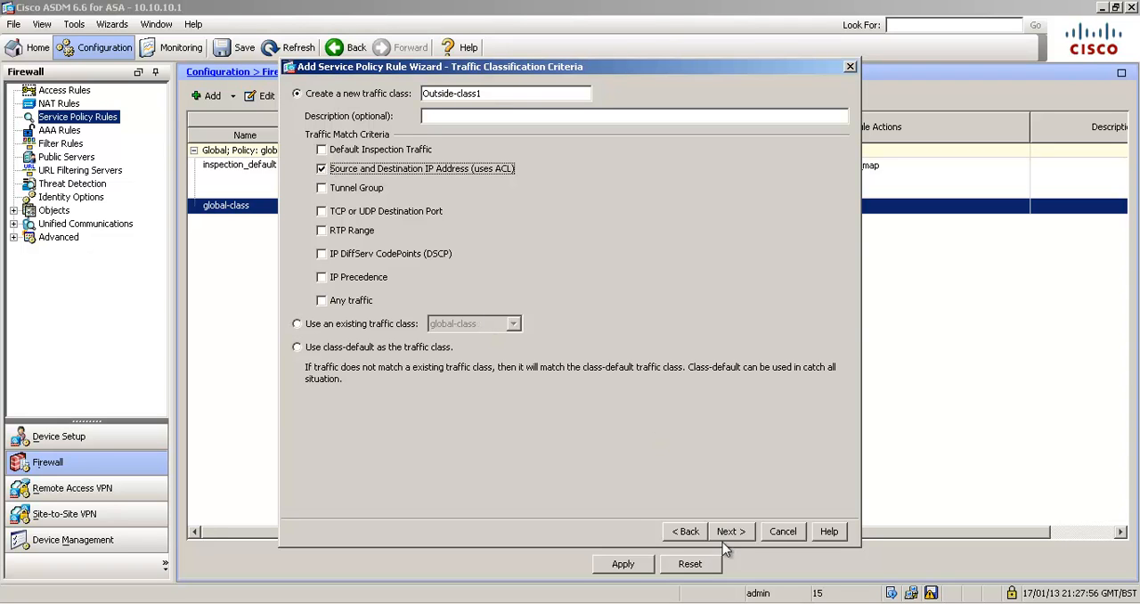
# Match any source to Servers on tcp/http for Outside-class1 and reach the rule actions.
pyautogui.click(731, 531)
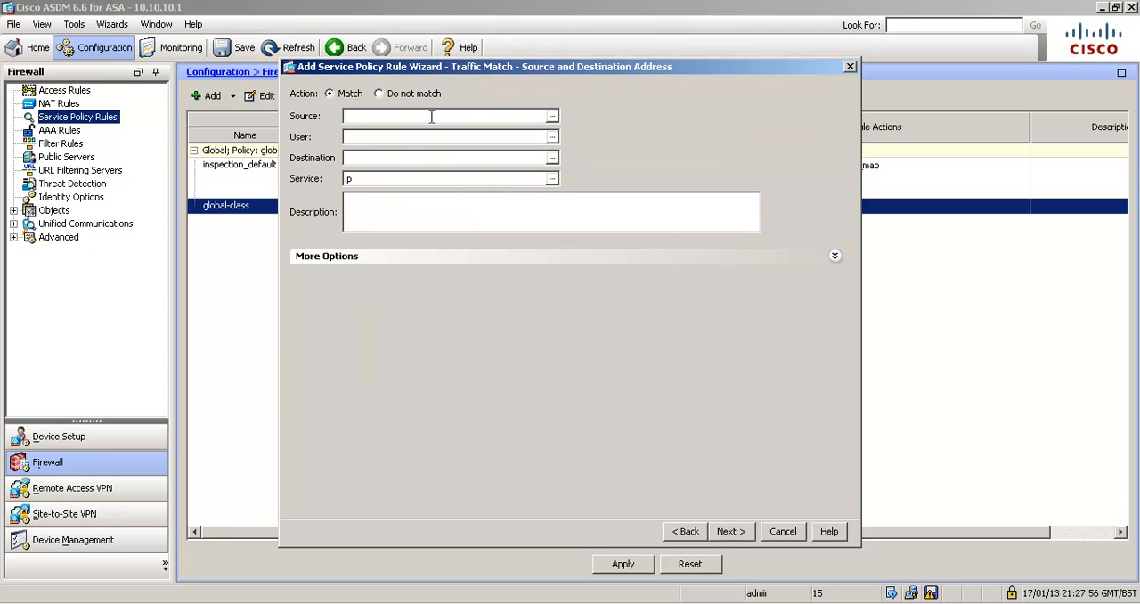
pyautogui.write('any')
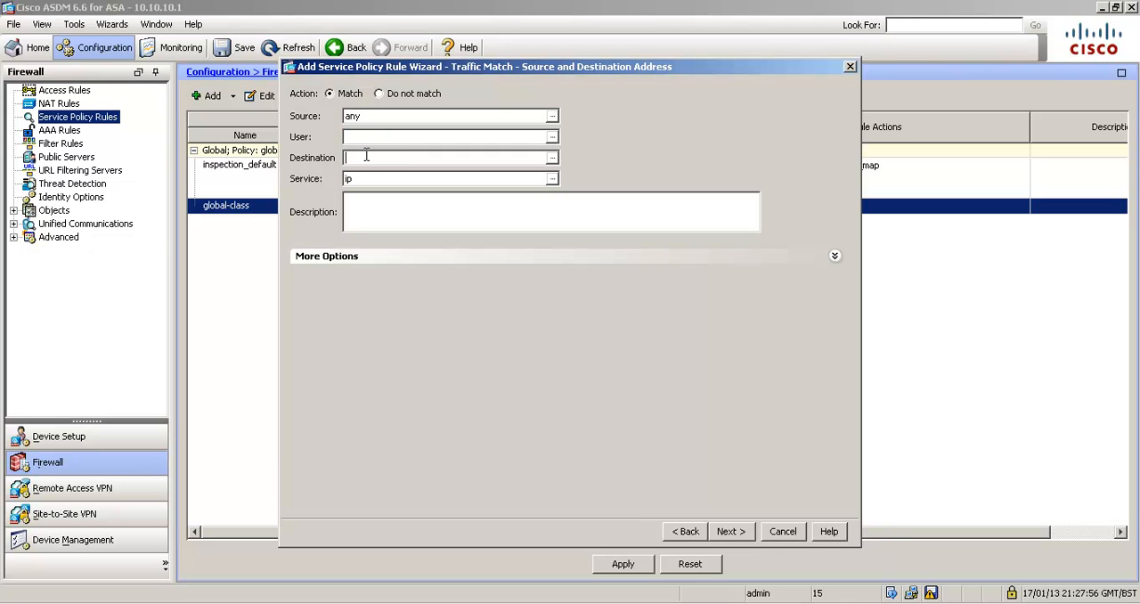
pyautogui.write('servers')
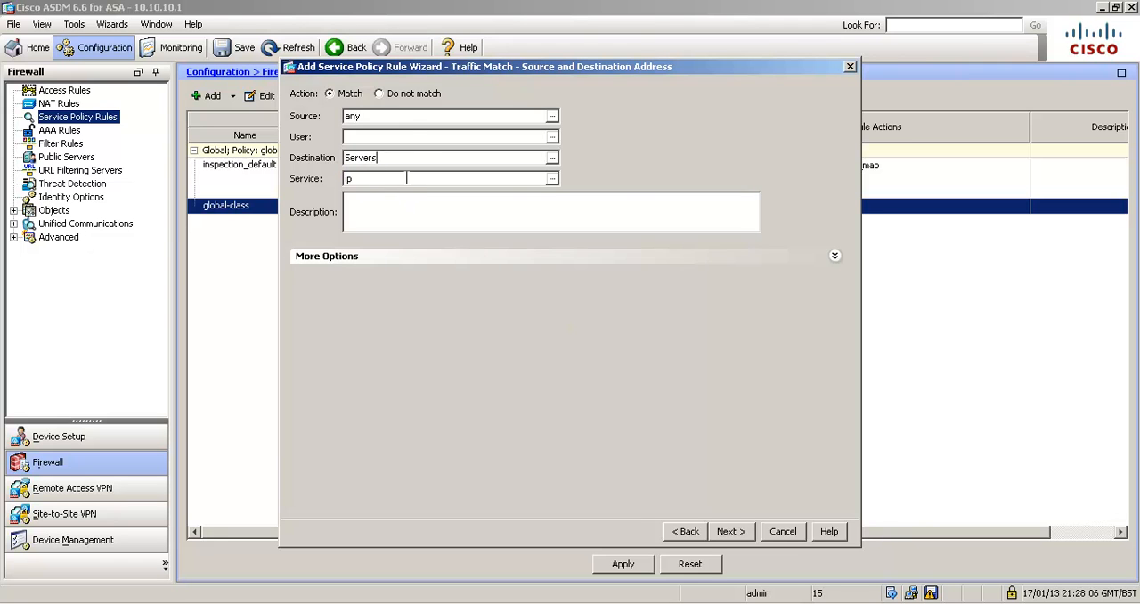
pyautogui.moveTo(527, 289)
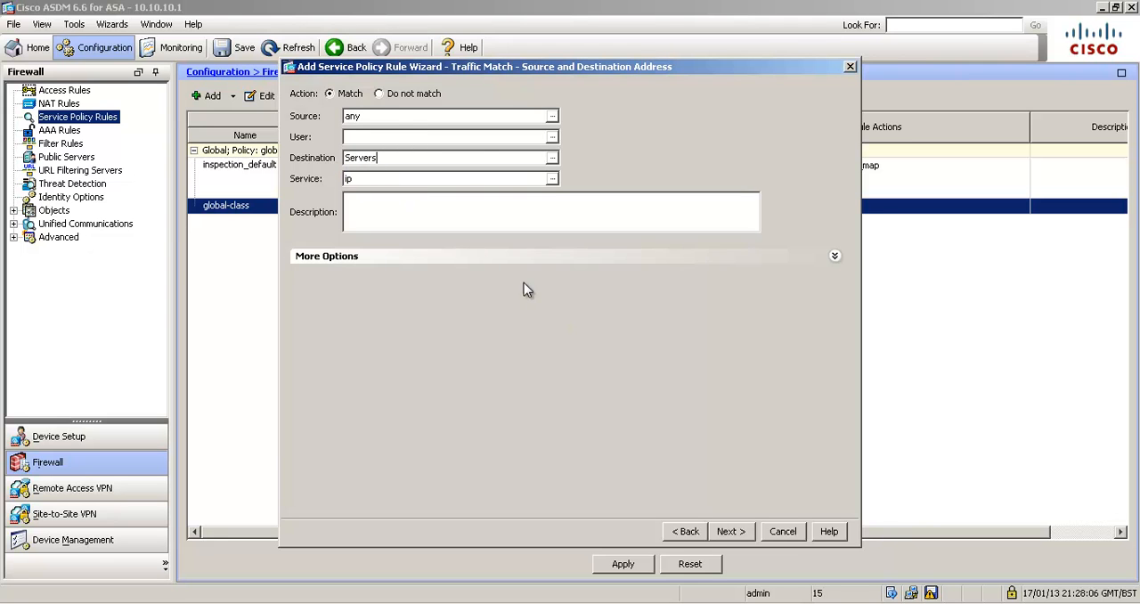
pyautogui.write('tcp/http')
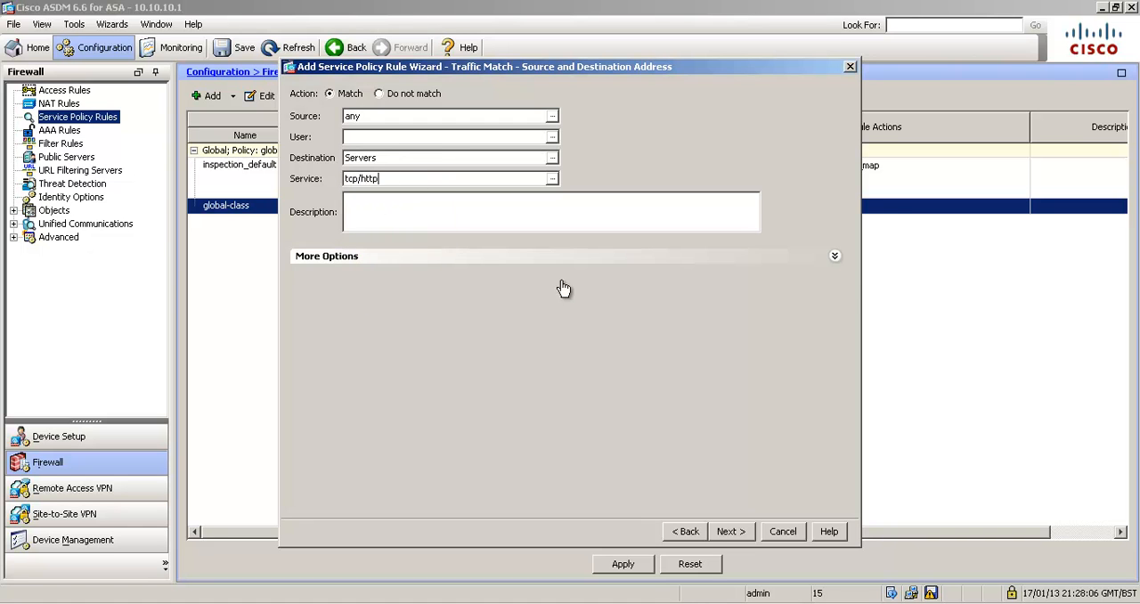
pyautogui.click(733, 531)
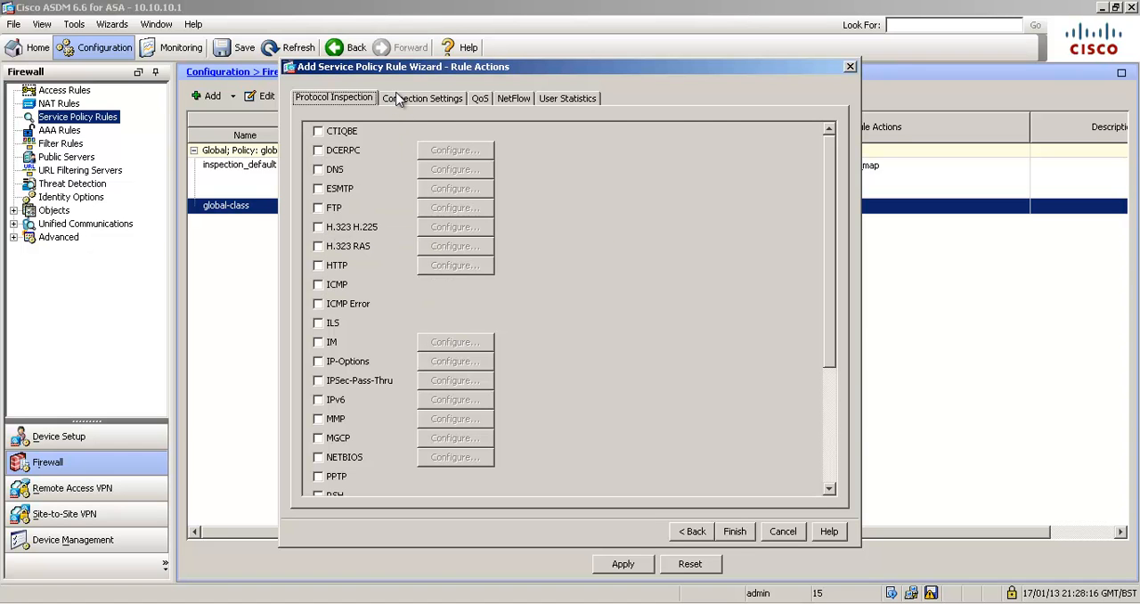
# Set Maximum Per Client Embryonic Connections to 50 in Connection Settings.
pyautogui.click(423, 98)
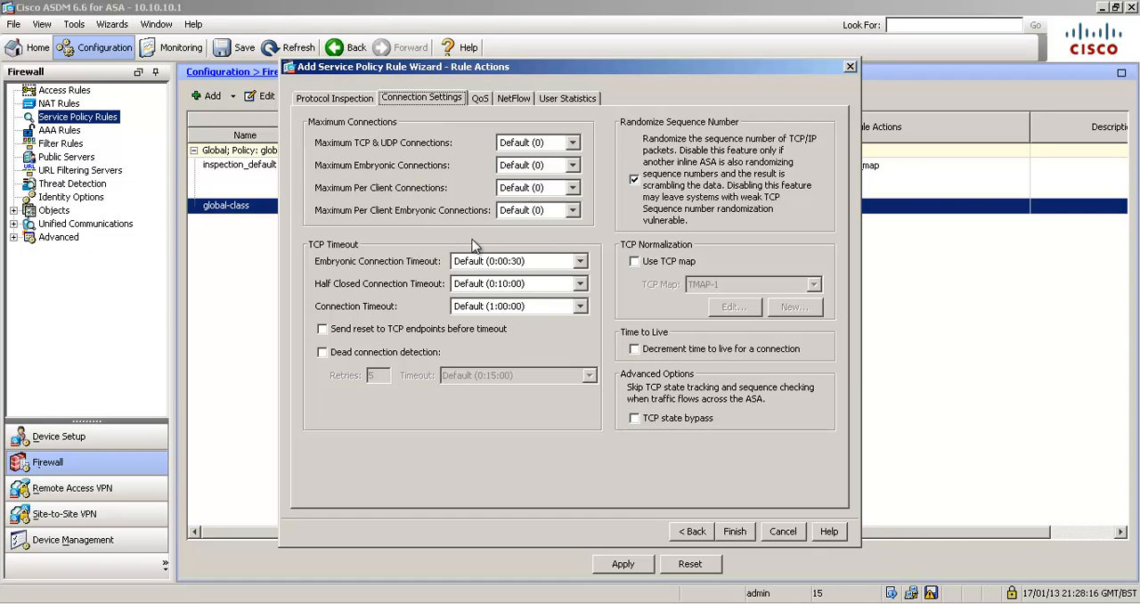
pyautogui.moveTo(430, 269)
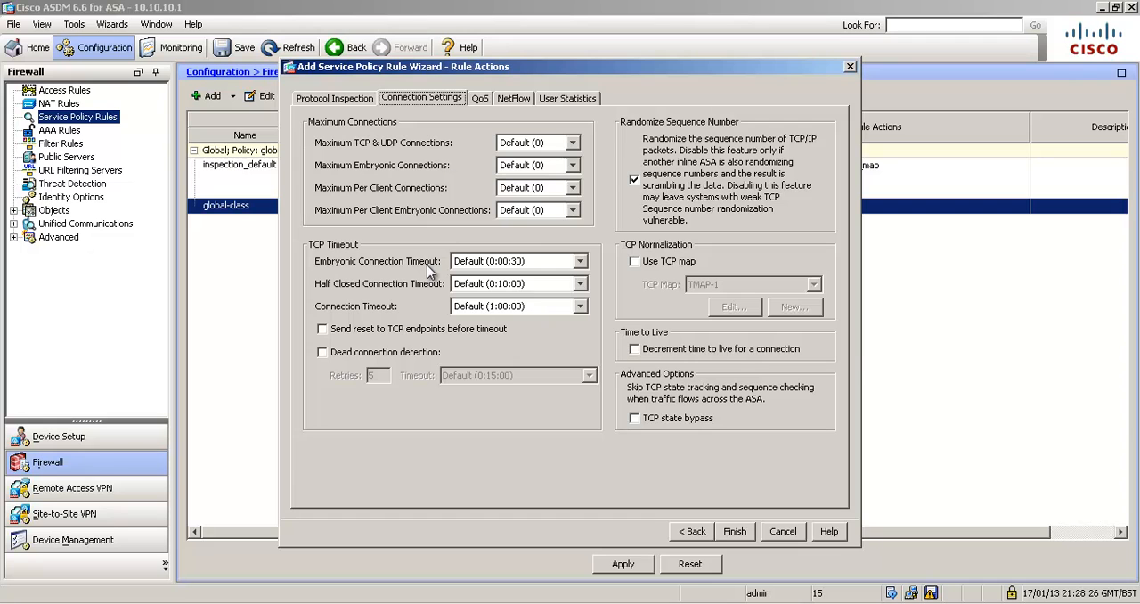
pyautogui.moveTo(374, 151)
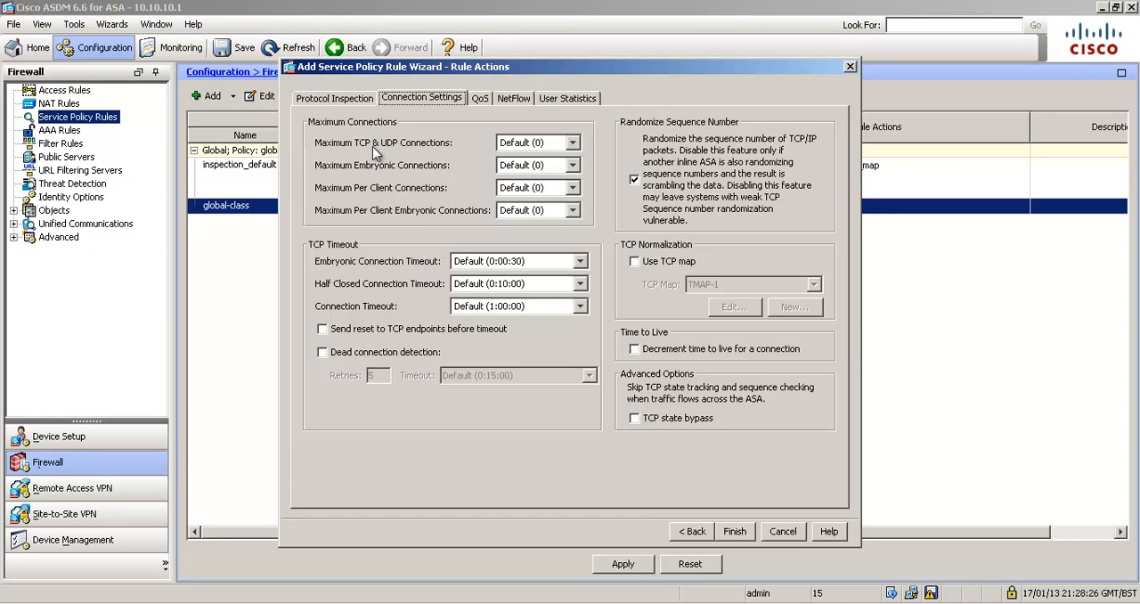
pyautogui.moveTo(378, 171)
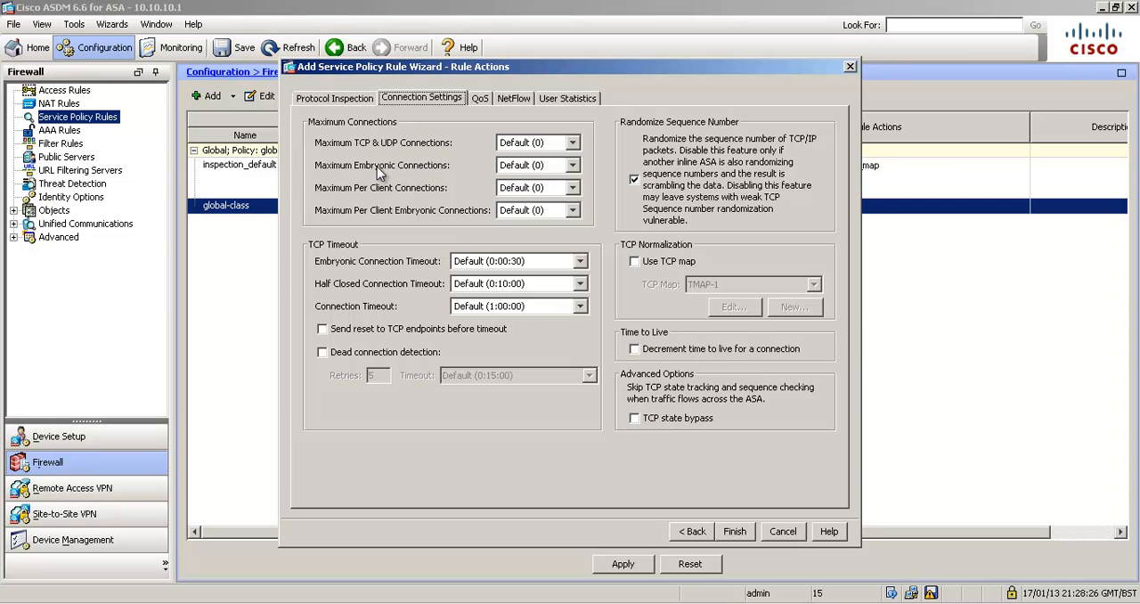
pyautogui.moveTo(394, 176)
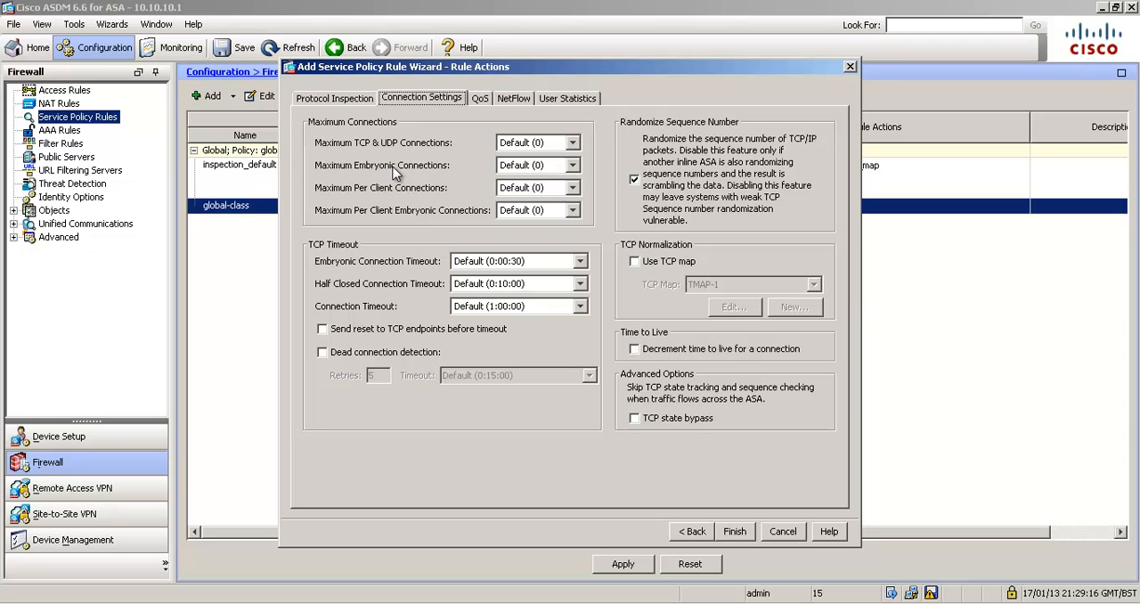
pyautogui.moveTo(420, 180)
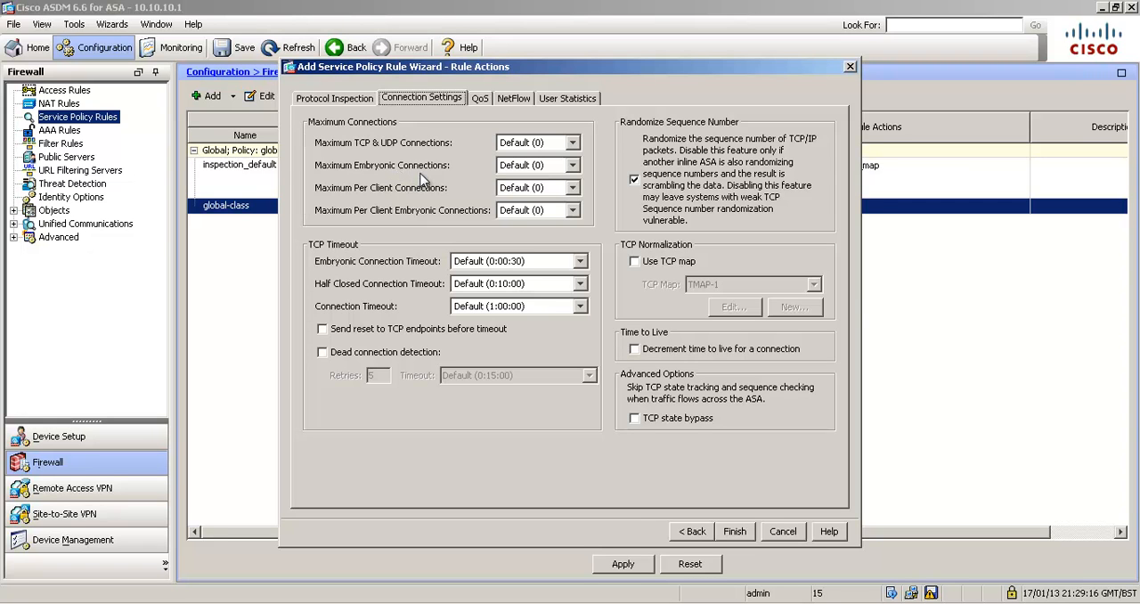
pyautogui.moveTo(439, 172)
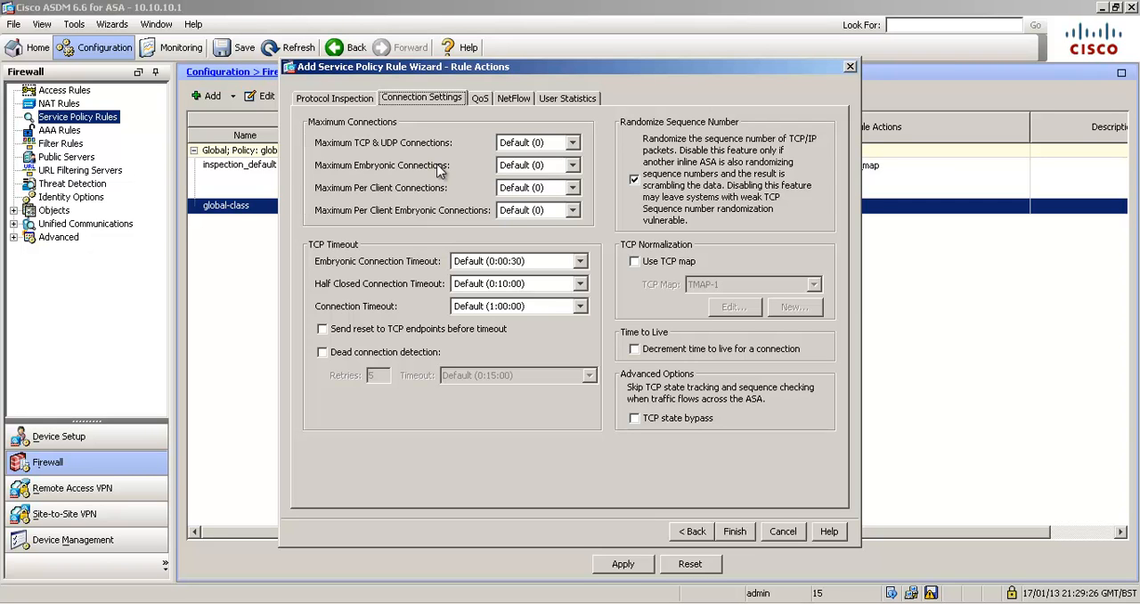
pyautogui.moveTo(464, 120)
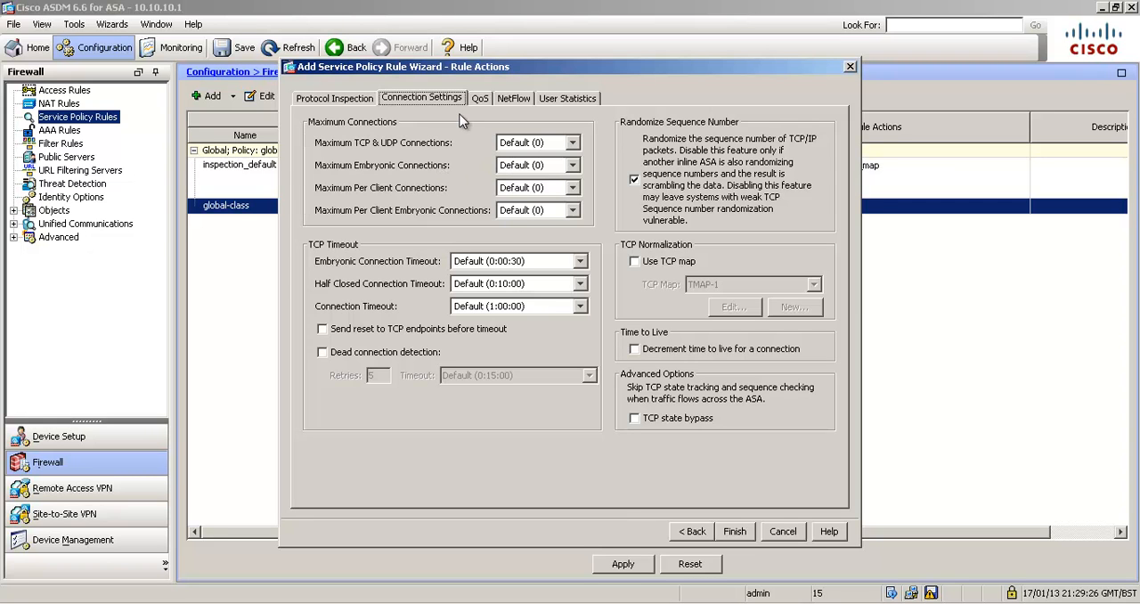
pyautogui.moveTo(528, 187)
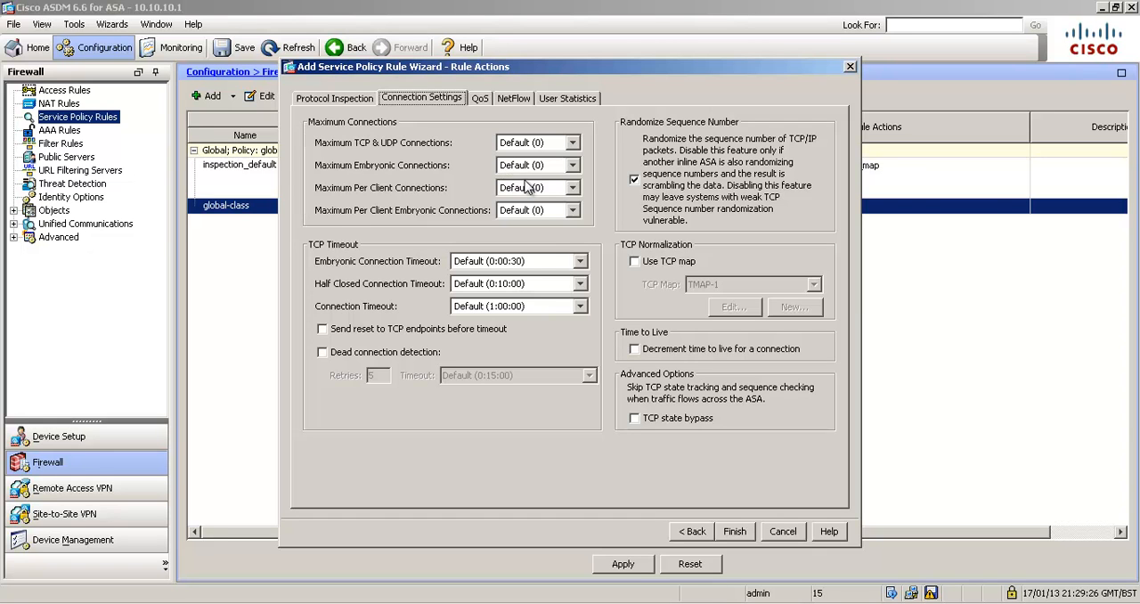
pyautogui.moveTo(442, 175)
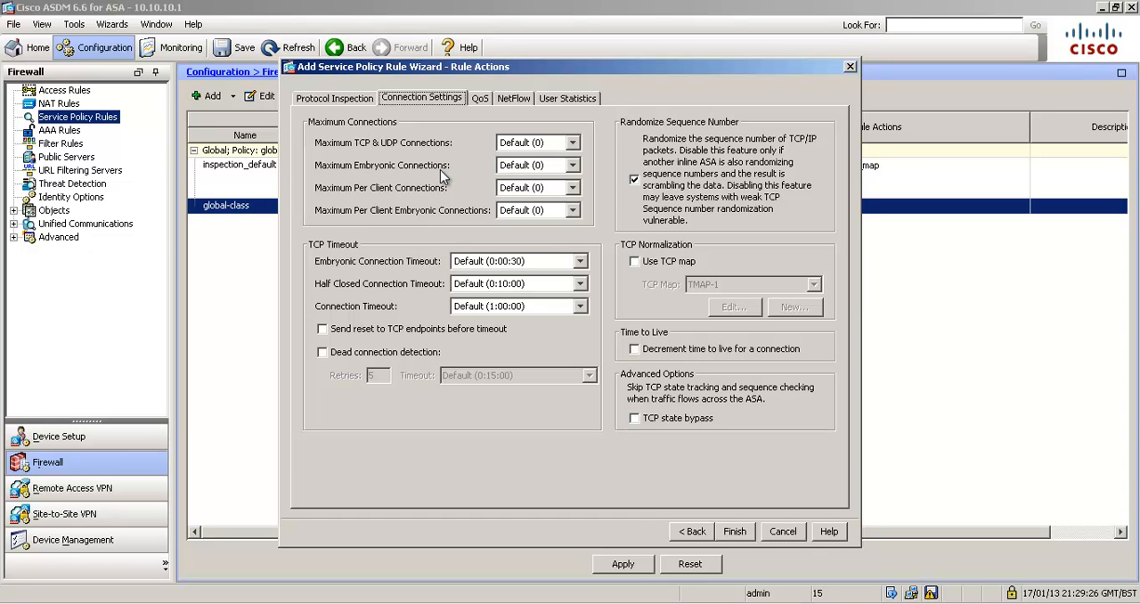
pyautogui.moveTo(452, 145)
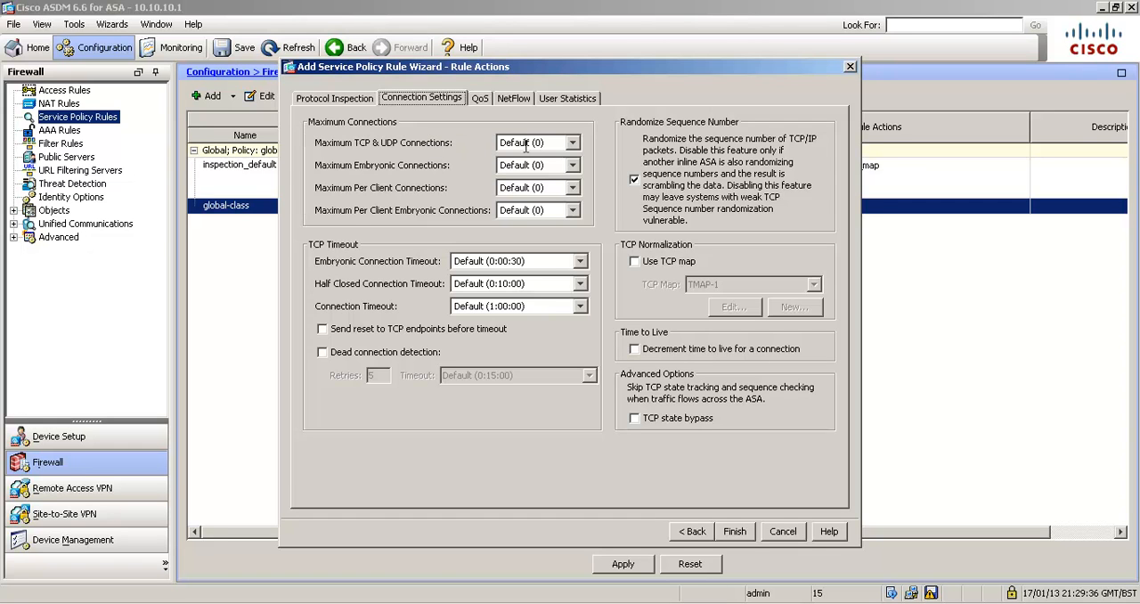
pyautogui.moveTo(577, 142)
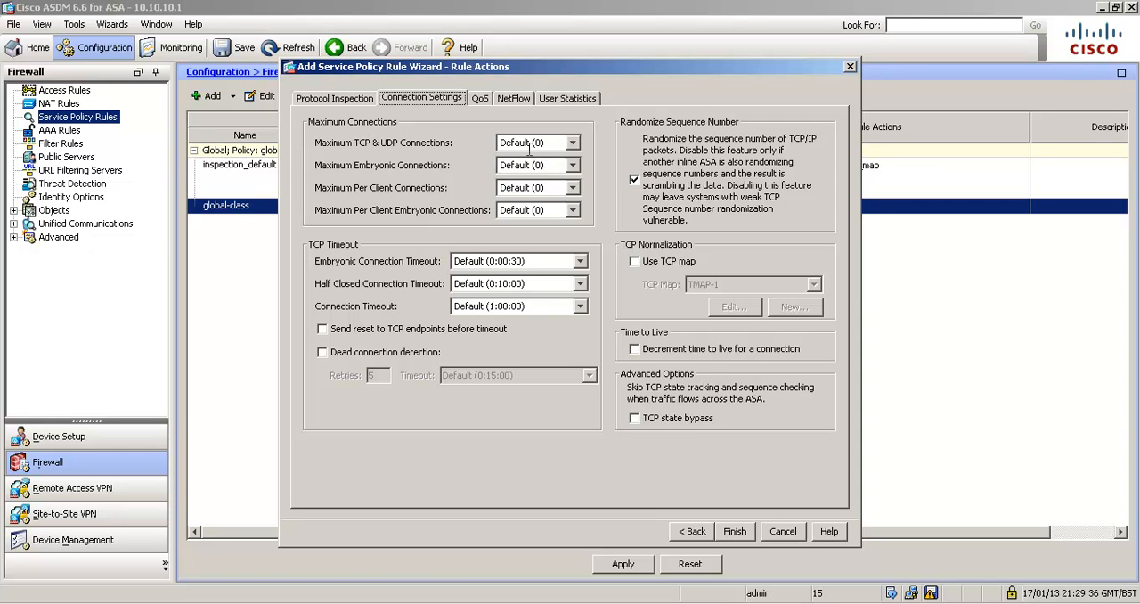
pyautogui.moveTo(406, 173)
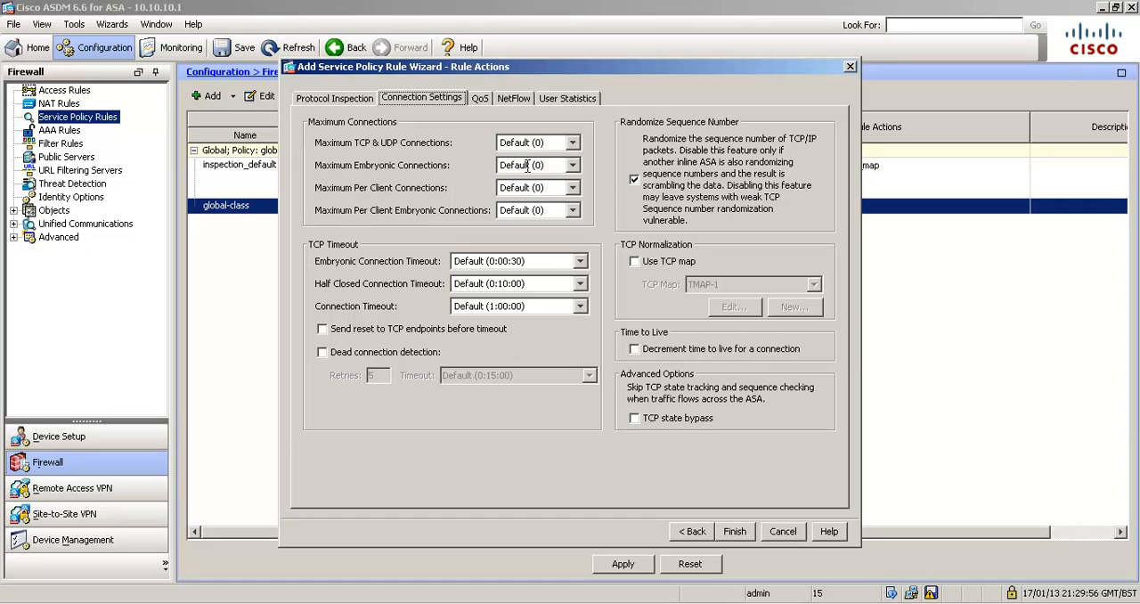
pyautogui.moveTo(493, 214)
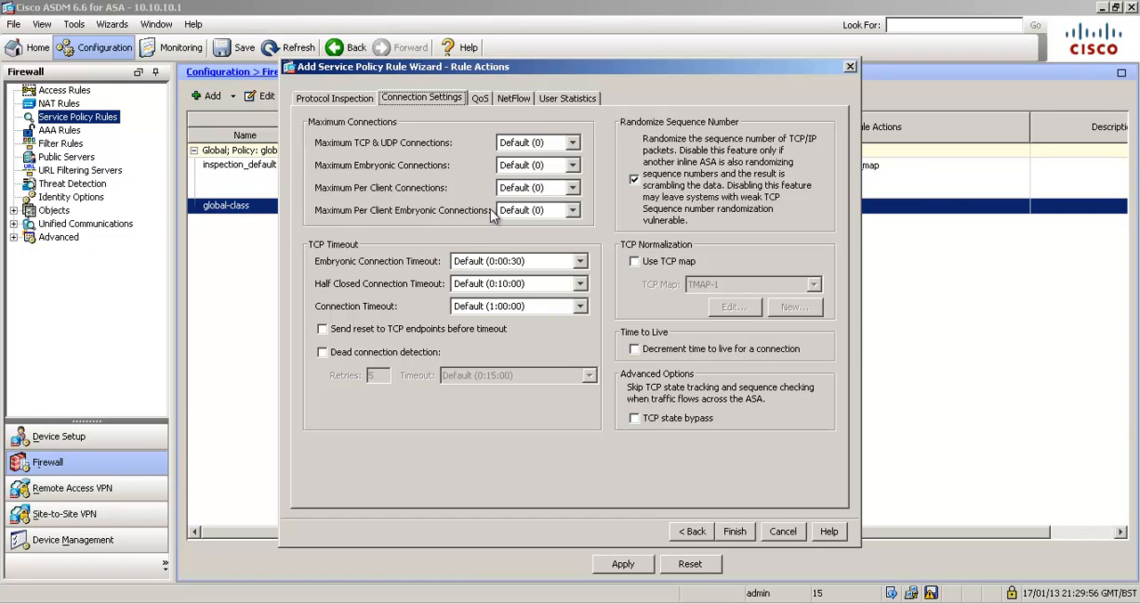
pyautogui.moveTo(508, 211)
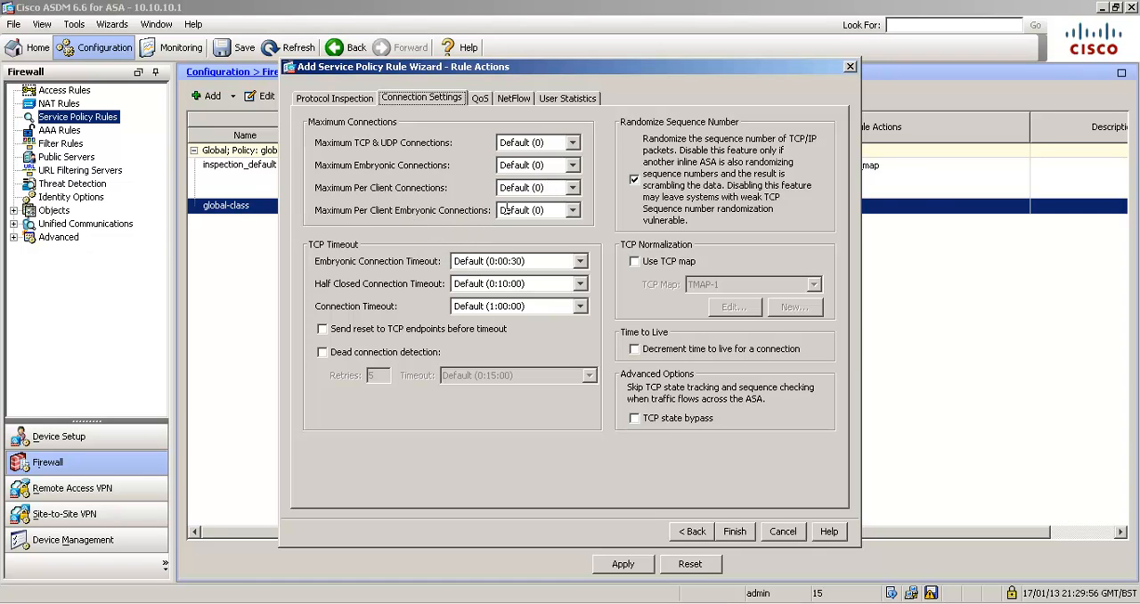
pyautogui.click(528, 211)
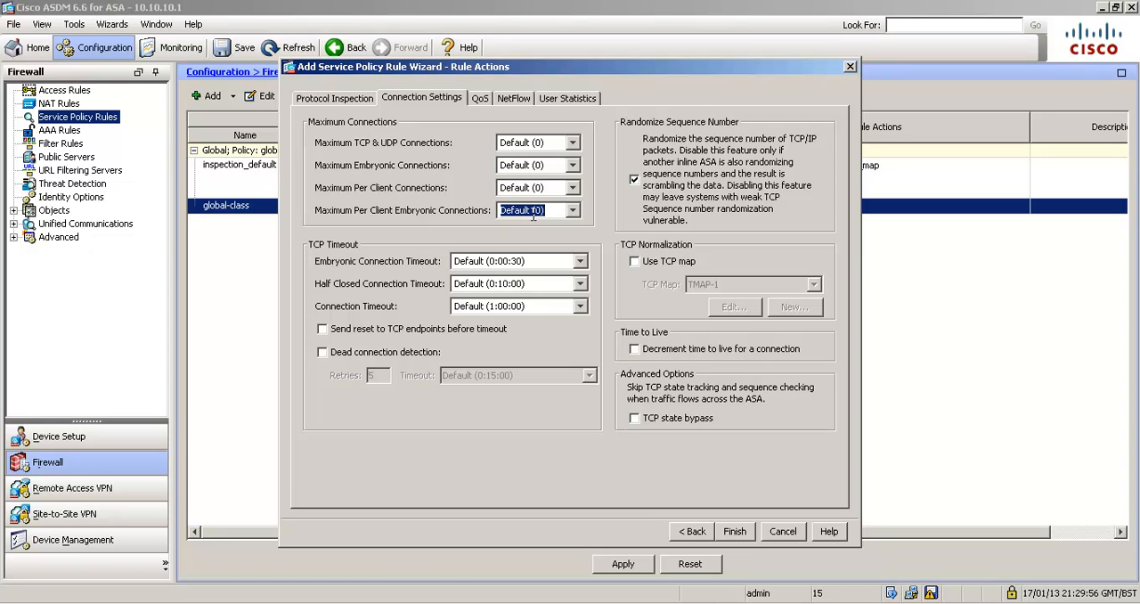
pyautogui.write('5')
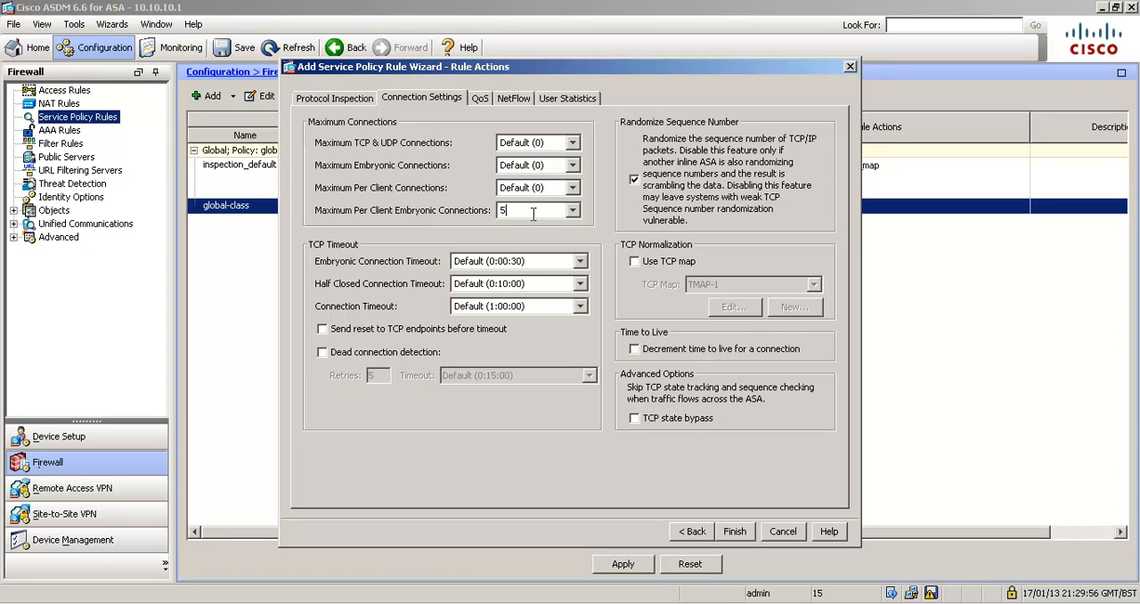
pyautogui.write('0')
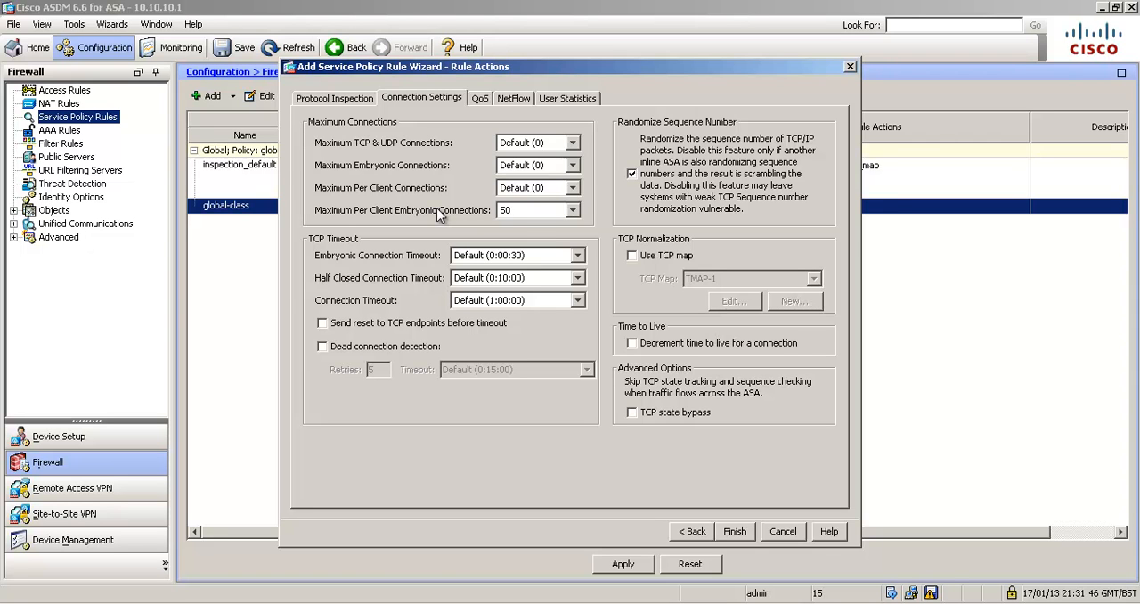
pyautogui.moveTo(592, 210)
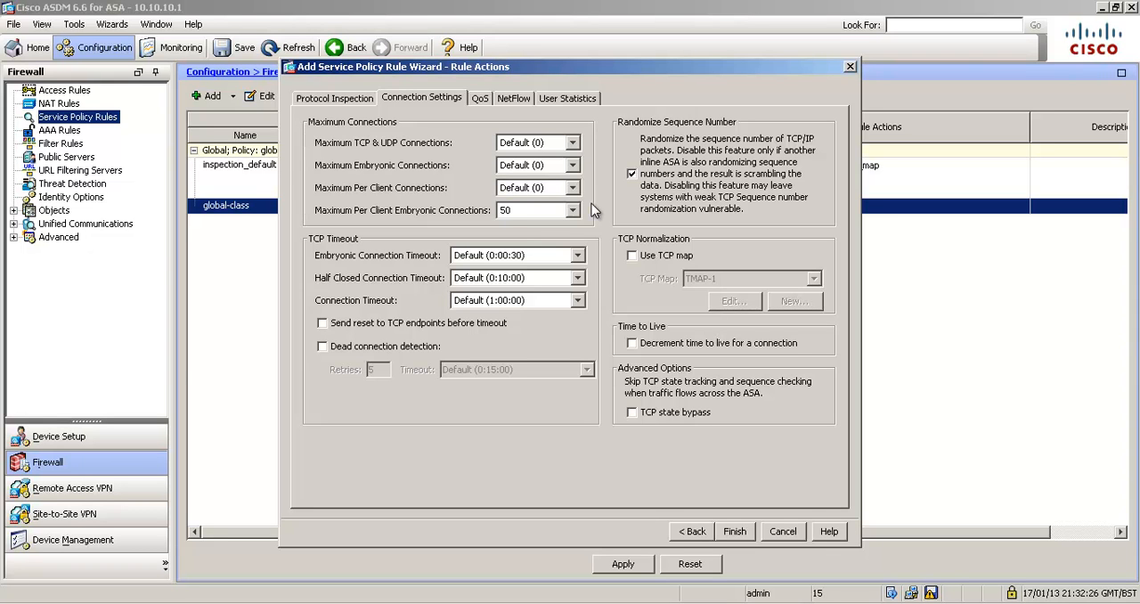
pyautogui.moveTo(488, 212)
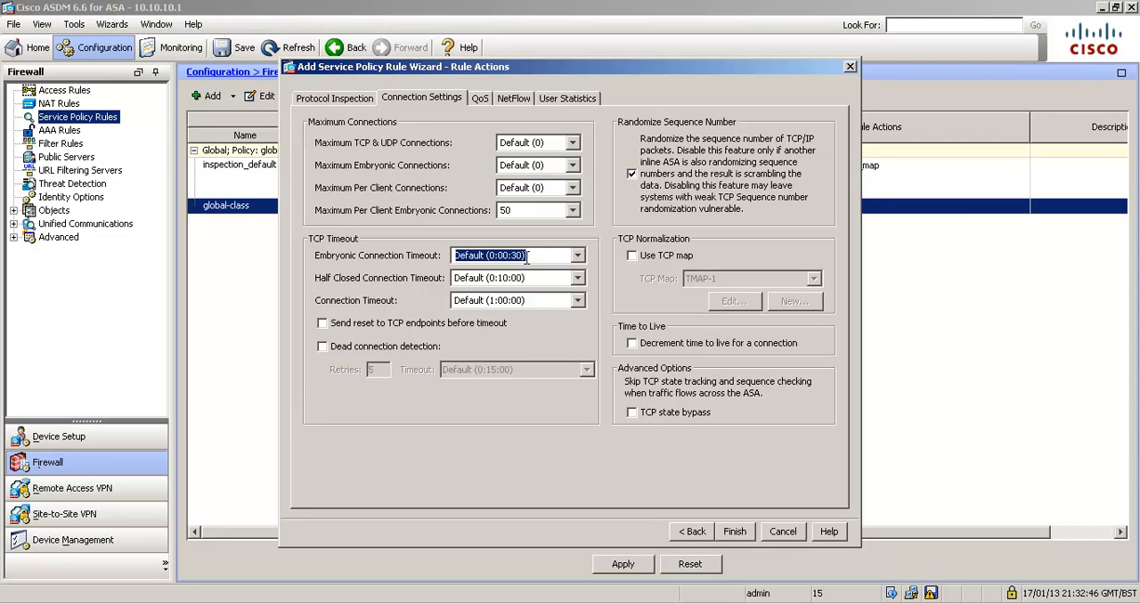
# Set the embryonic connection timeout to 0:00:05 after the format error and finish the Outside-policy1 rule.
pyautogui.write('0')
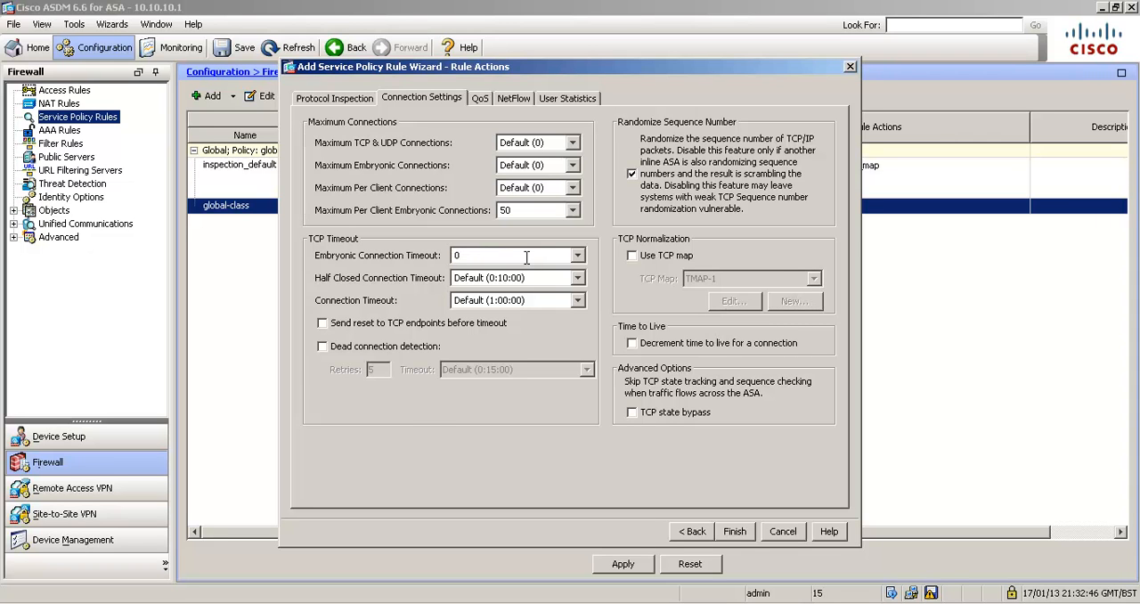
pyautogui.write('0:00:')
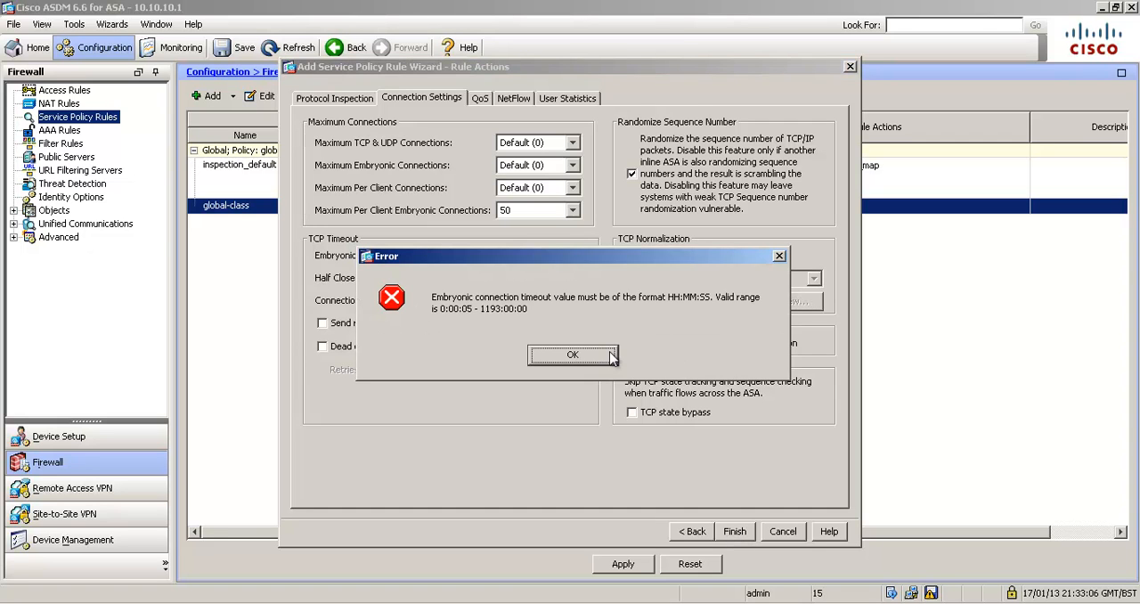
pyautogui.moveTo(610, 371)
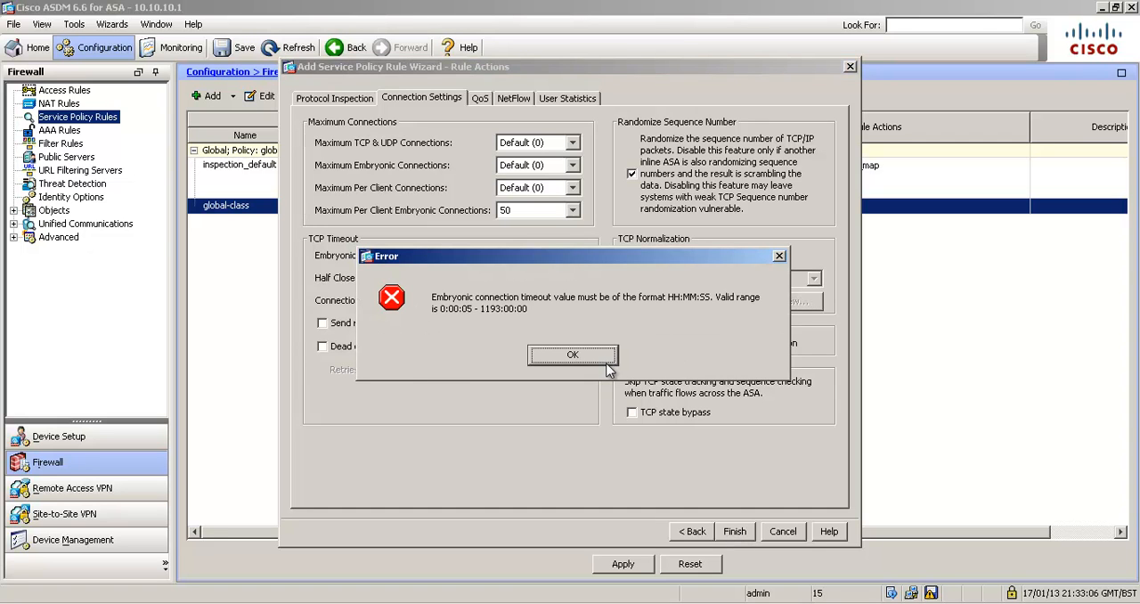
pyautogui.click(572, 355)
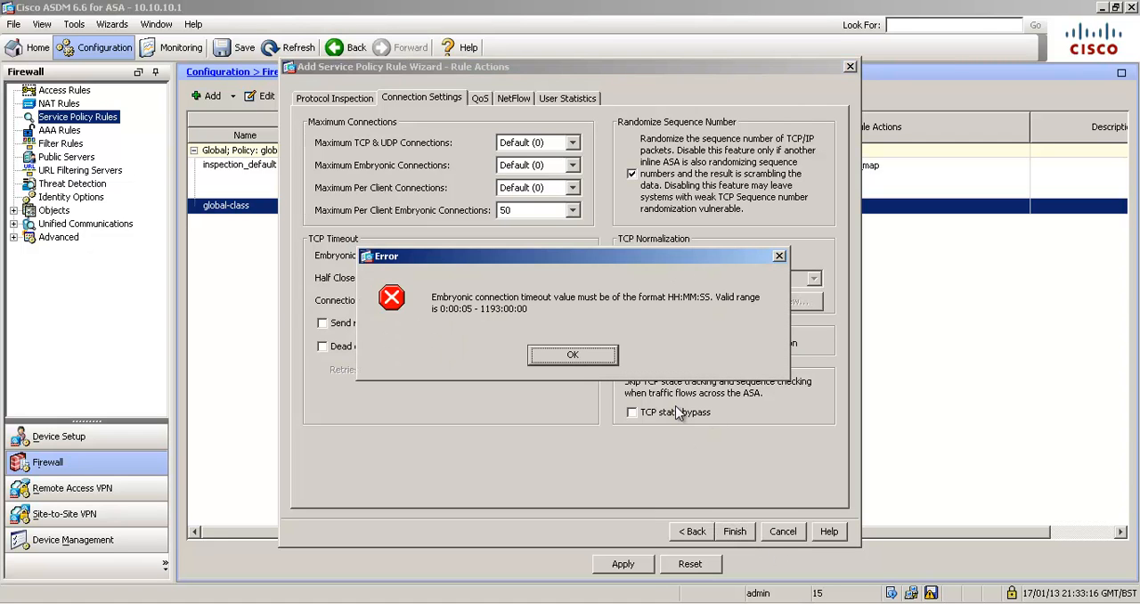
pyautogui.click(573, 354)
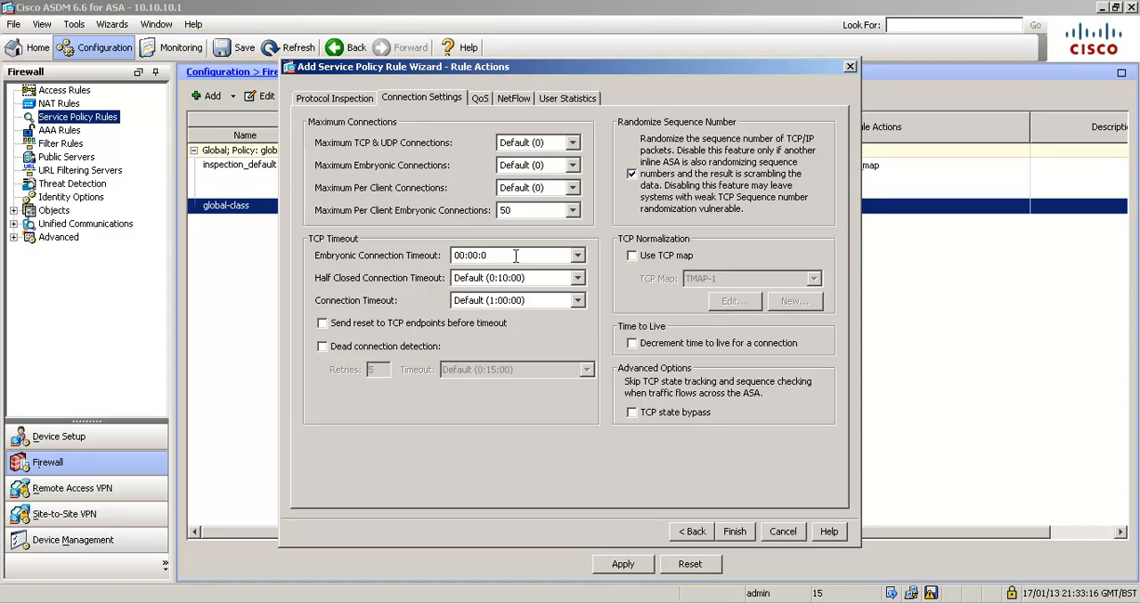
pyautogui.click(734, 530)
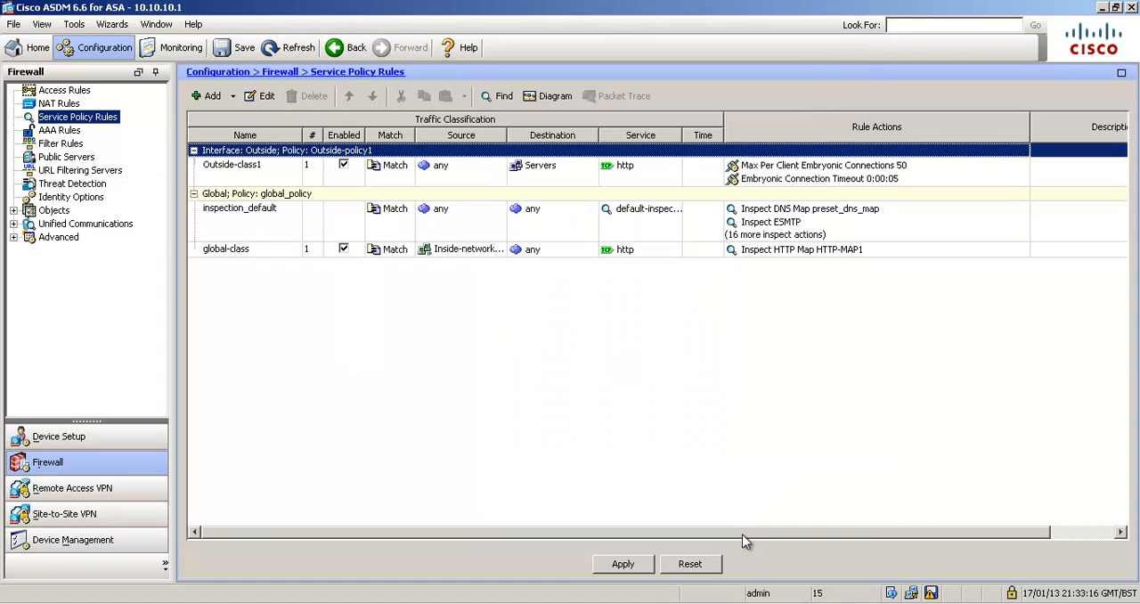
# Apply the rules, review the previewed CLI commands for Outside-class1, and send them to the ASA.
pyautogui.click(621, 563)
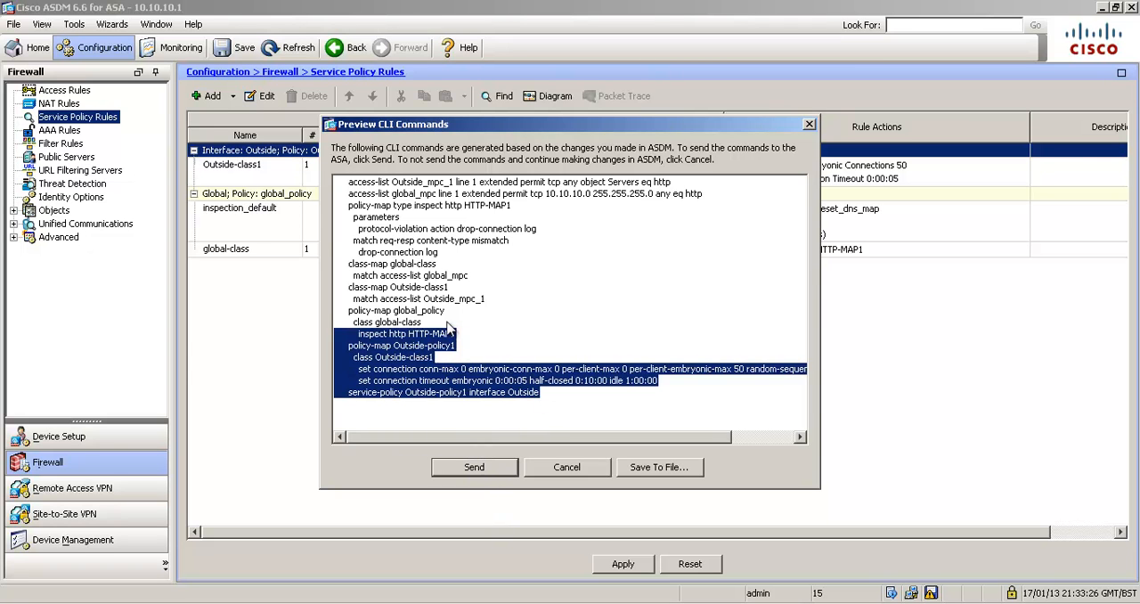
pyautogui.click(581, 401)
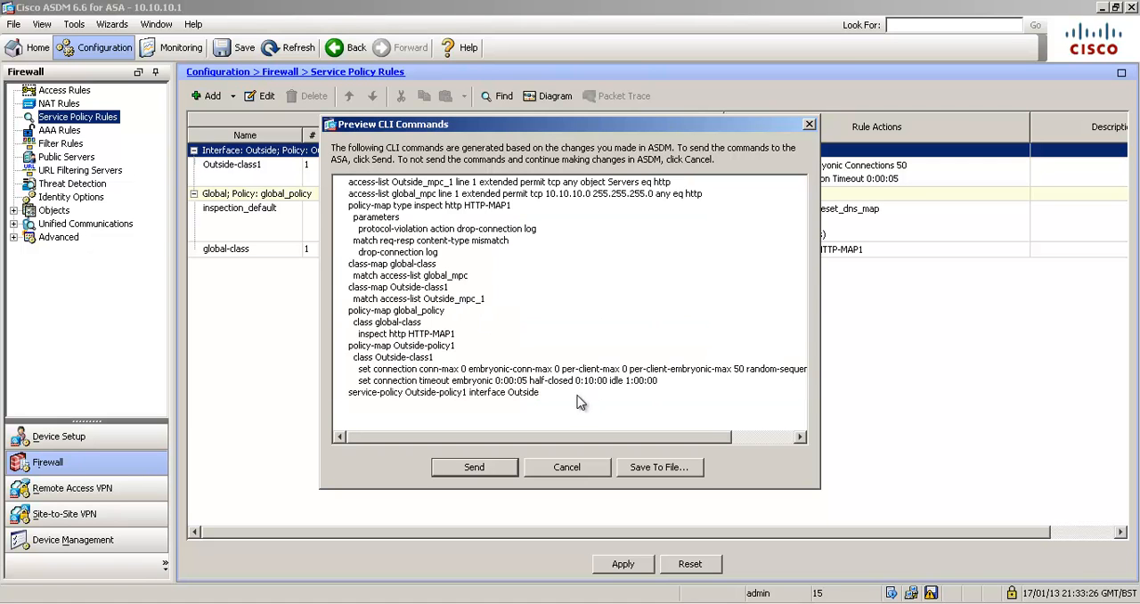
pyautogui.moveTo(503, 317)
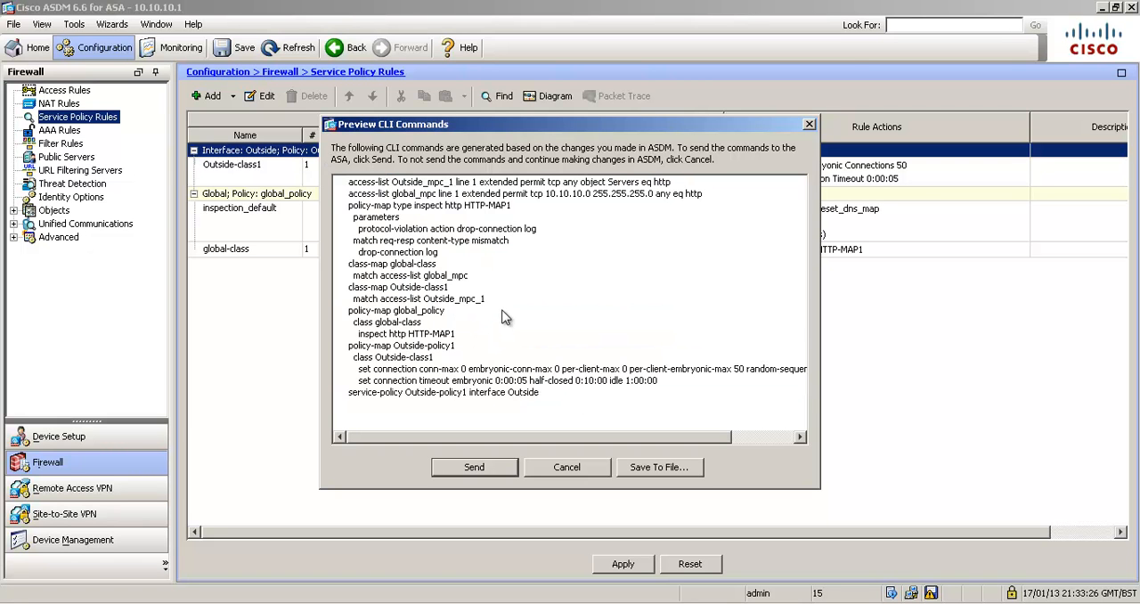
pyautogui.moveTo(429, 241)
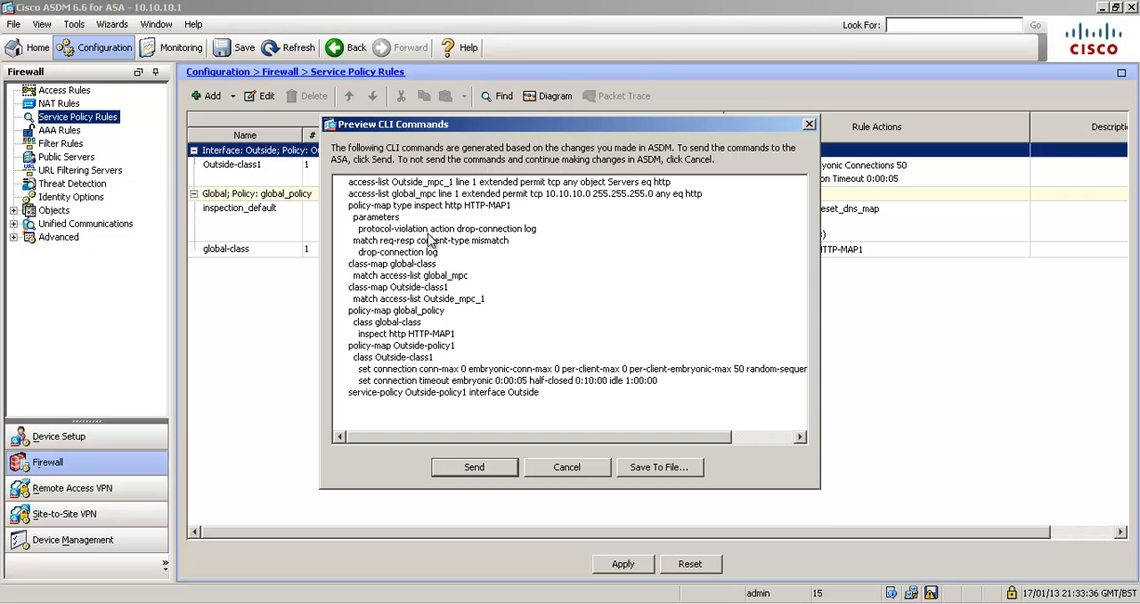
pyautogui.moveTo(352, 182); pyautogui.dragTo(423, 229)
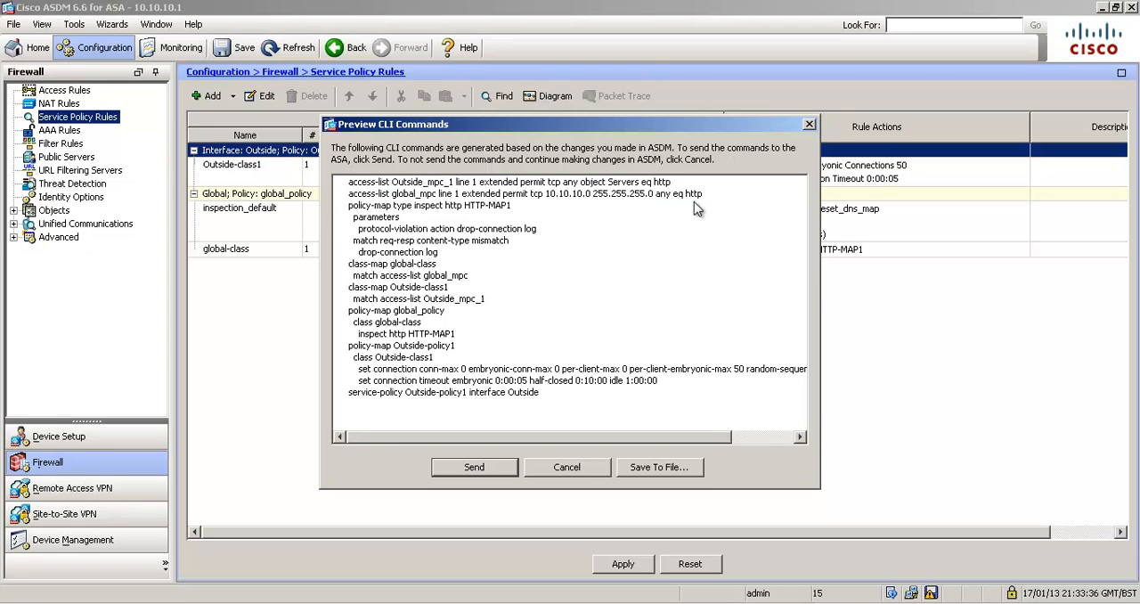
pyautogui.moveTo(387, 322)
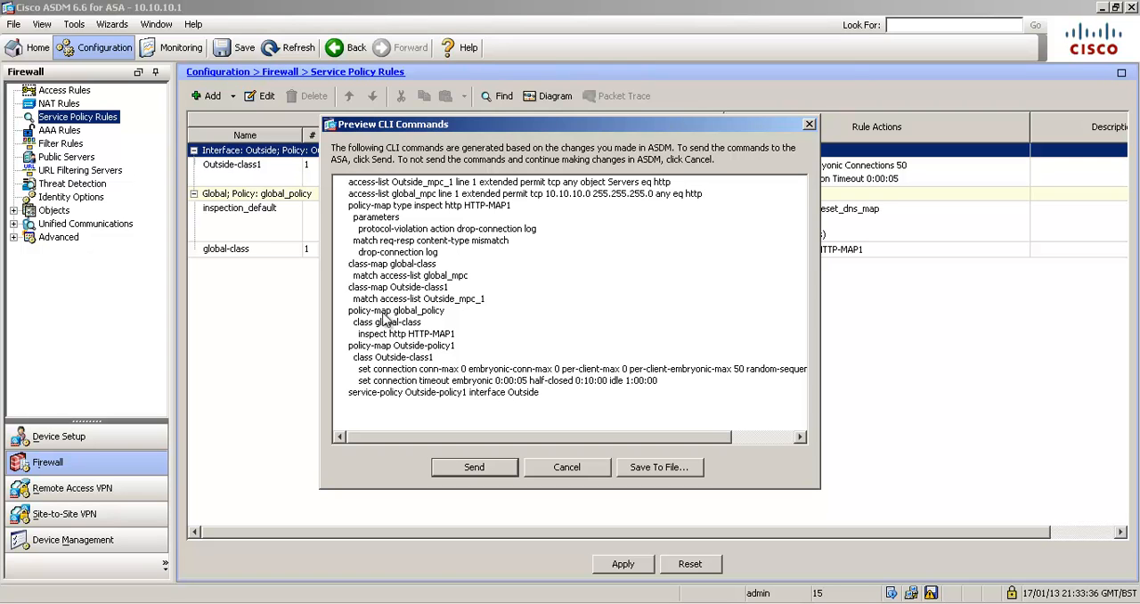
pyautogui.moveTo(349, 264); pyautogui.dragTo(481, 298)
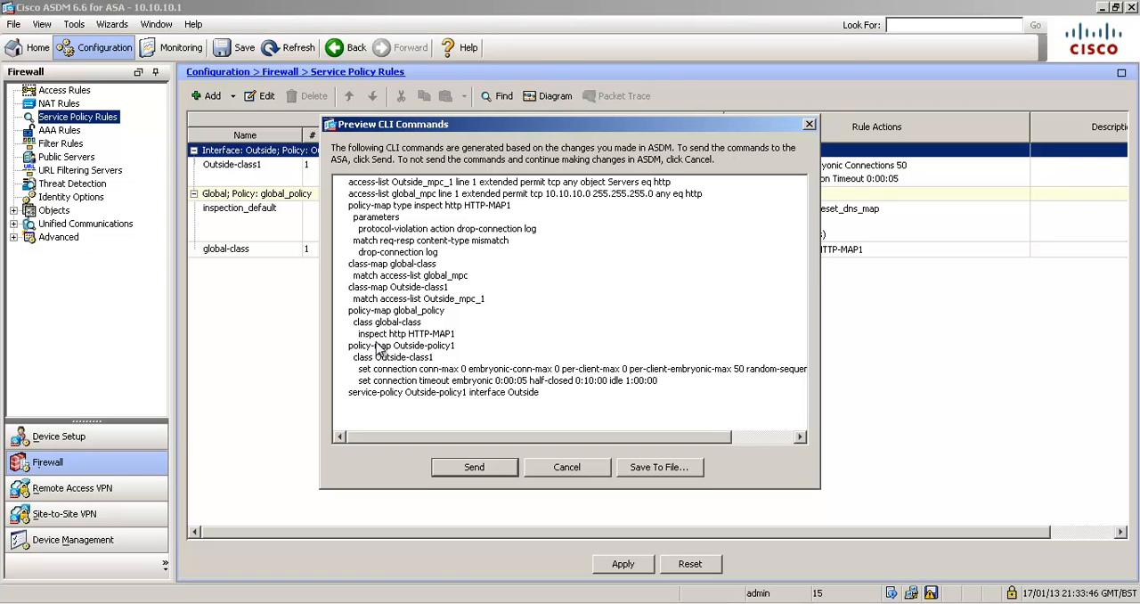
pyautogui.moveTo(434, 338)
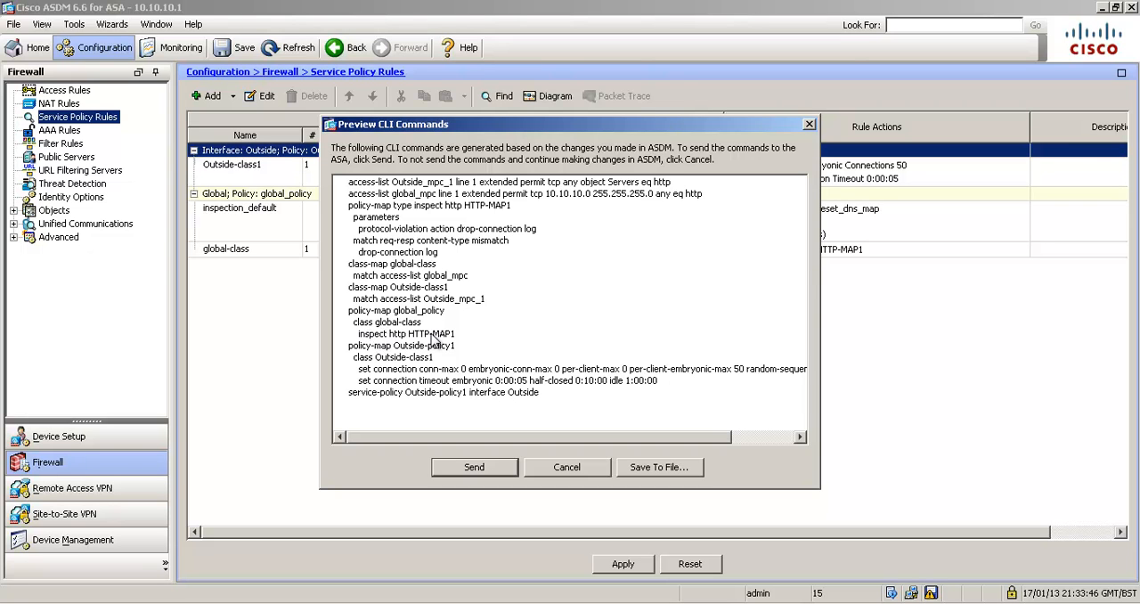
pyautogui.moveTo(424, 218)
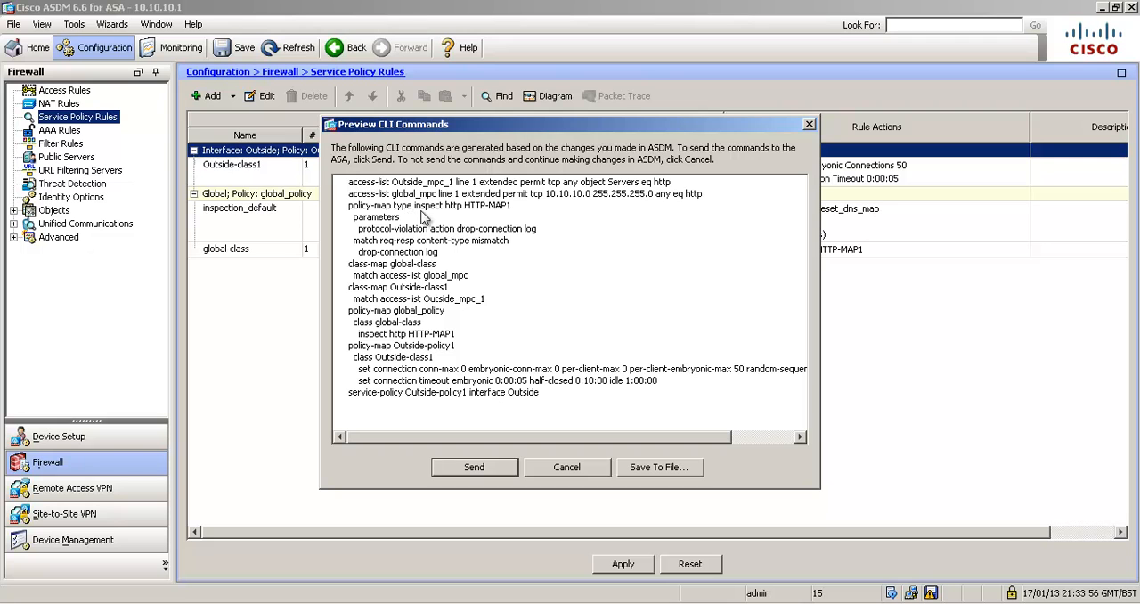
pyautogui.moveTo(527, 200)
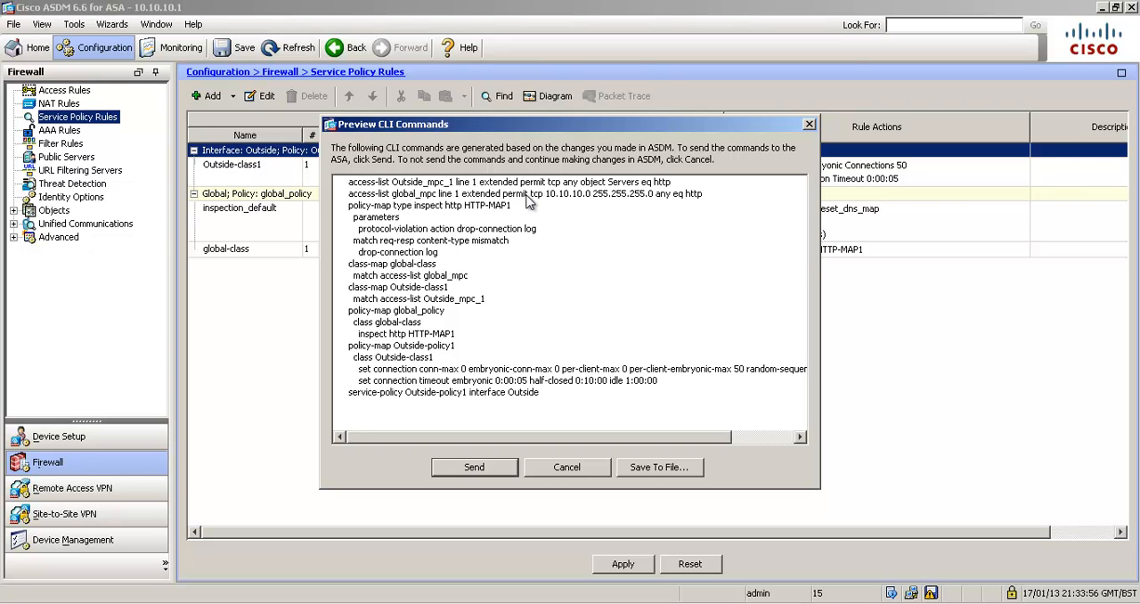
pyautogui.moveTo(388, 240)
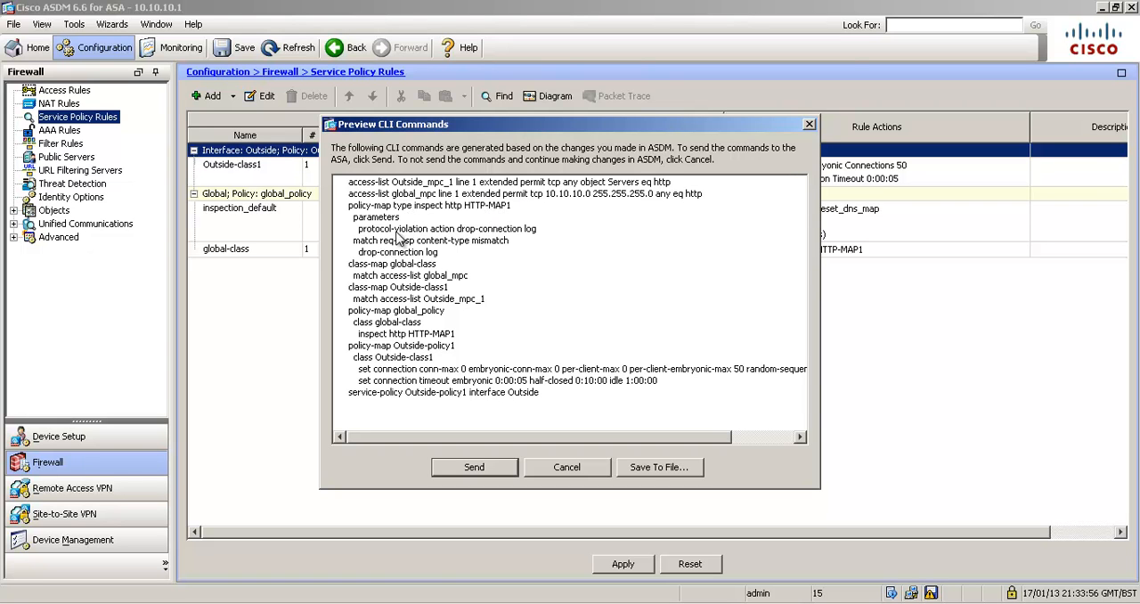
pyautogui.moveTo(459, 250)
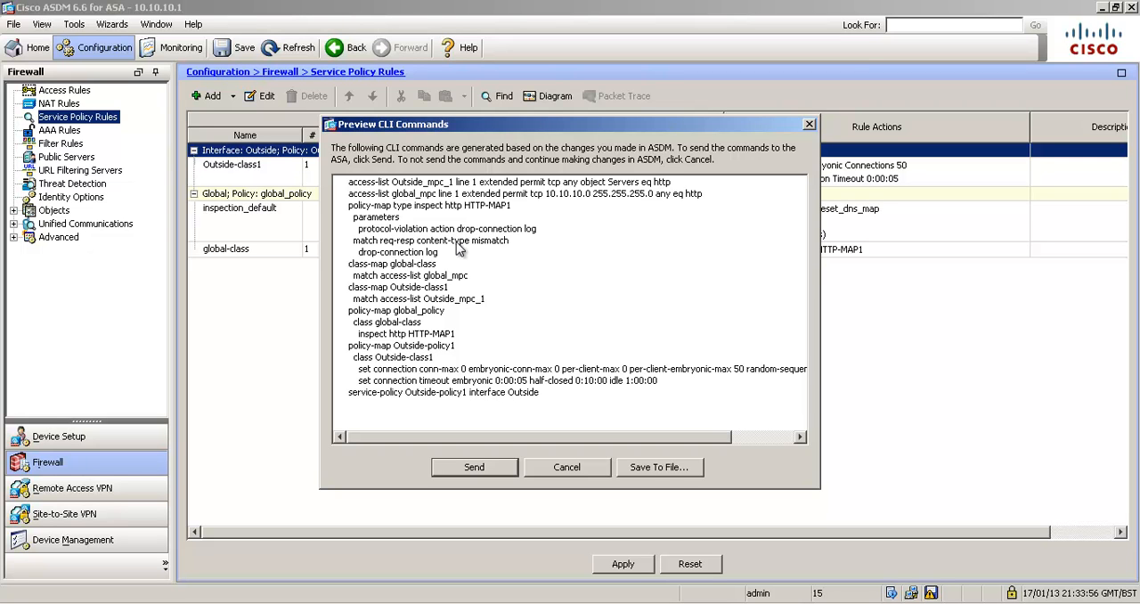
pyautogui.moveTo(450, 269)
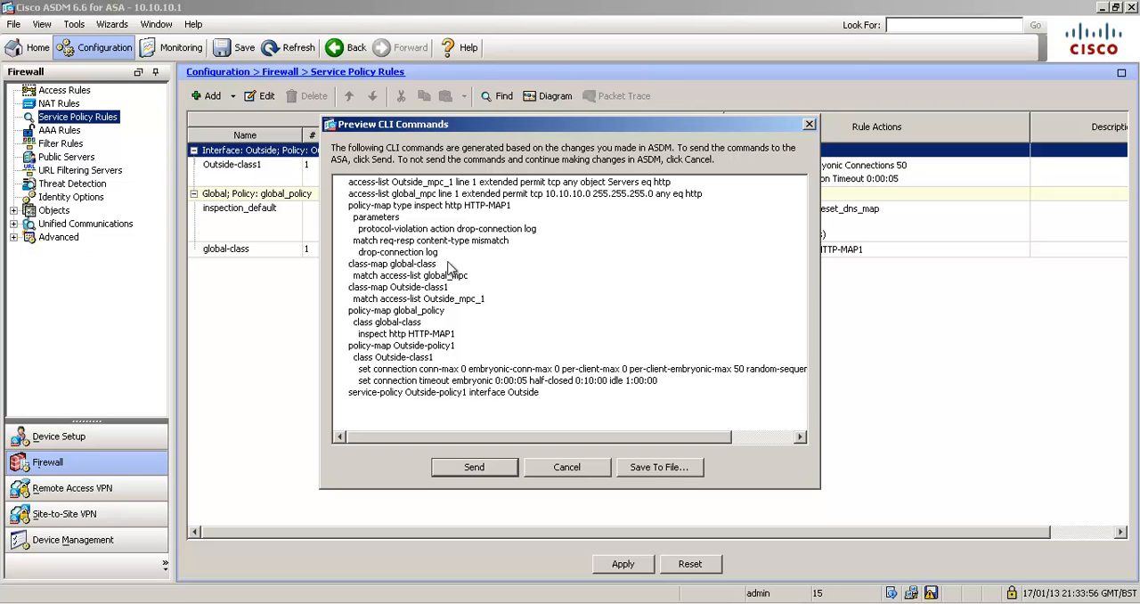
pyautogui.moveTo(423, 341)
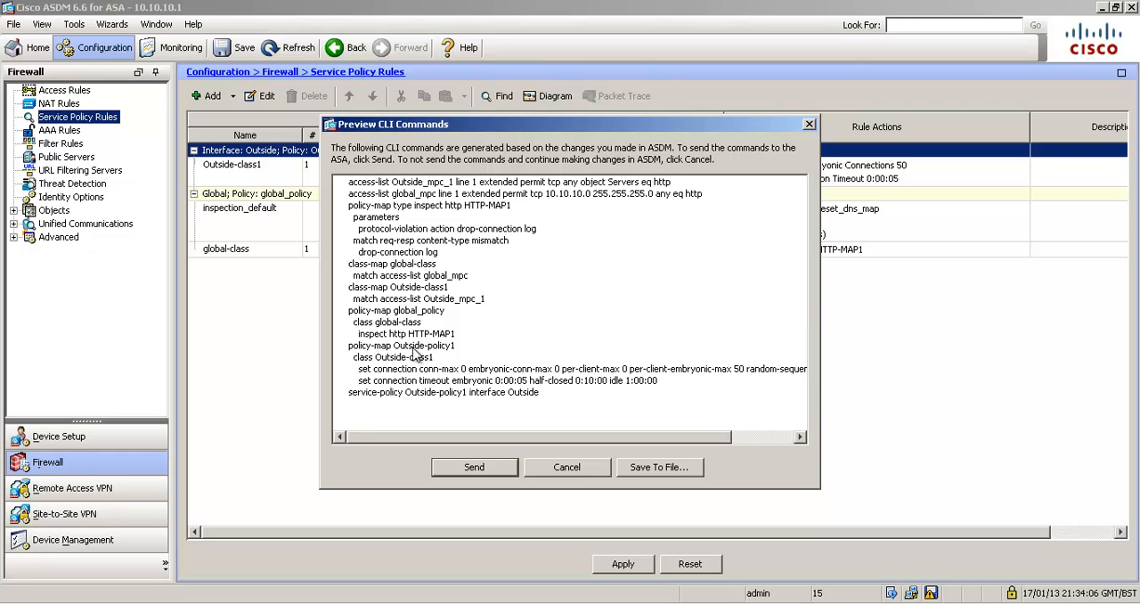
pyautogui.moveTo(425, 358)
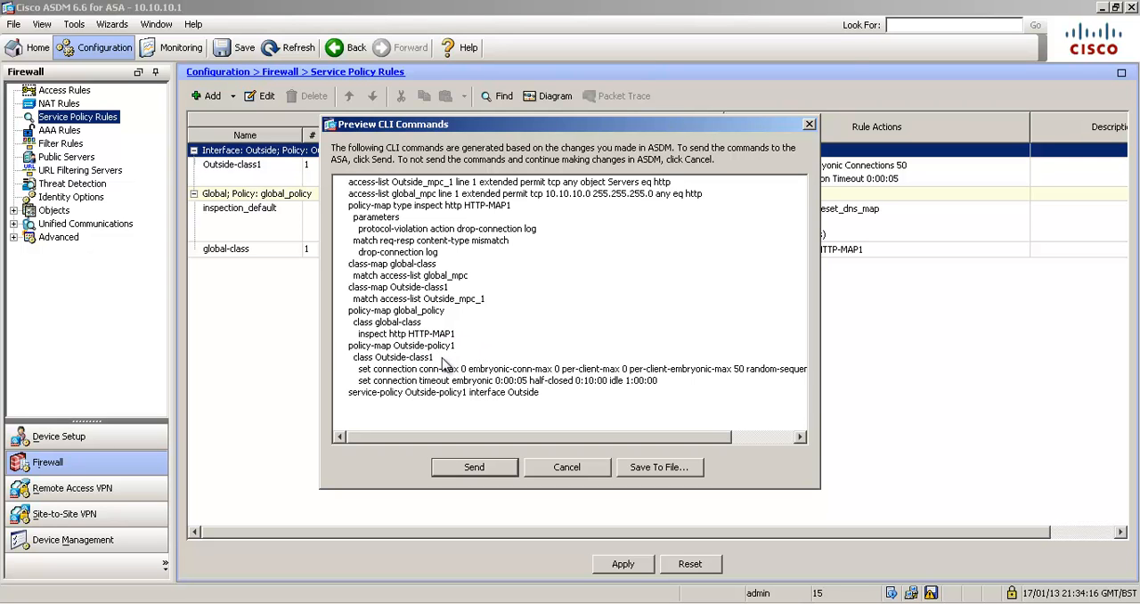
pyautogui.doubleClick(403, 356)
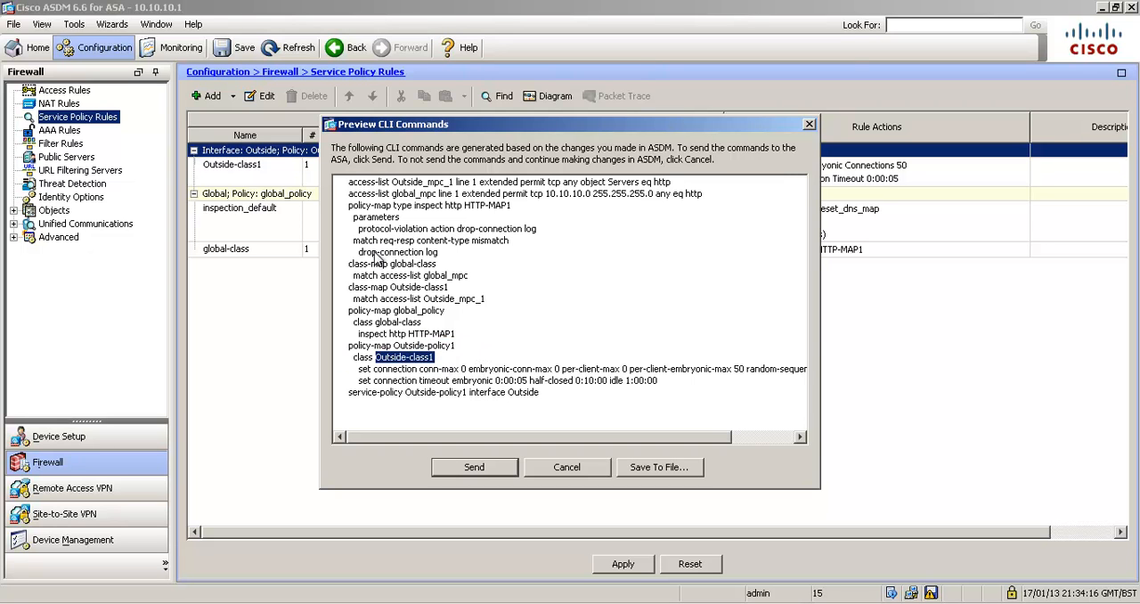
pyautogui.doubleClick(414, 287)
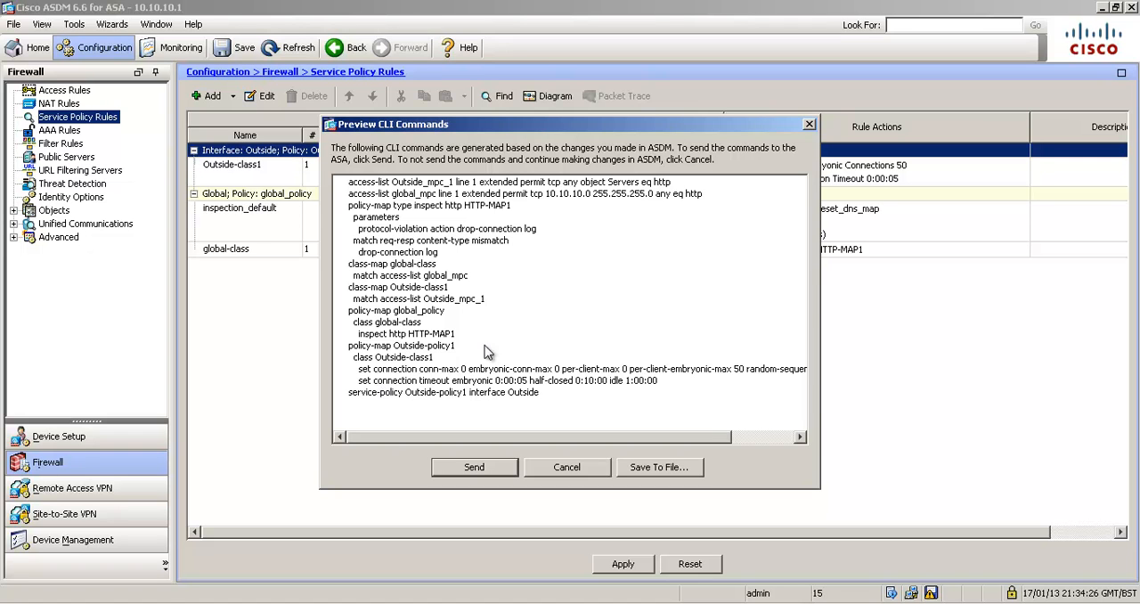
pyautogui.moveTo(705, 396)
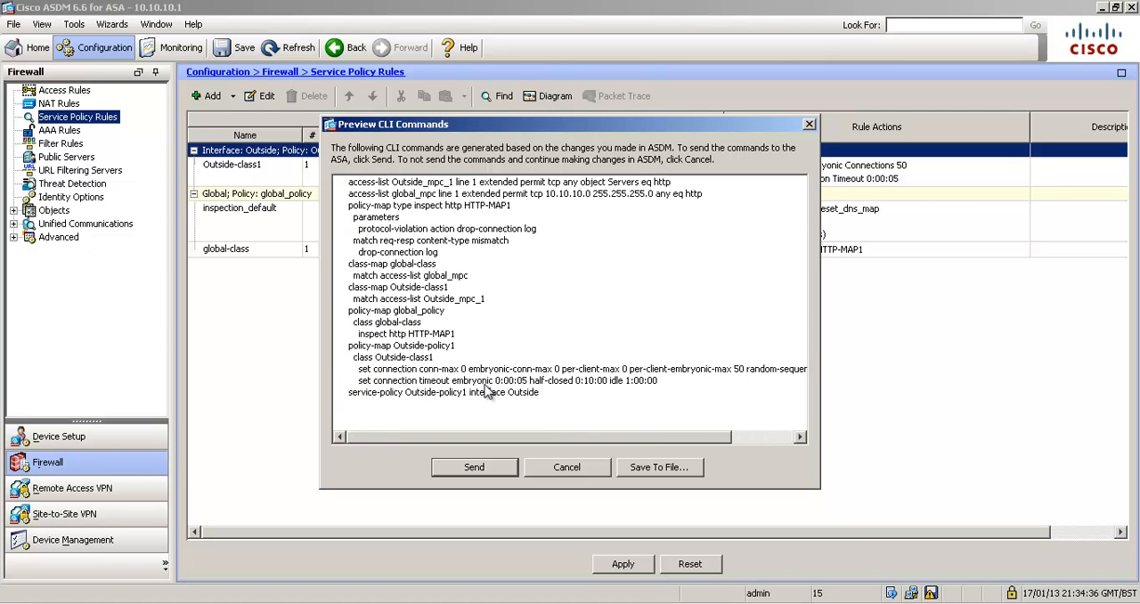
pyautogui.moveTo(524, 392)
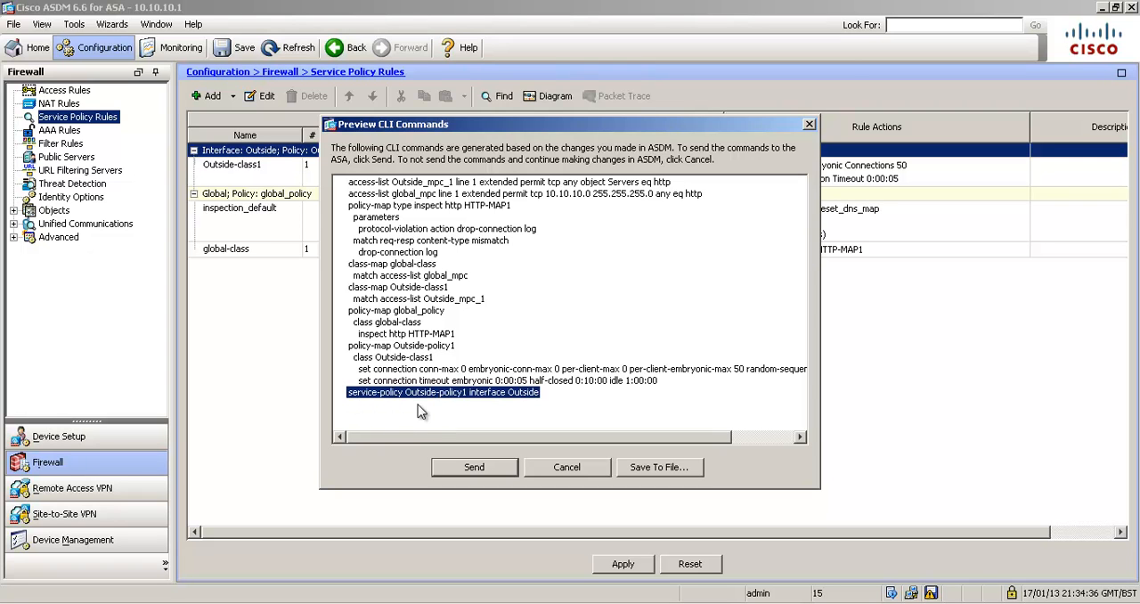
pyautogui.moveTo(547, 395)
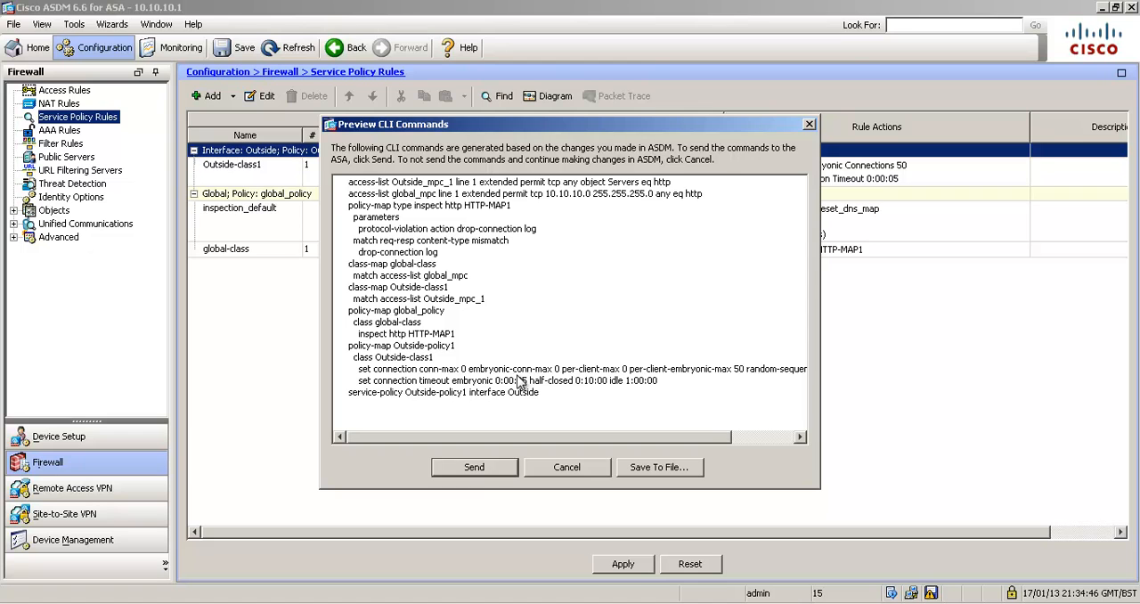
pyautogui.click(474, 467)
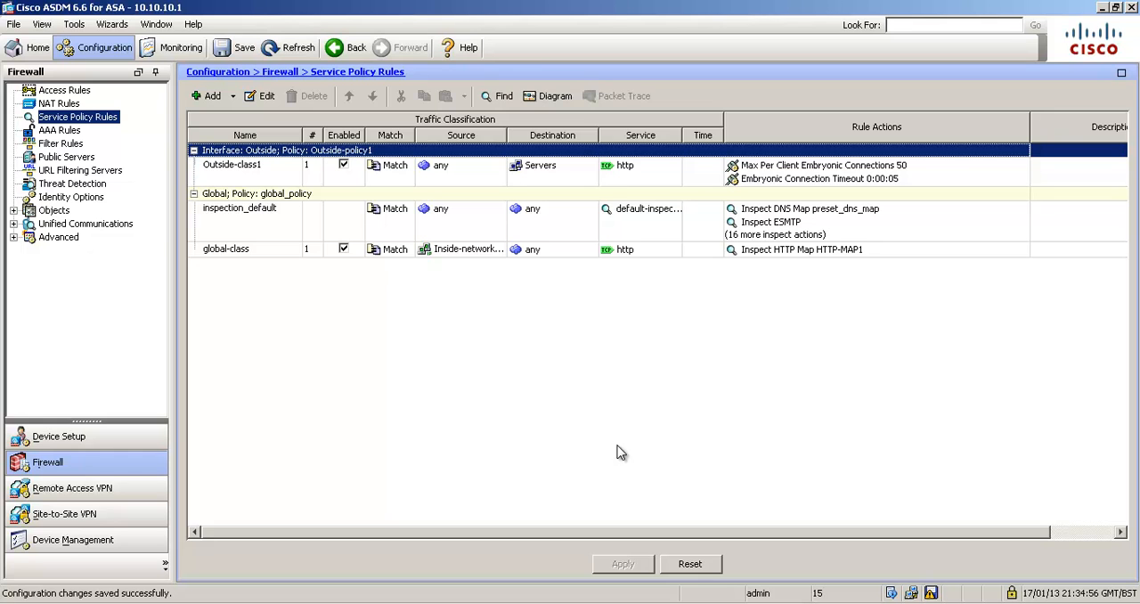
pyautogui.moveTo(590, 496)
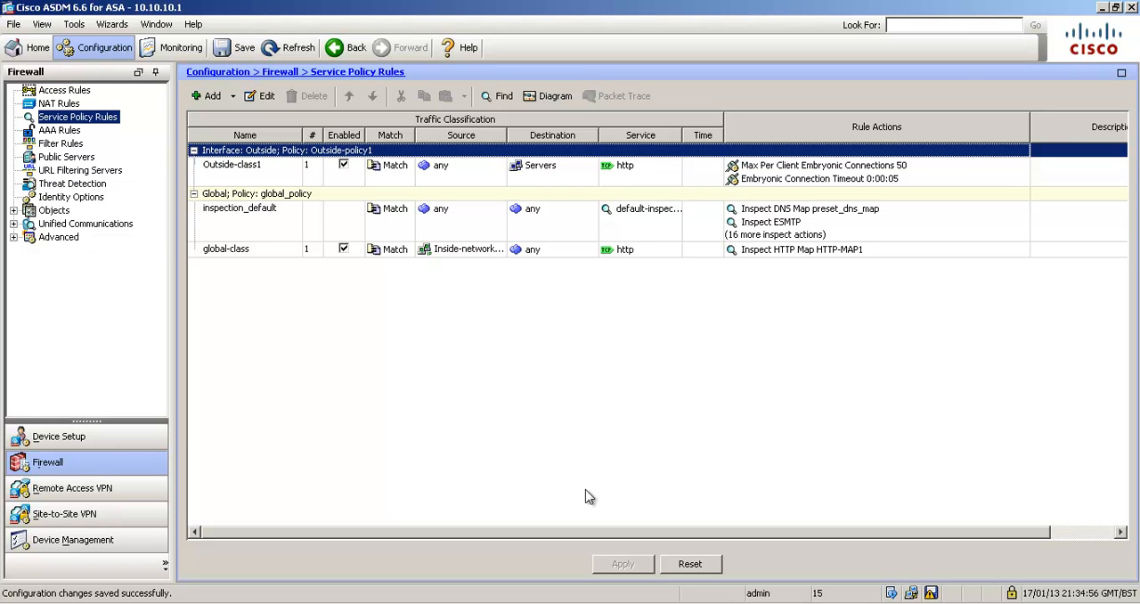